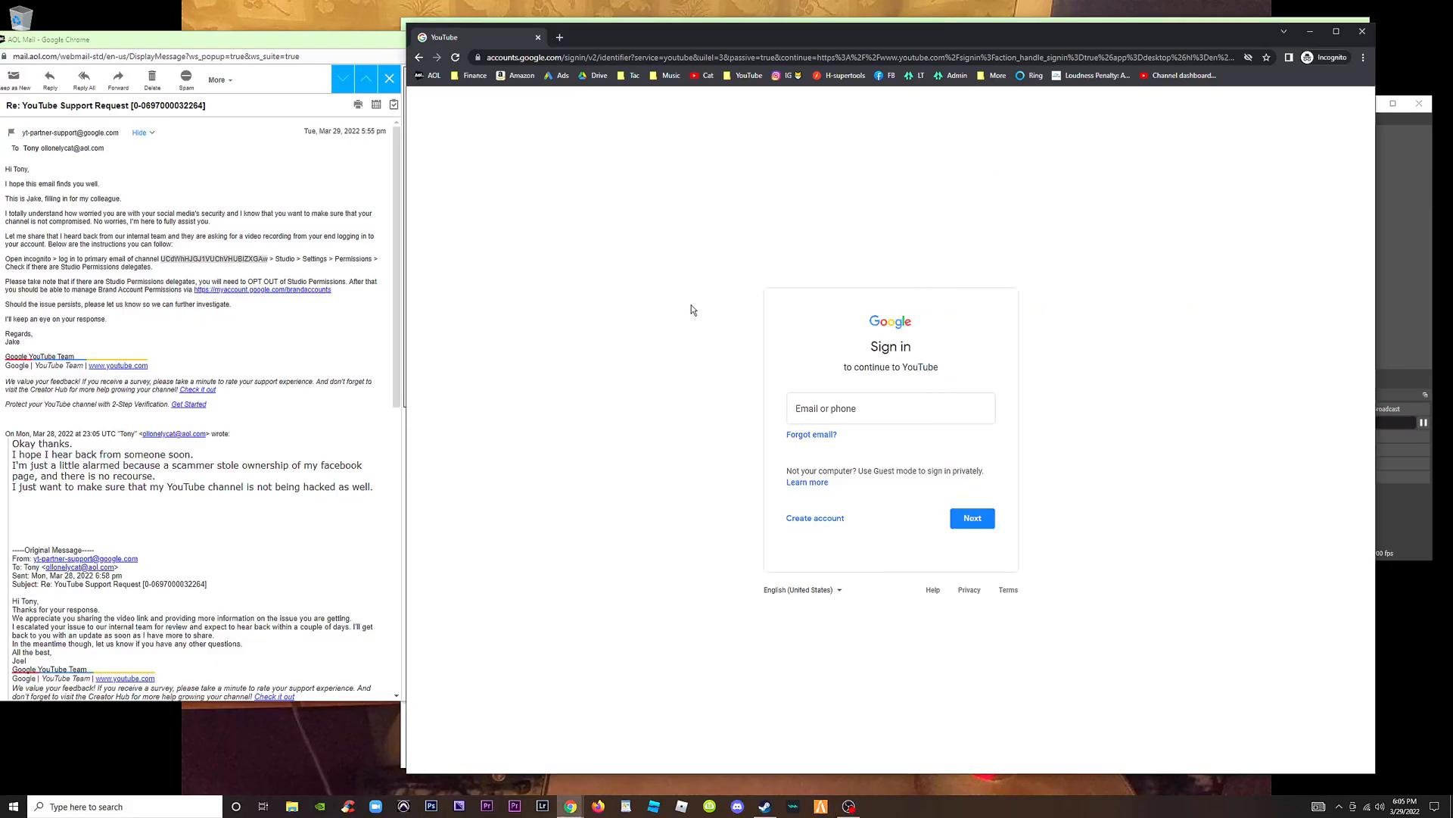
{"action": "mouse_move", "coordinate": [707, 237]}
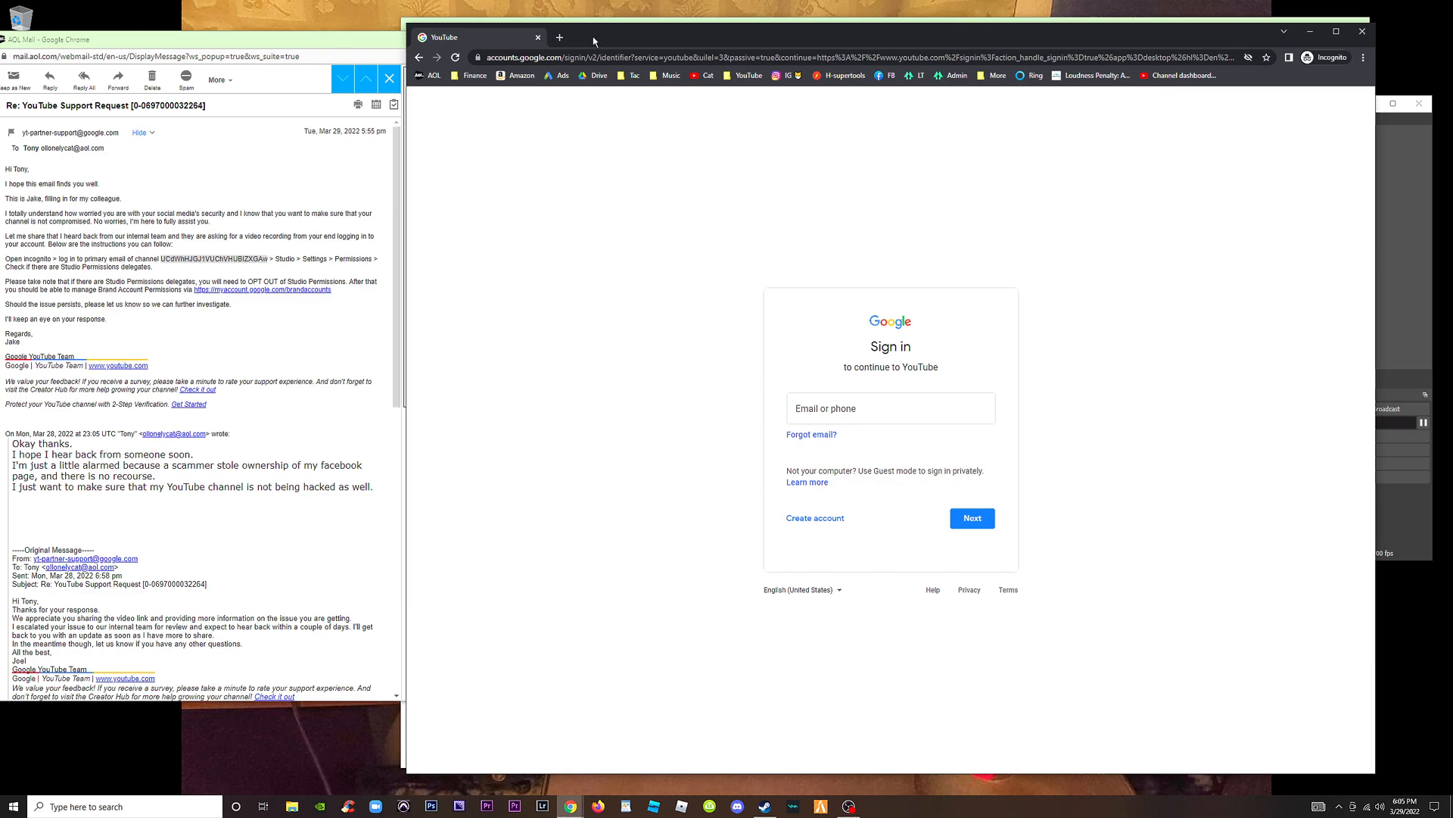
Step: Open a new incognito tab in Chrome for the Lonely Cat YouTube channel
{"action": "left_click", "coordinate": [1362, 58]}
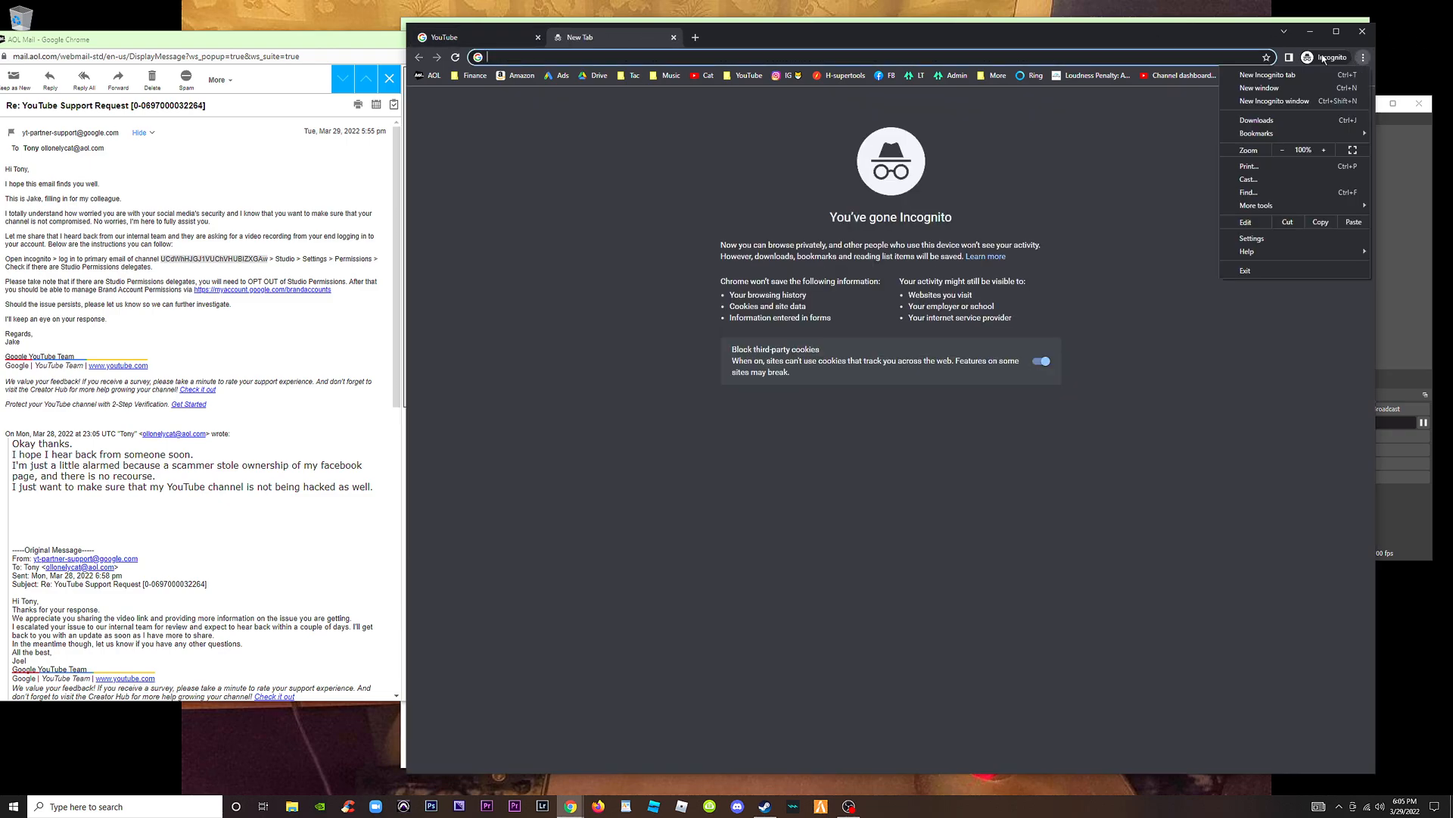
{"action": "left_click", "coordinate": [1267, 74]}
{"action": "type", "text": "youtube.com/c/lonelycat"}
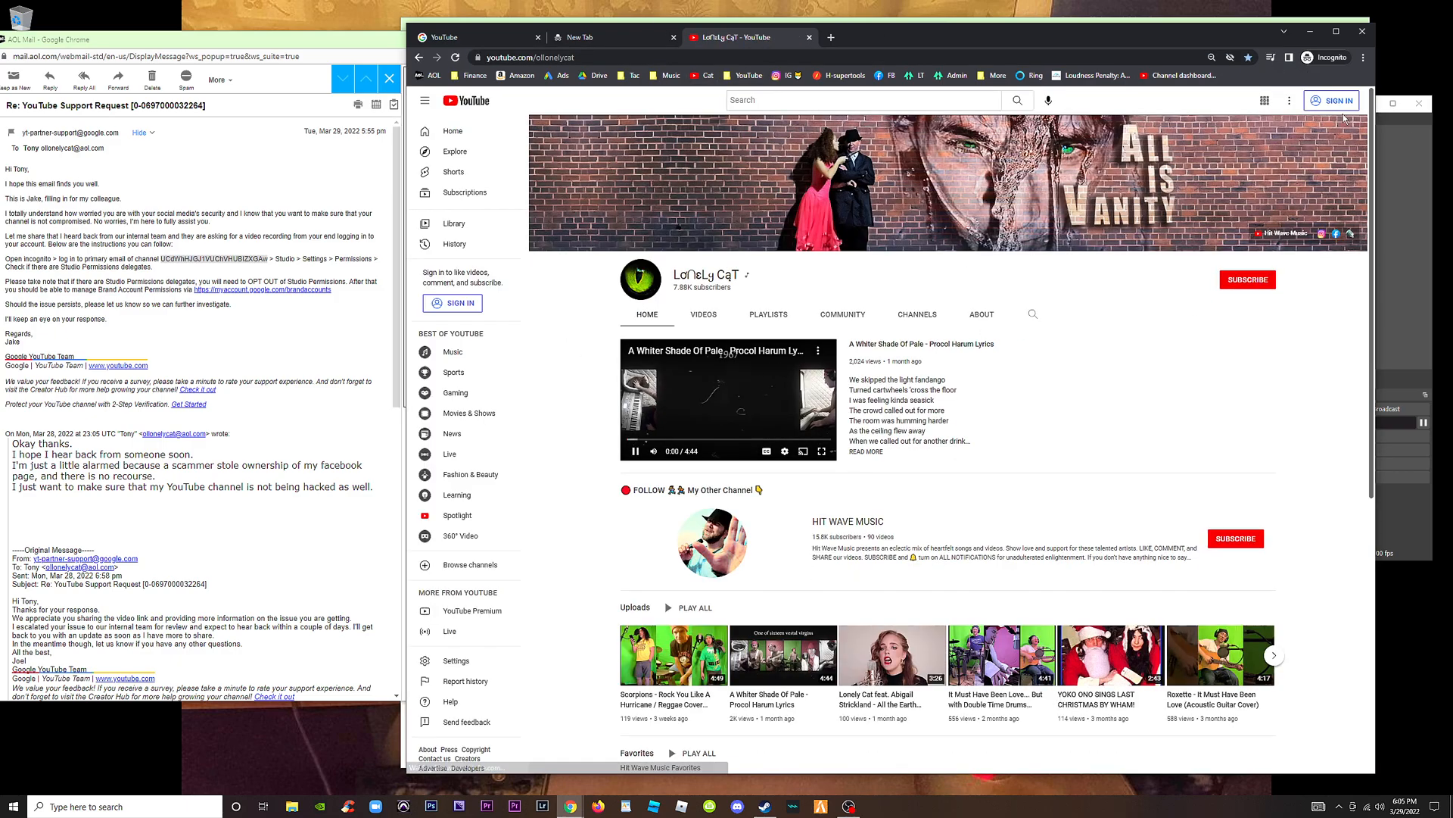
Step: Sign in to YouTube as ollonelycat, verifying with the 'Tap Yes on your phone' prompt
{"action": "left_click", "coordinate": [1333, 100]}
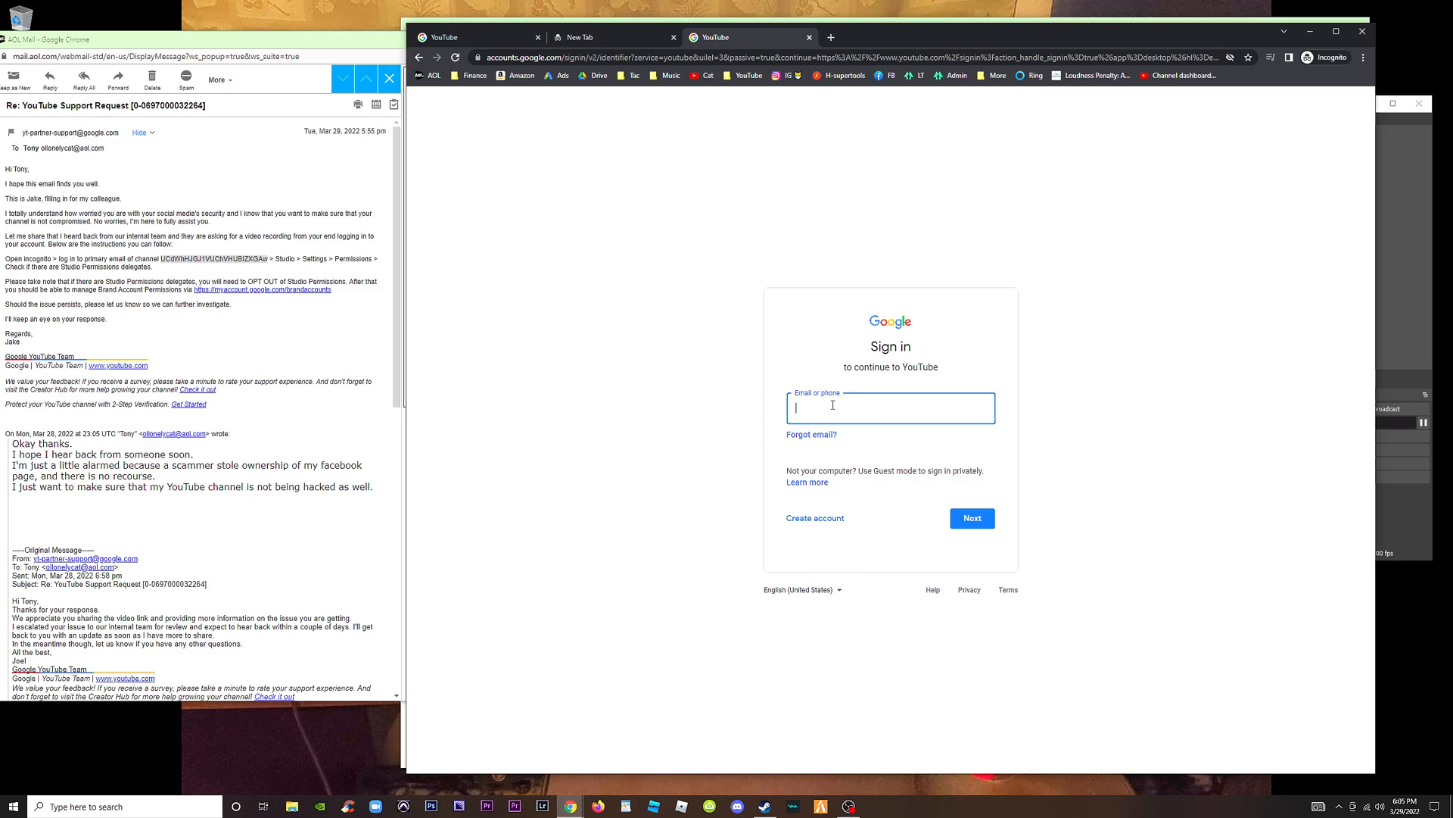
{"action": "type", "text": "ollonelycat"}
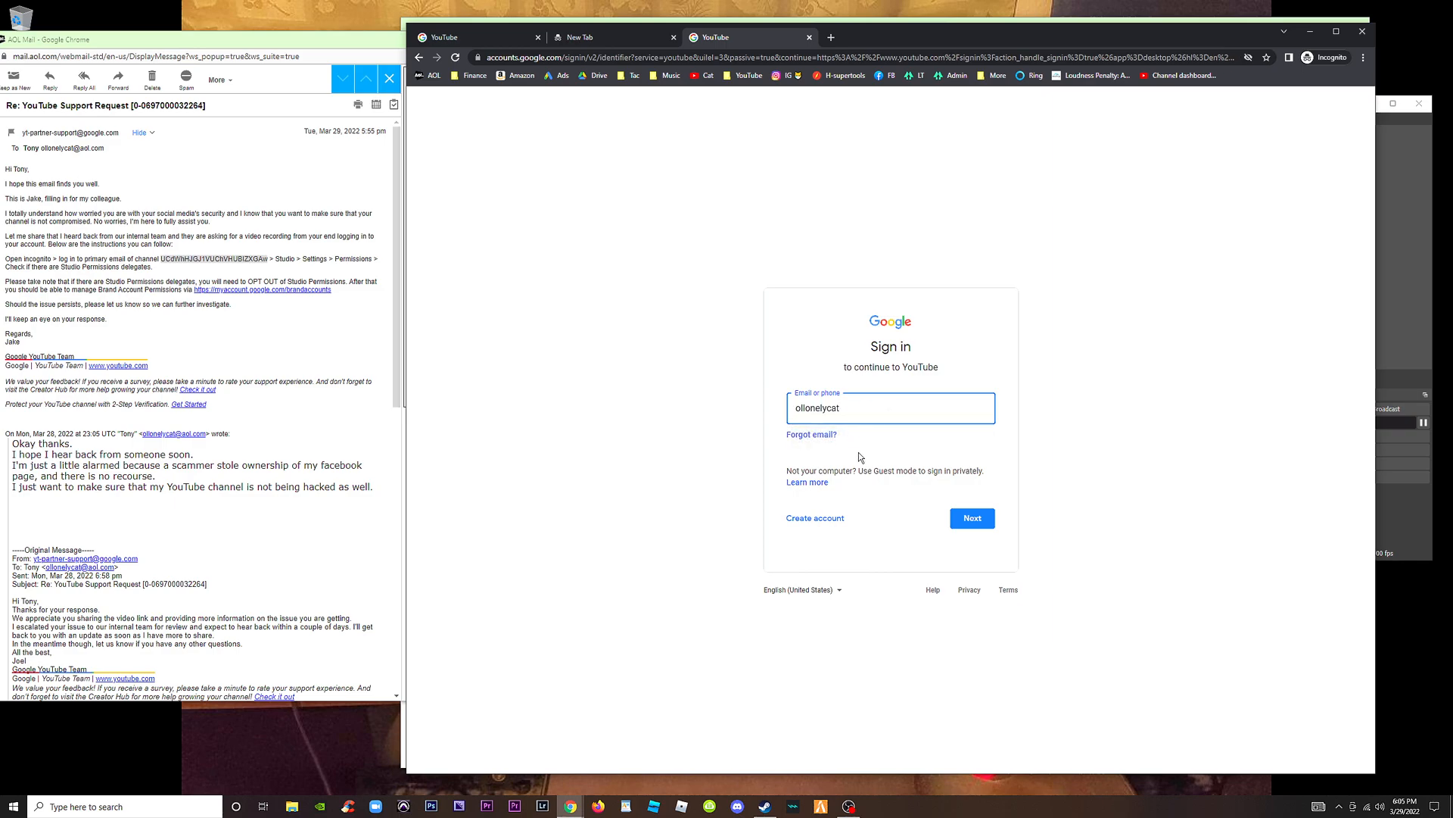
{"action": "left_click", "coordinate": [971, 517]}
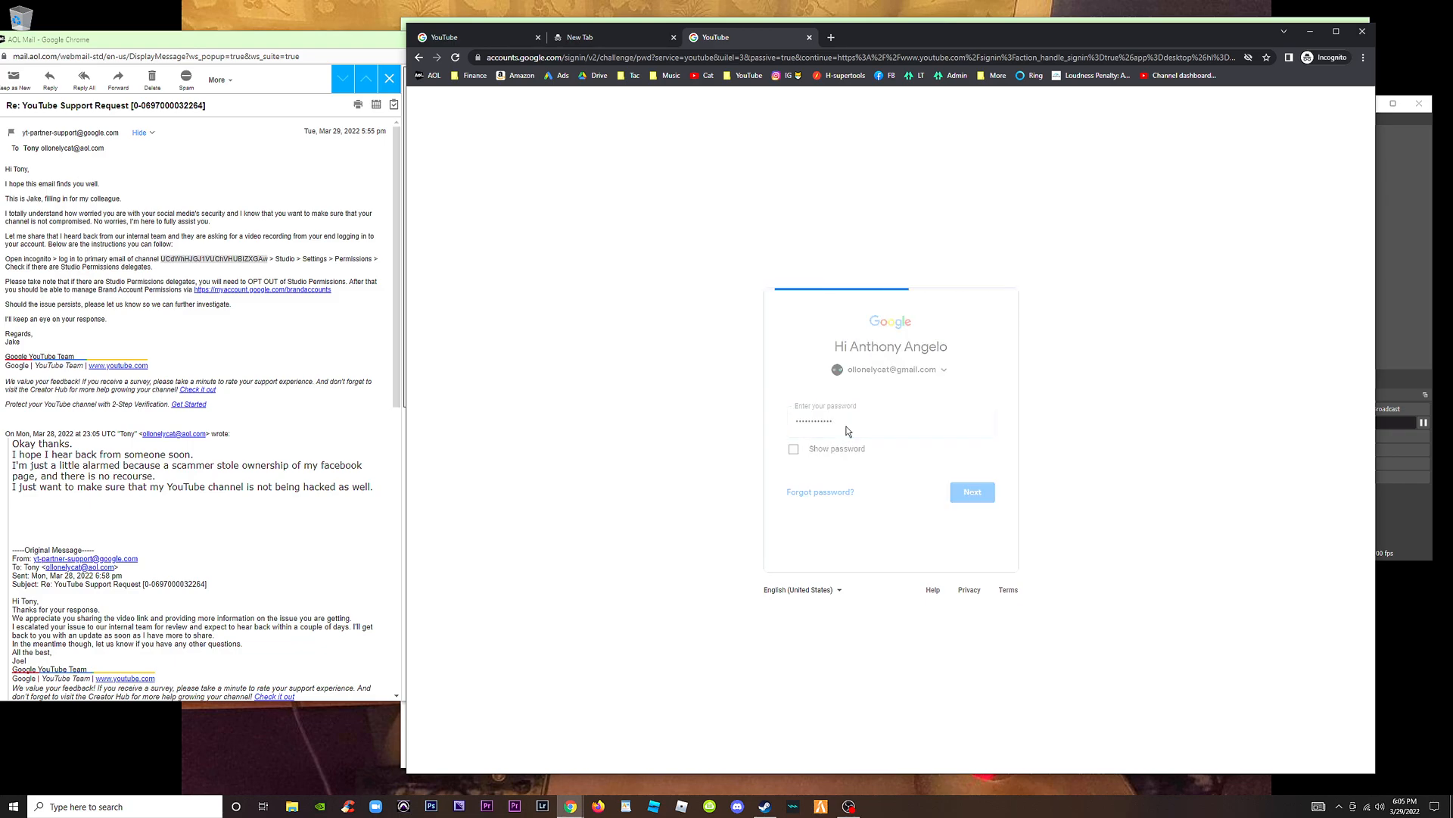
{"action": "left_click", "coordinate": [971, 491]}
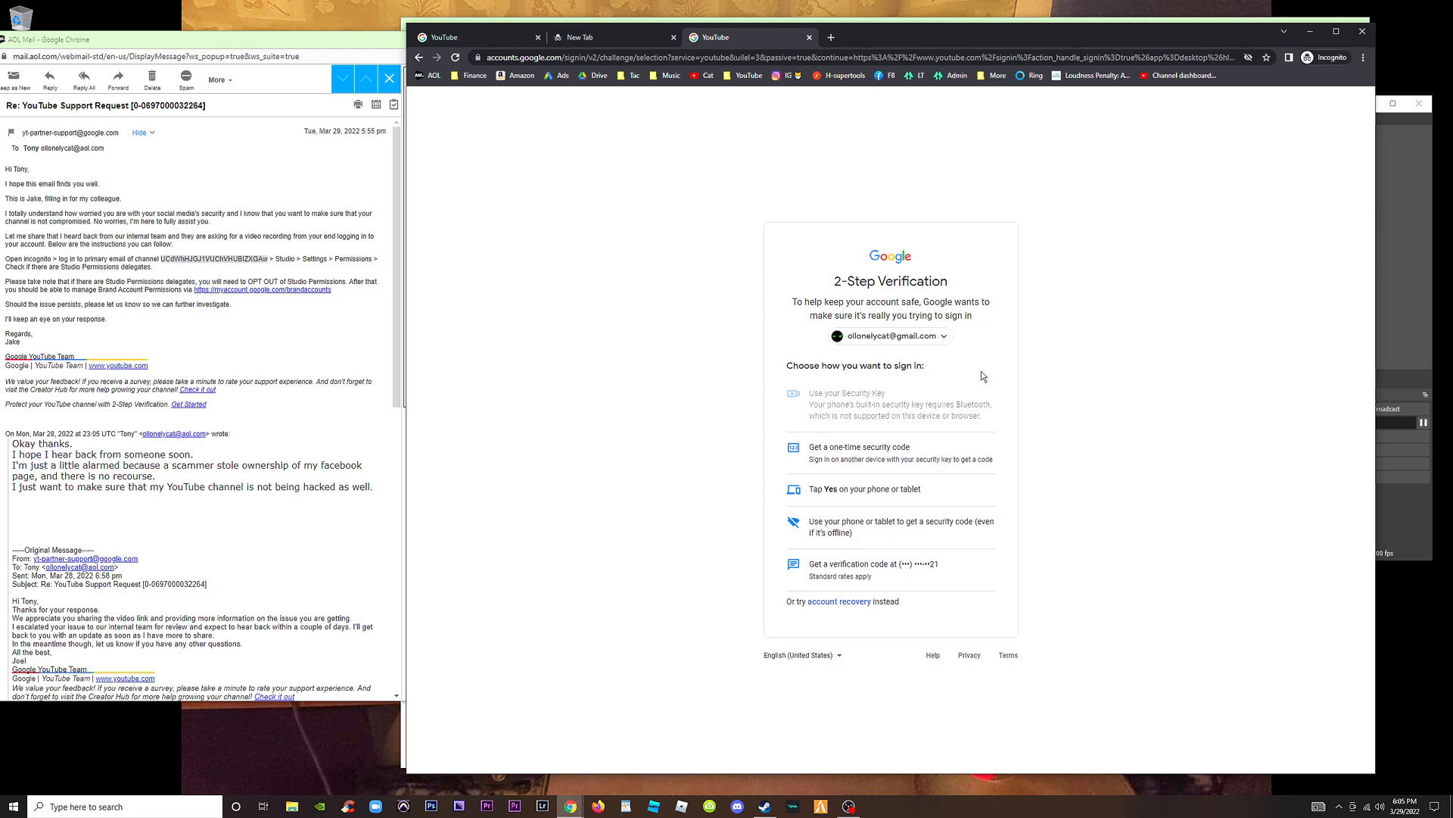
{"action": "mouse_move", "coordinate": [954, 498]}
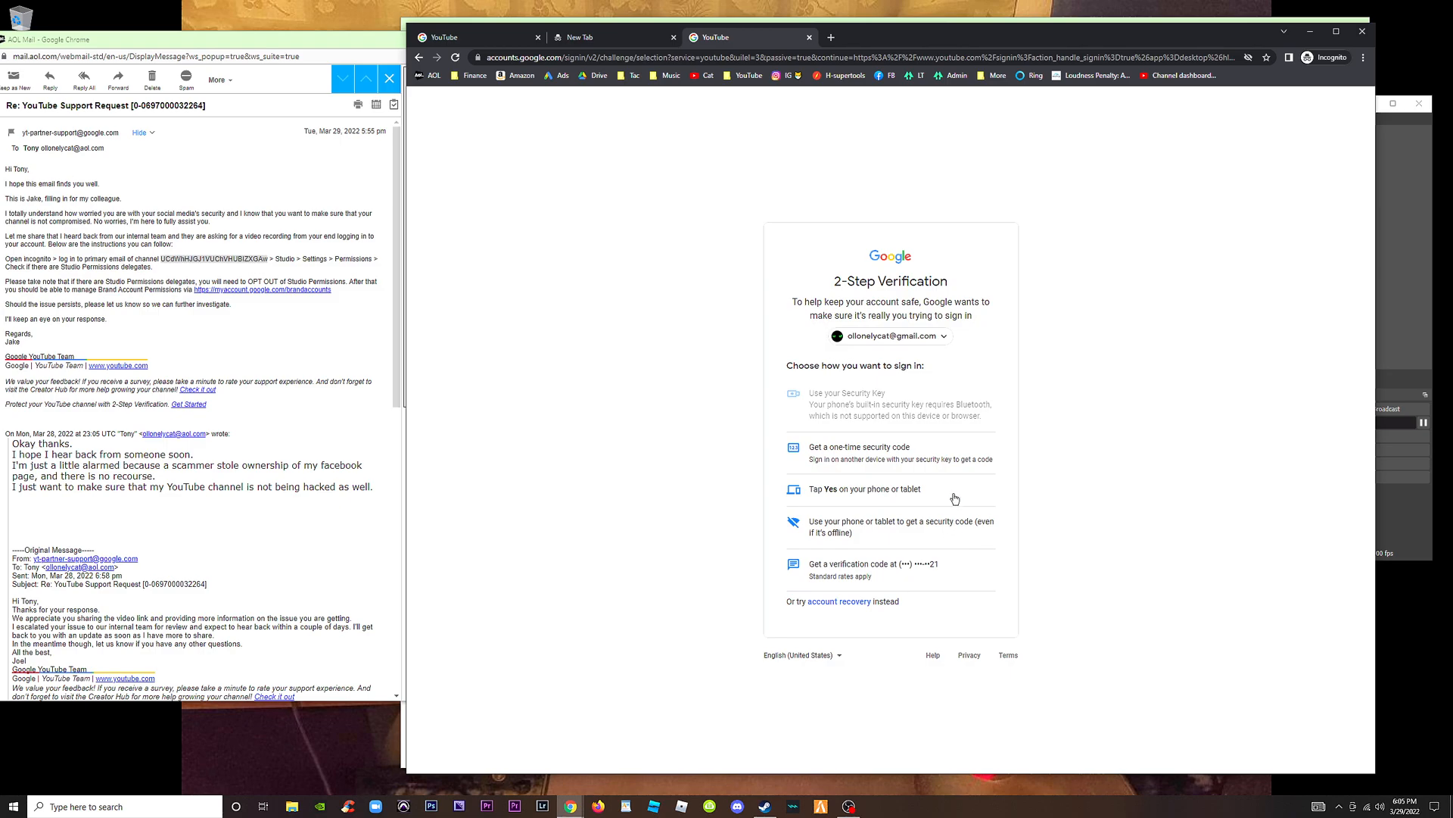
{"action": "mouse_move", "coordinate": [814, 482]}
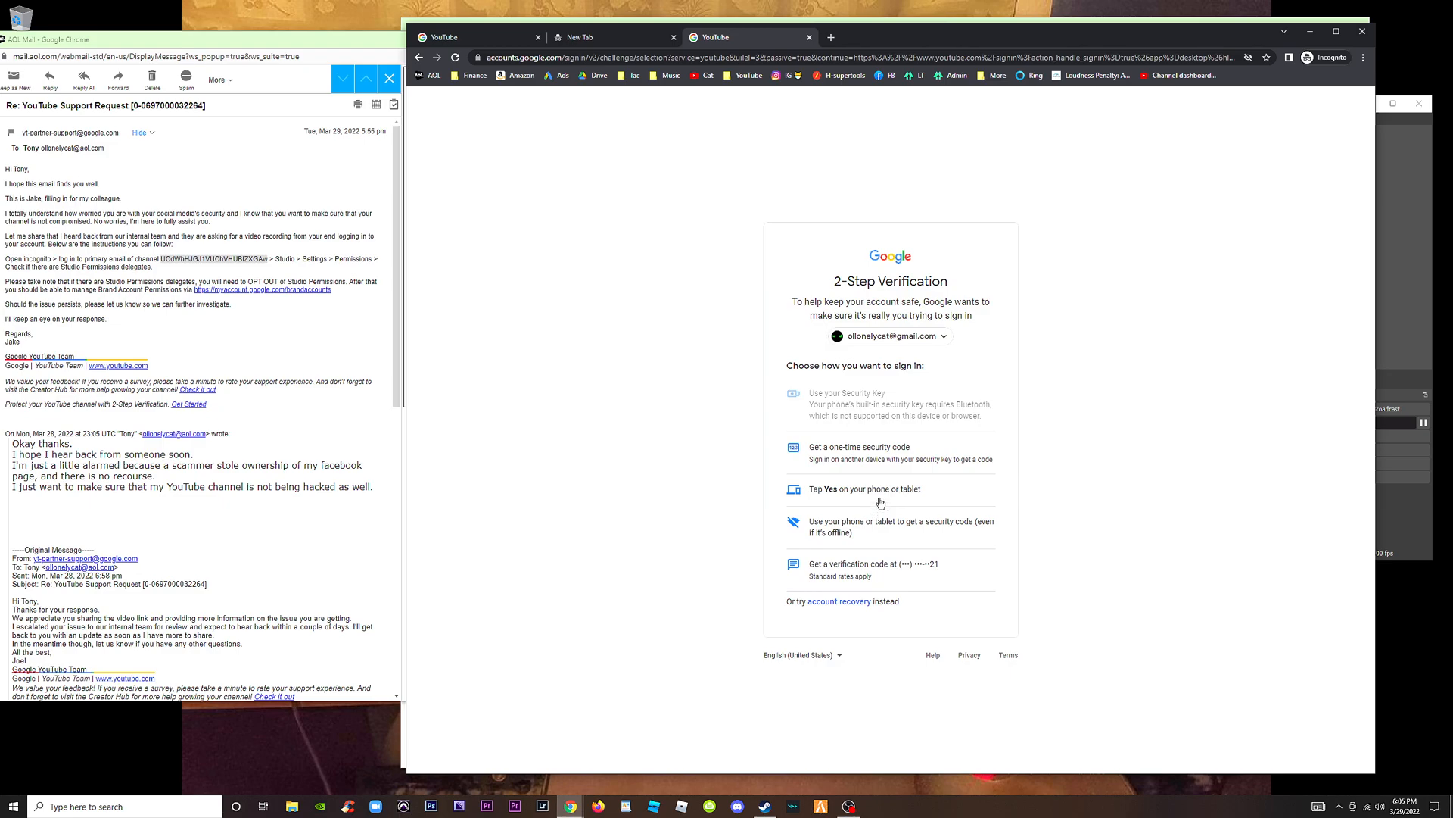
{"action": "left_click", "coordinate": [859, 488]}
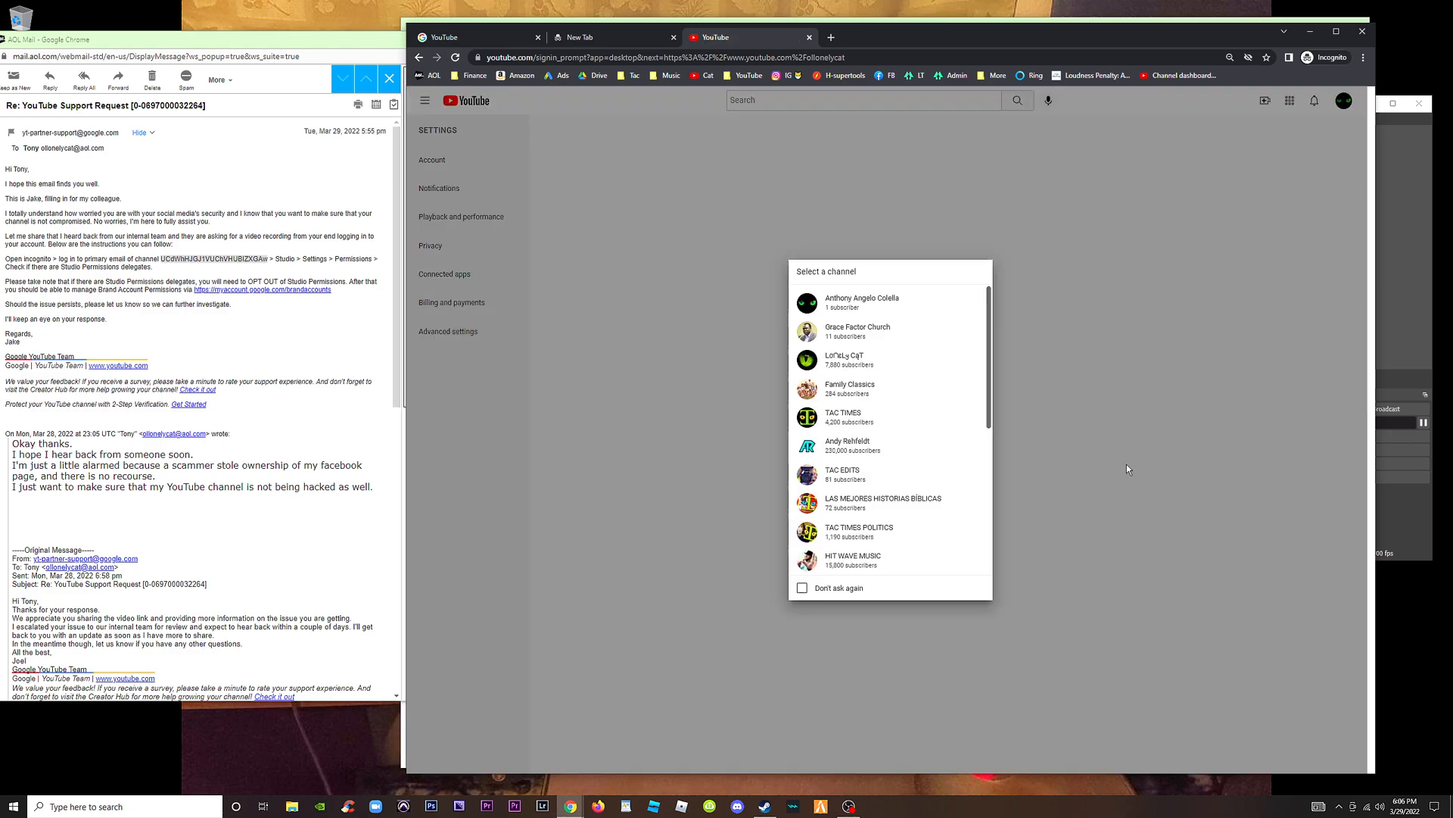
Step: Select the Lonely Cat channel and open its YouTube Studio dashboard
{"action": "left_click", "coordinate": [858, 359]}
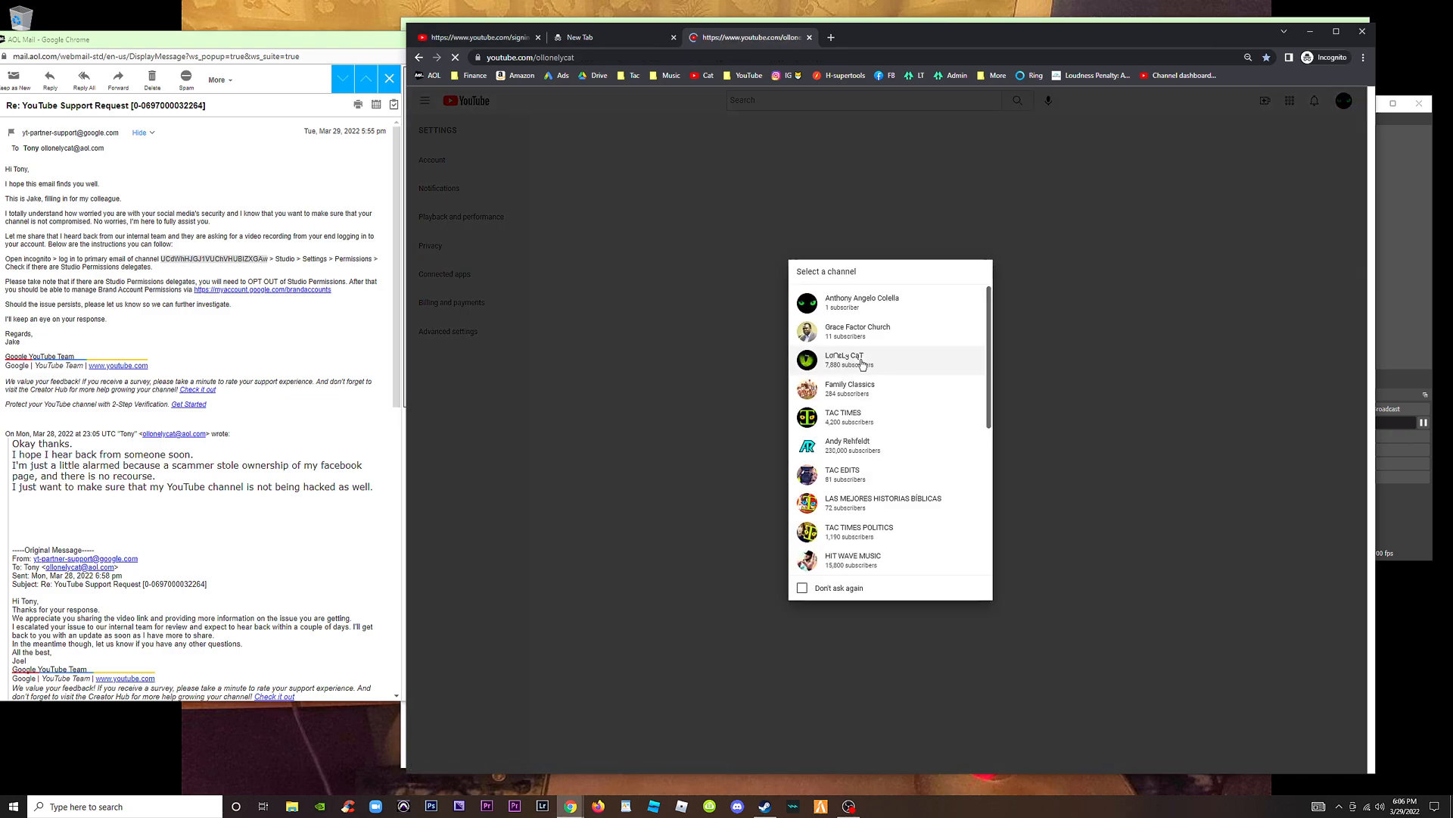
{"action": "left_click", "coordinate": [845, 360]}
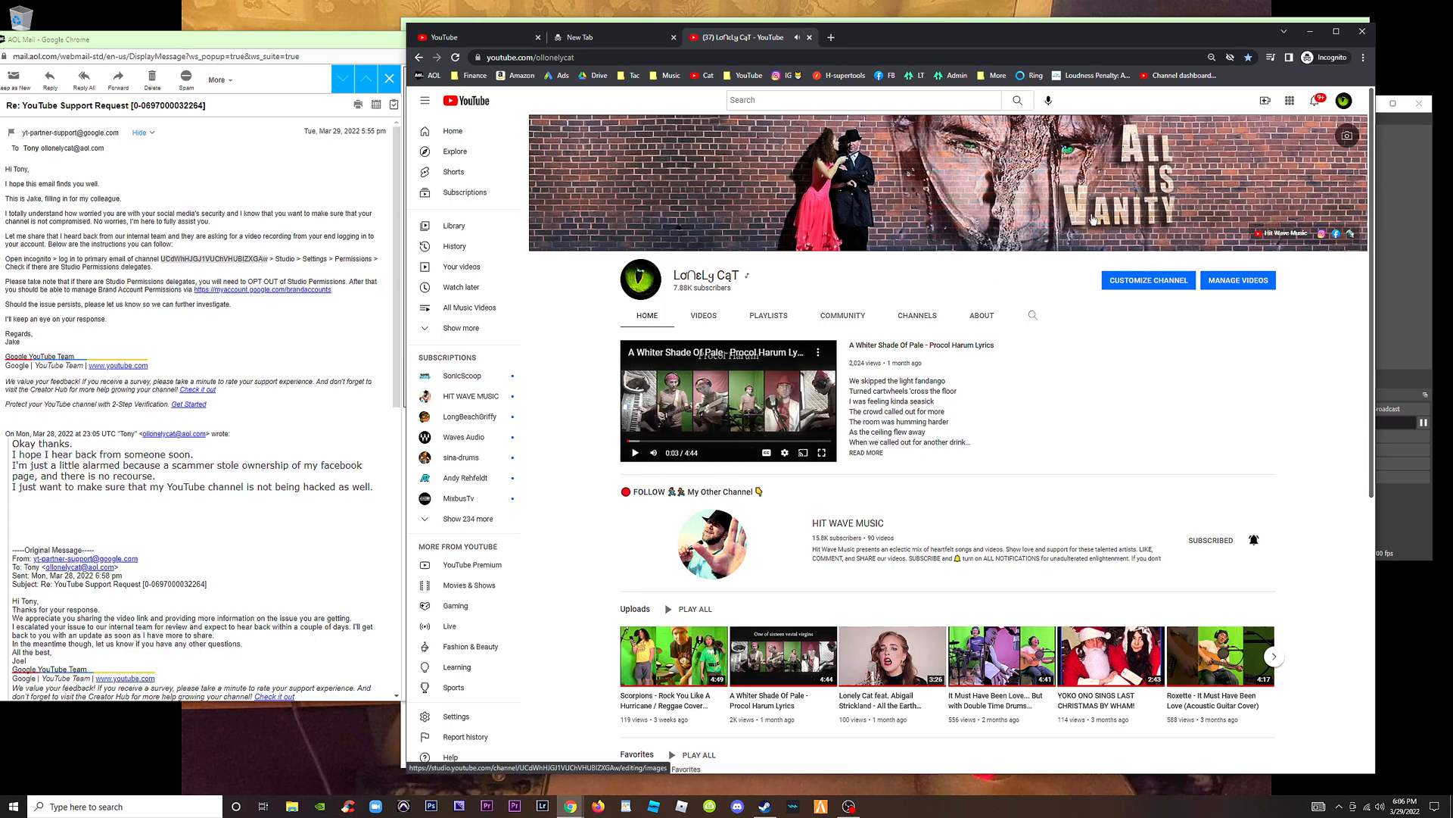
{"action": "left_click", "coordinate": [1345, 100]}
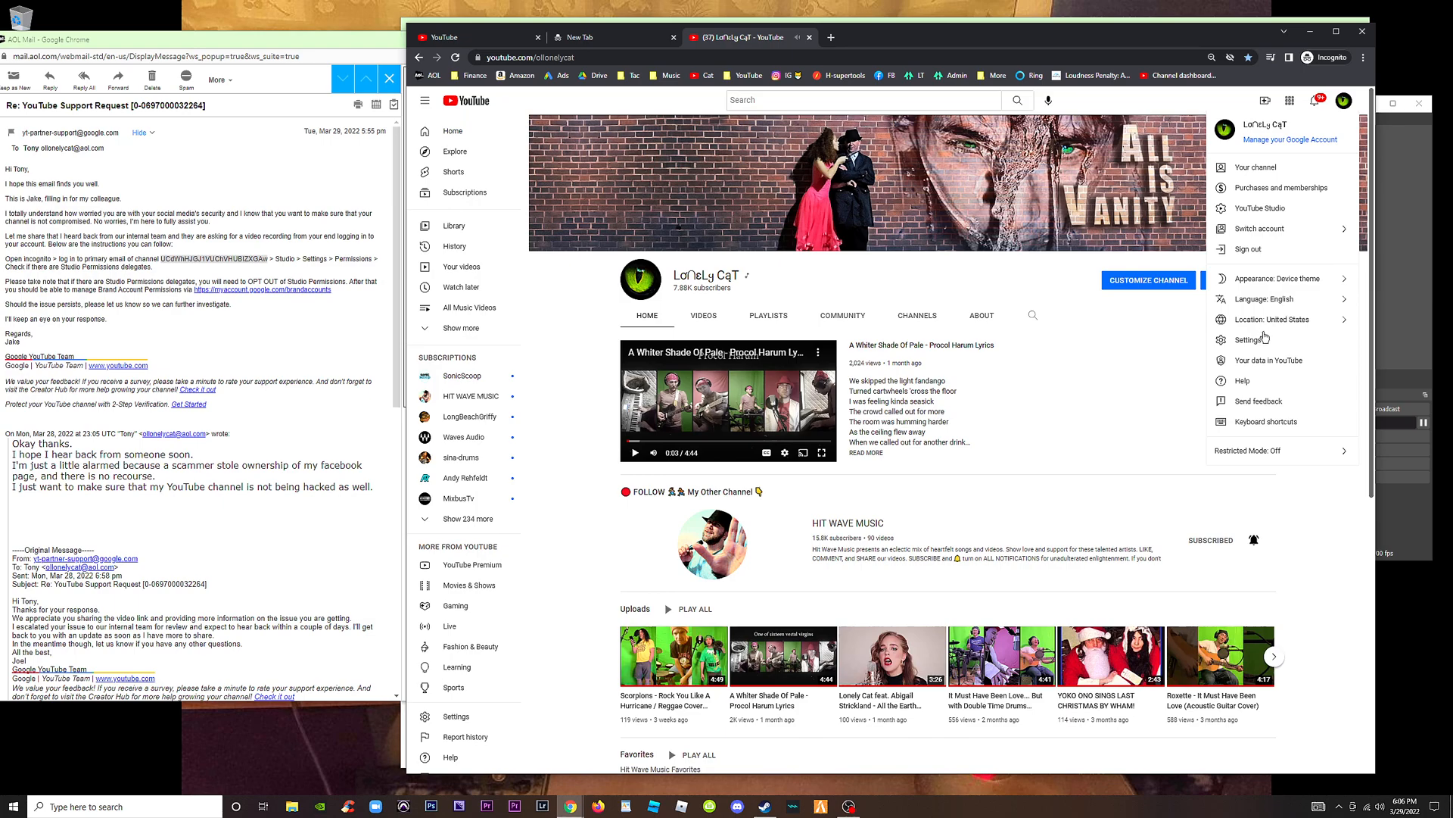
{"action": "mouse_move", "coordinate": [1262, 208]}
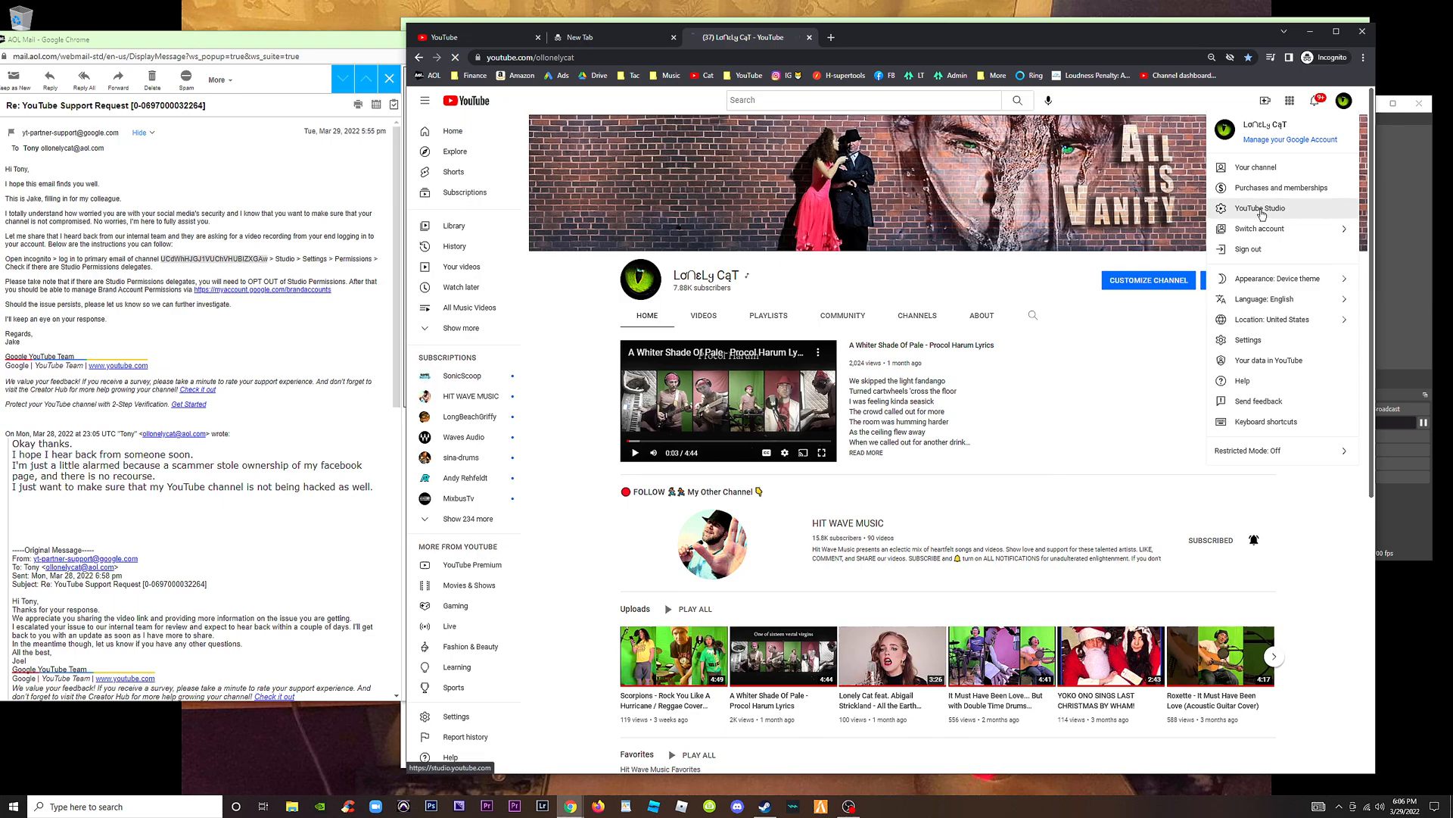
{"action": "left_click", "coordinate": [1260, 207]}
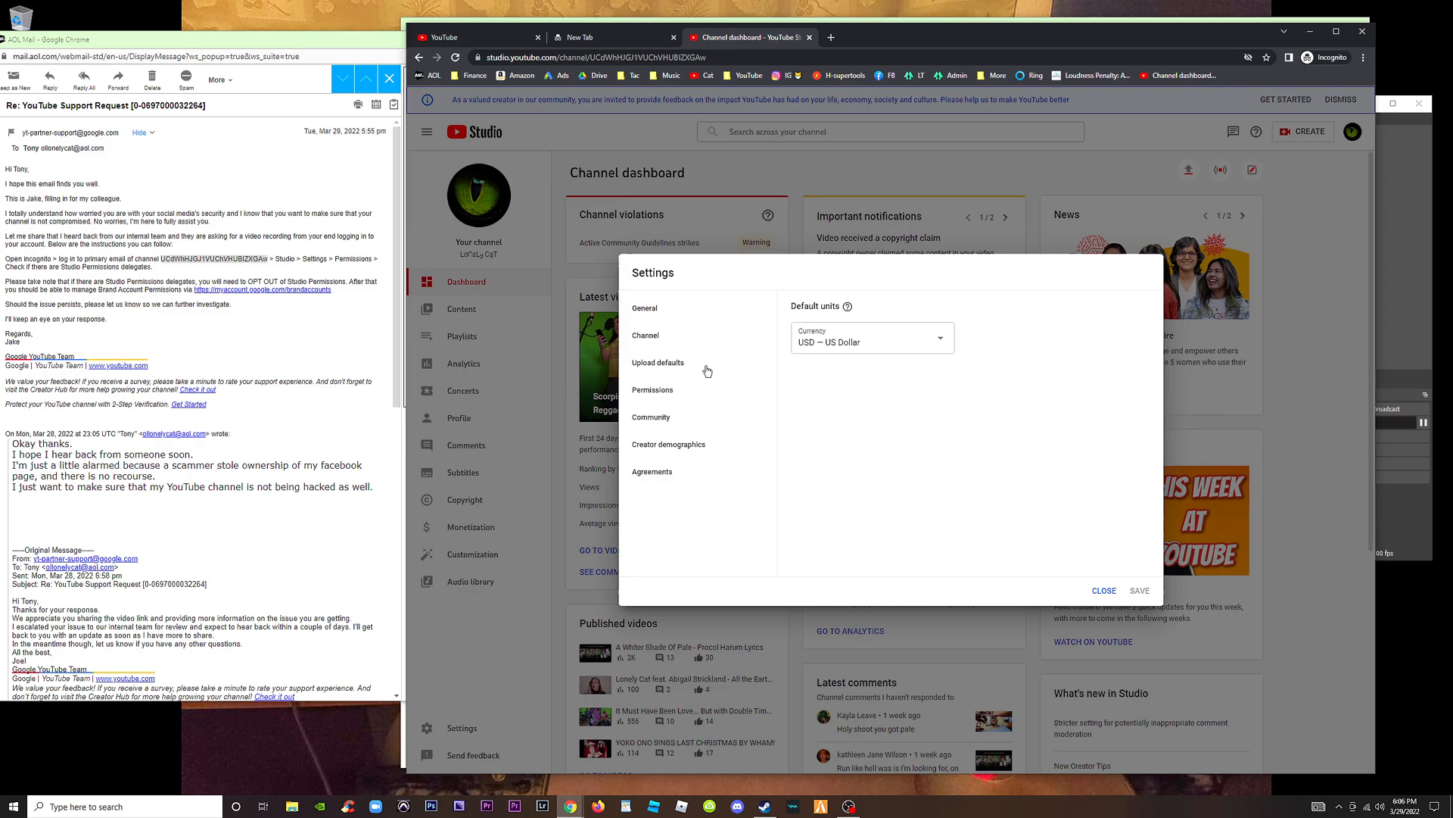
Step: Review Lonely Cat's single-owner Studio permissions, then switch to the Brand Accounts window
{"action": "left_click", "coordinate": [653, 389]}
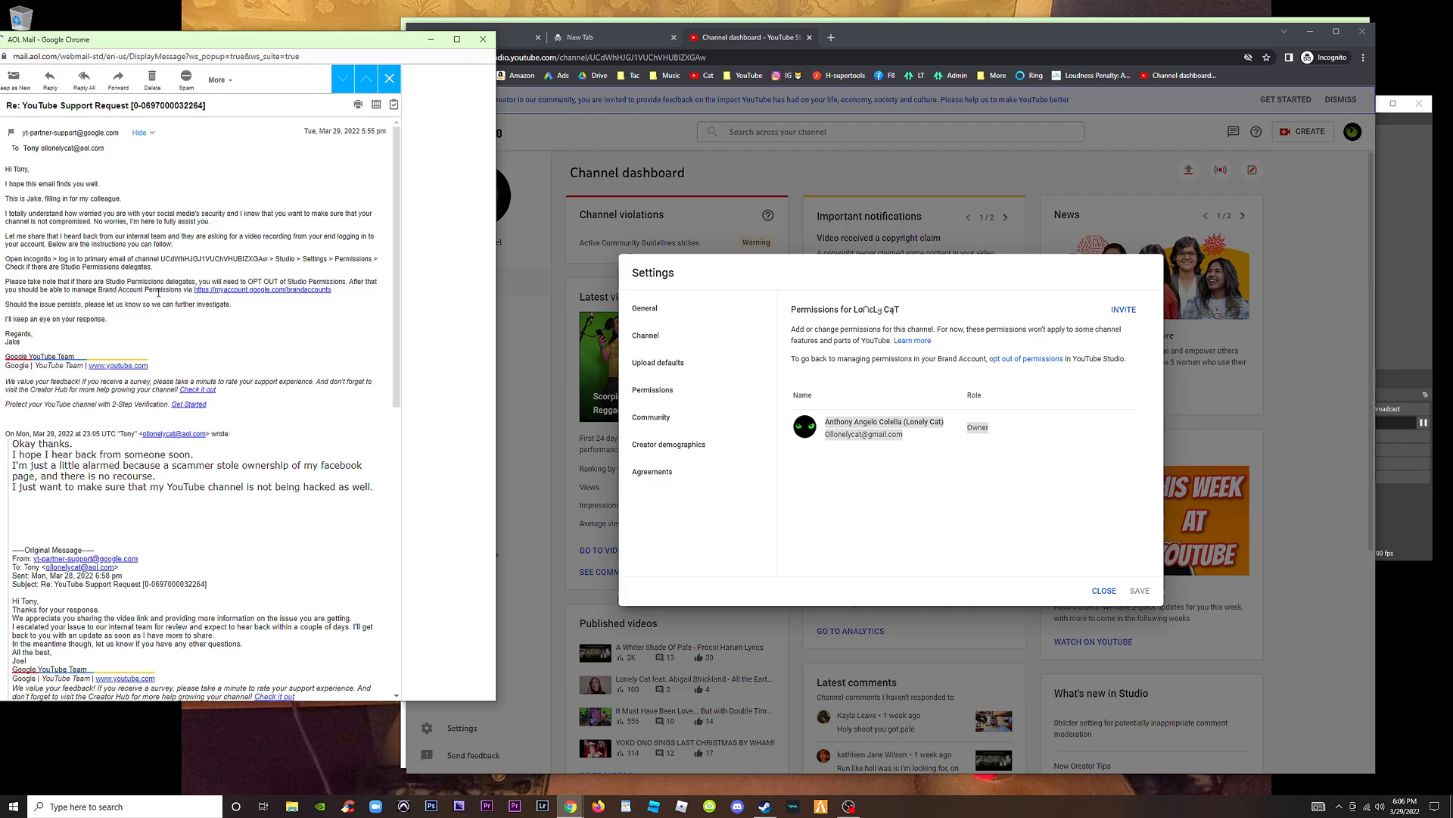
{"action": "left_click", "coordinate": [846, 31]}
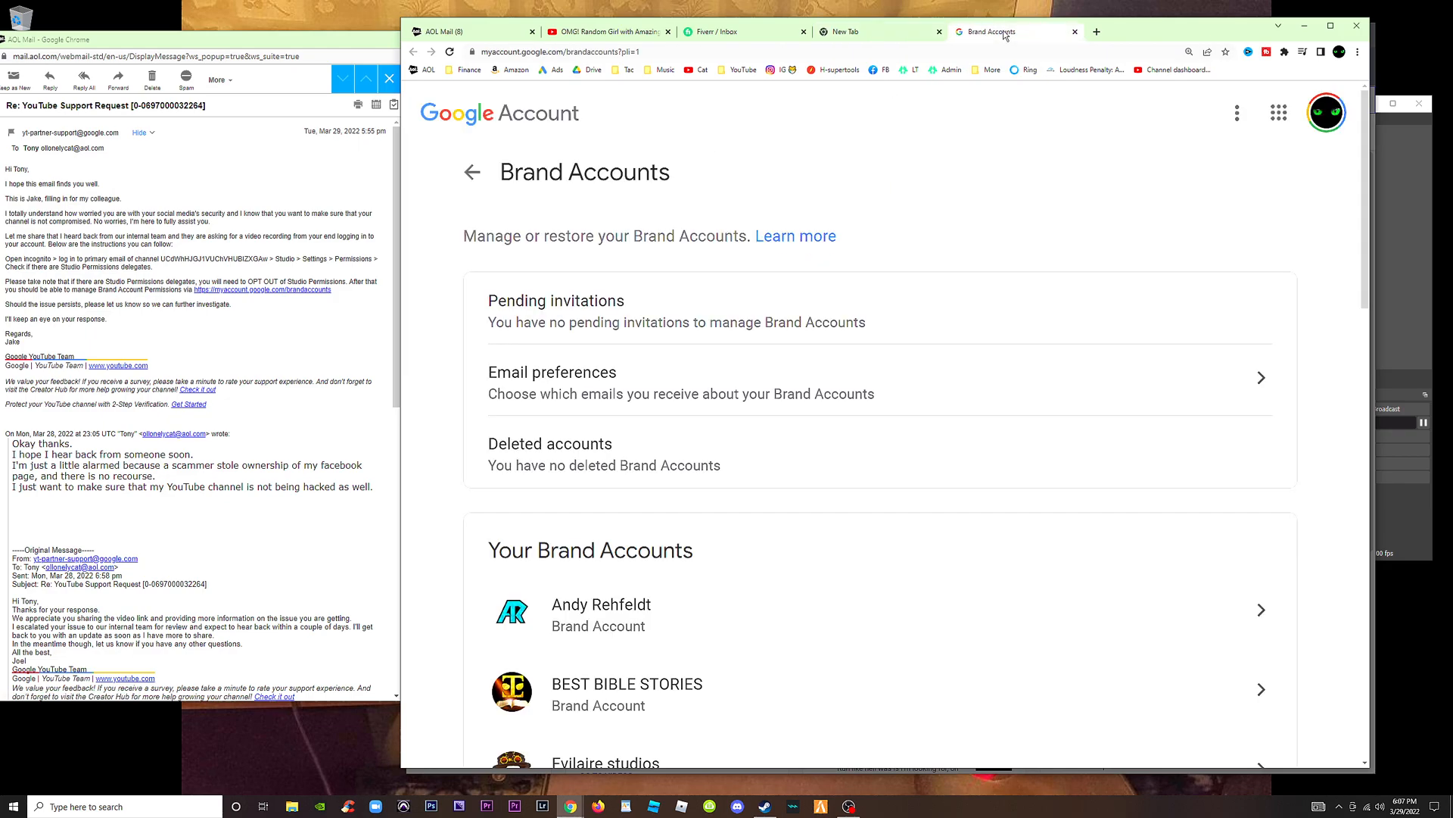
Step: Open Lonely Cat's brand account details, then return to the Brand Accounts list
{"action": "scroll", "scroll_direction": "down", "scroll_amount": 3}
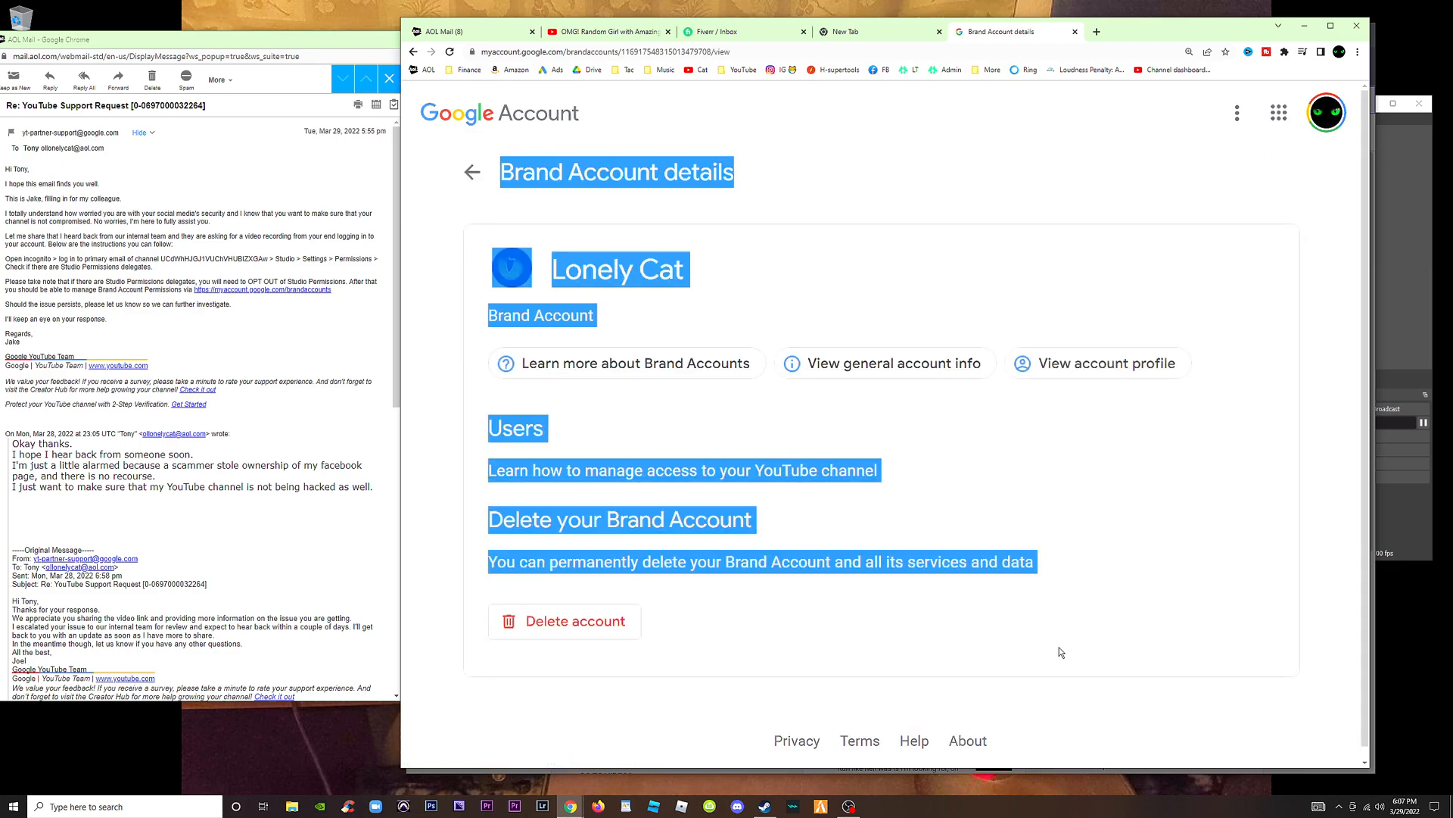
{"action": "left_click", "coordinate": [785, 512]}
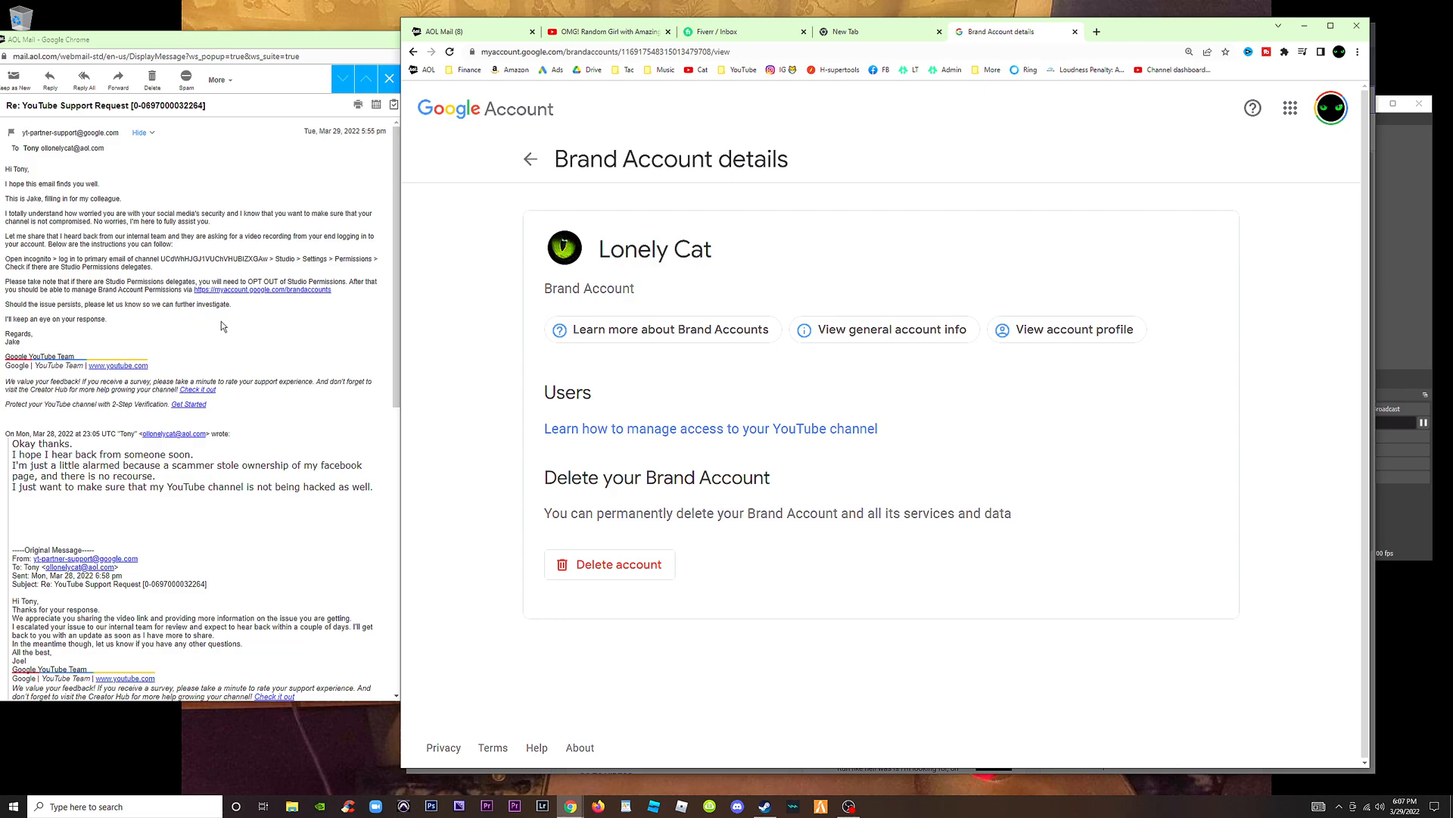
{"action": "mouse_move", "coordinate": [531, 160]}
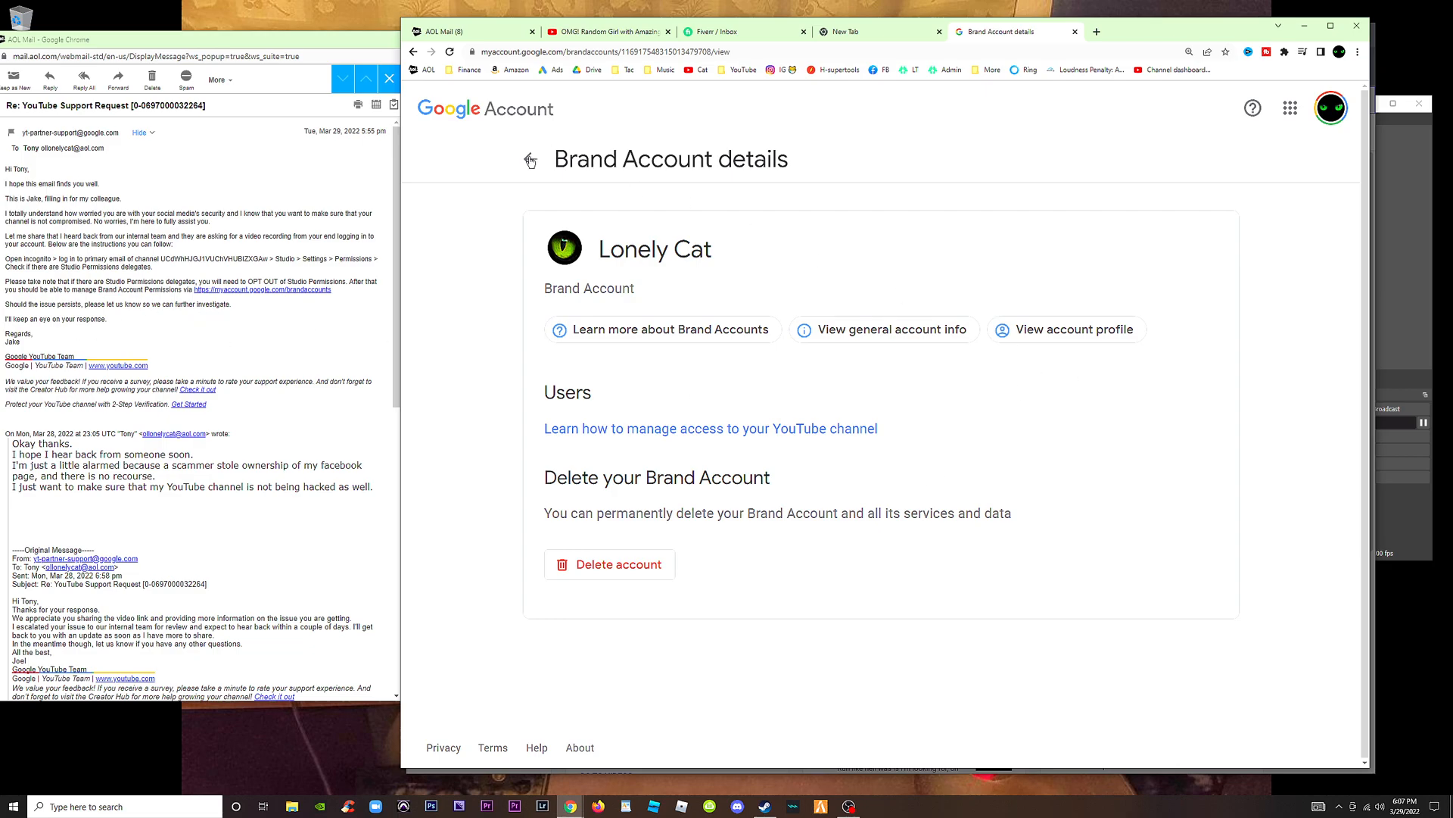
{"action": "left_click", "coordinate": [530, 158]}
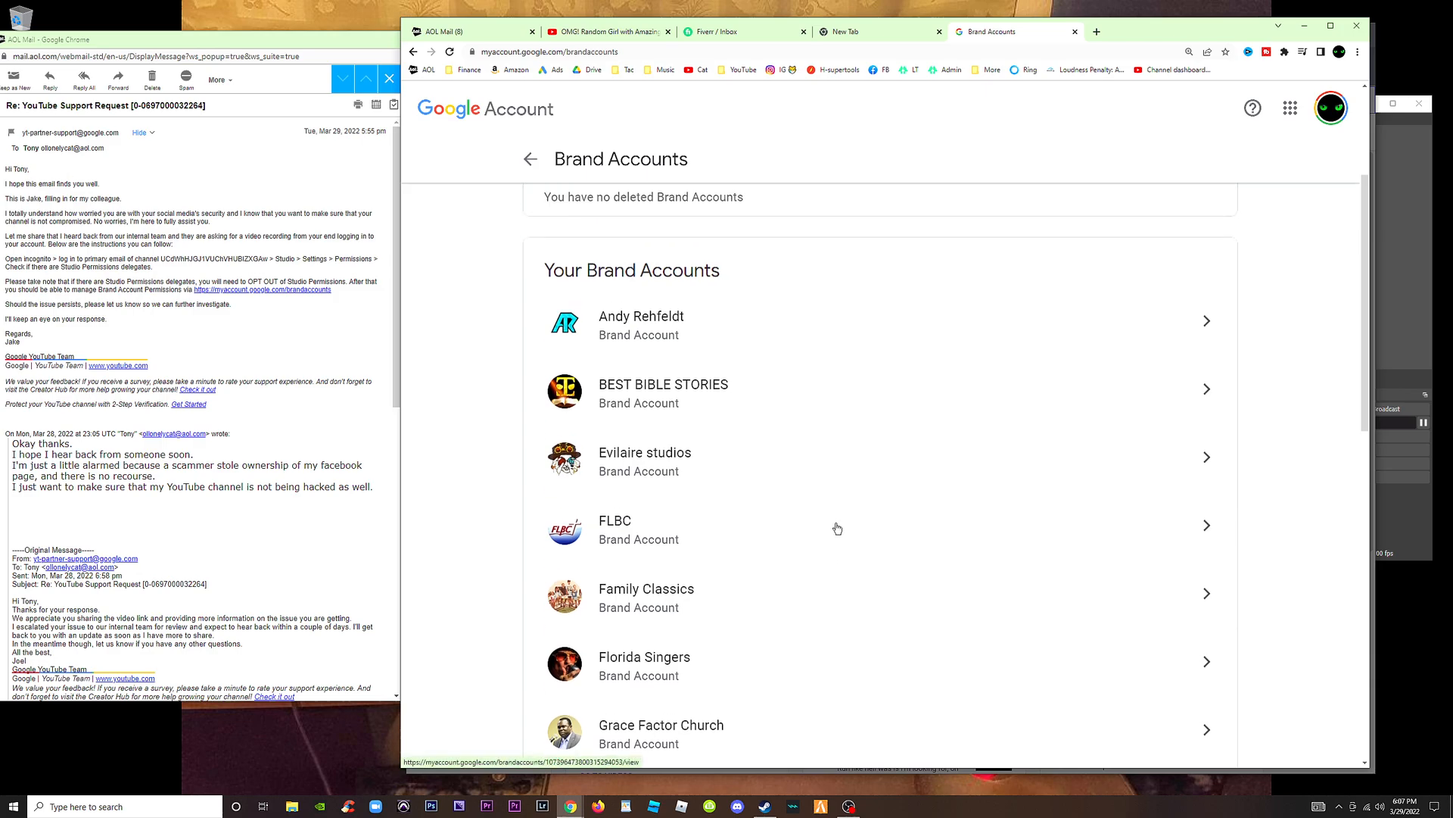
Step: Check the BEST BIBLE STORIES, first listed and Monkey Religion brand account details
{"action": "left_click", "coordinate": [663, 388]}
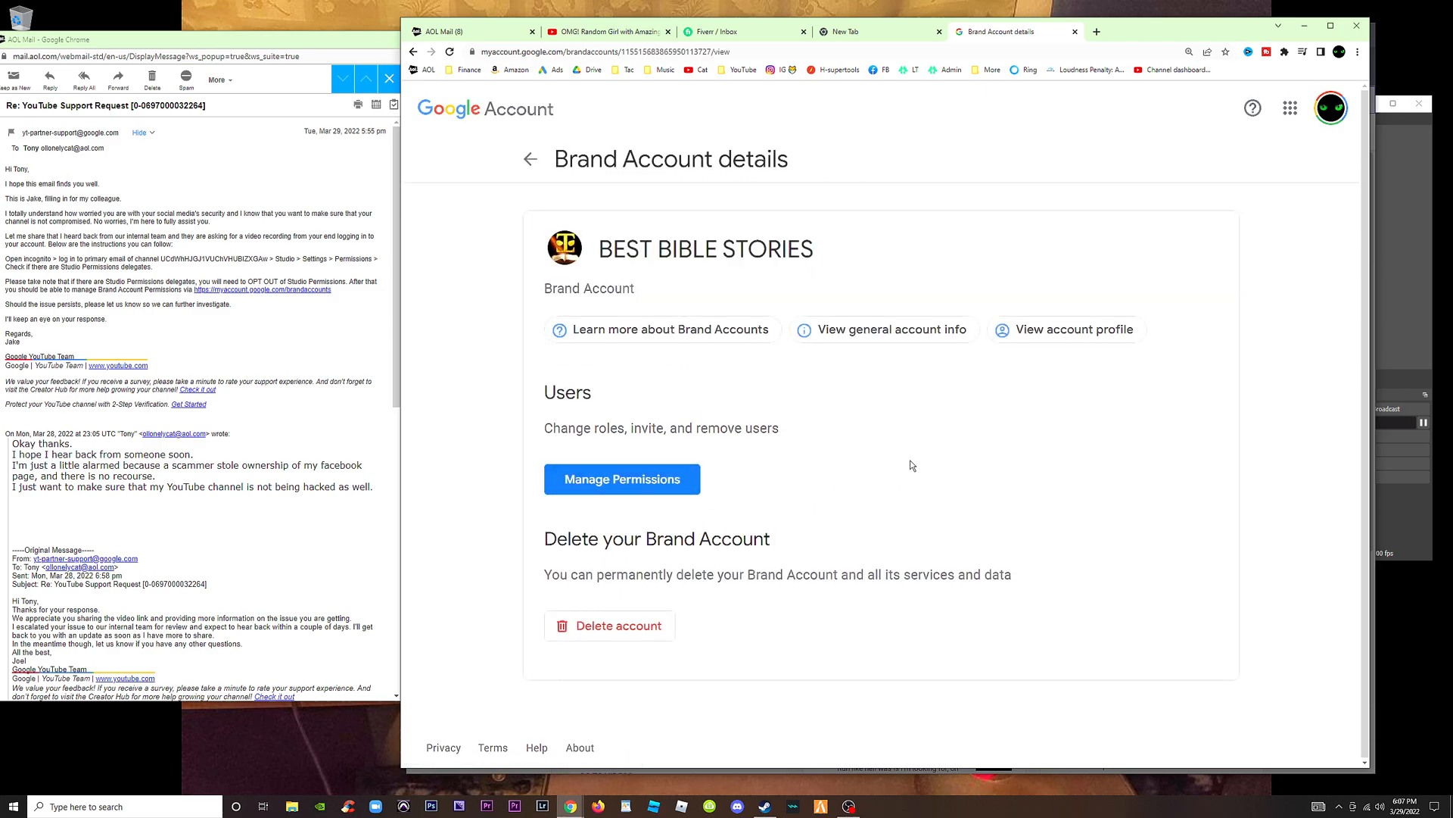
{"action": "left_click", "coordinate": [530, 158]}
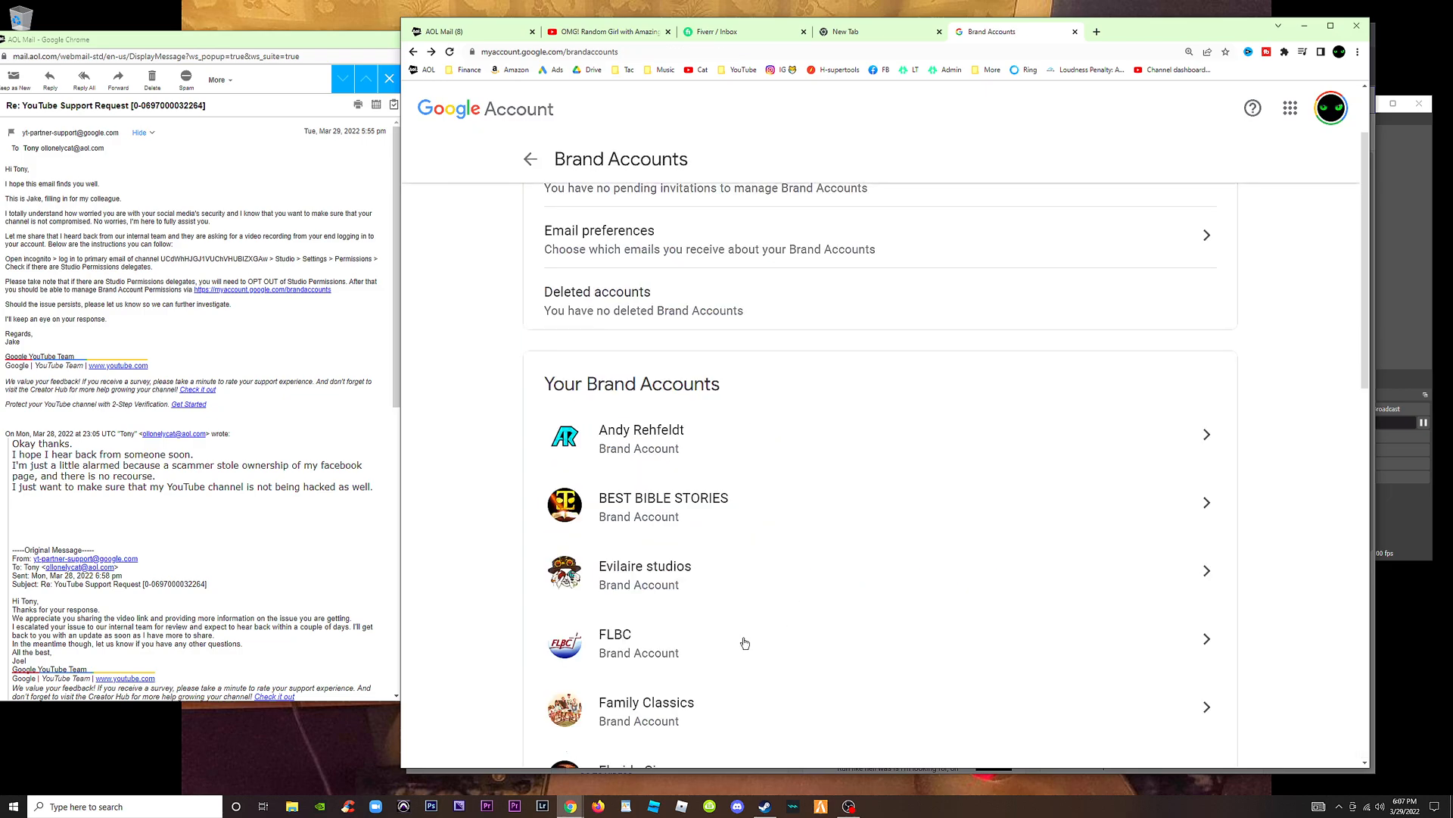
{"action": "left_click", "coordinate": [639, 434]}
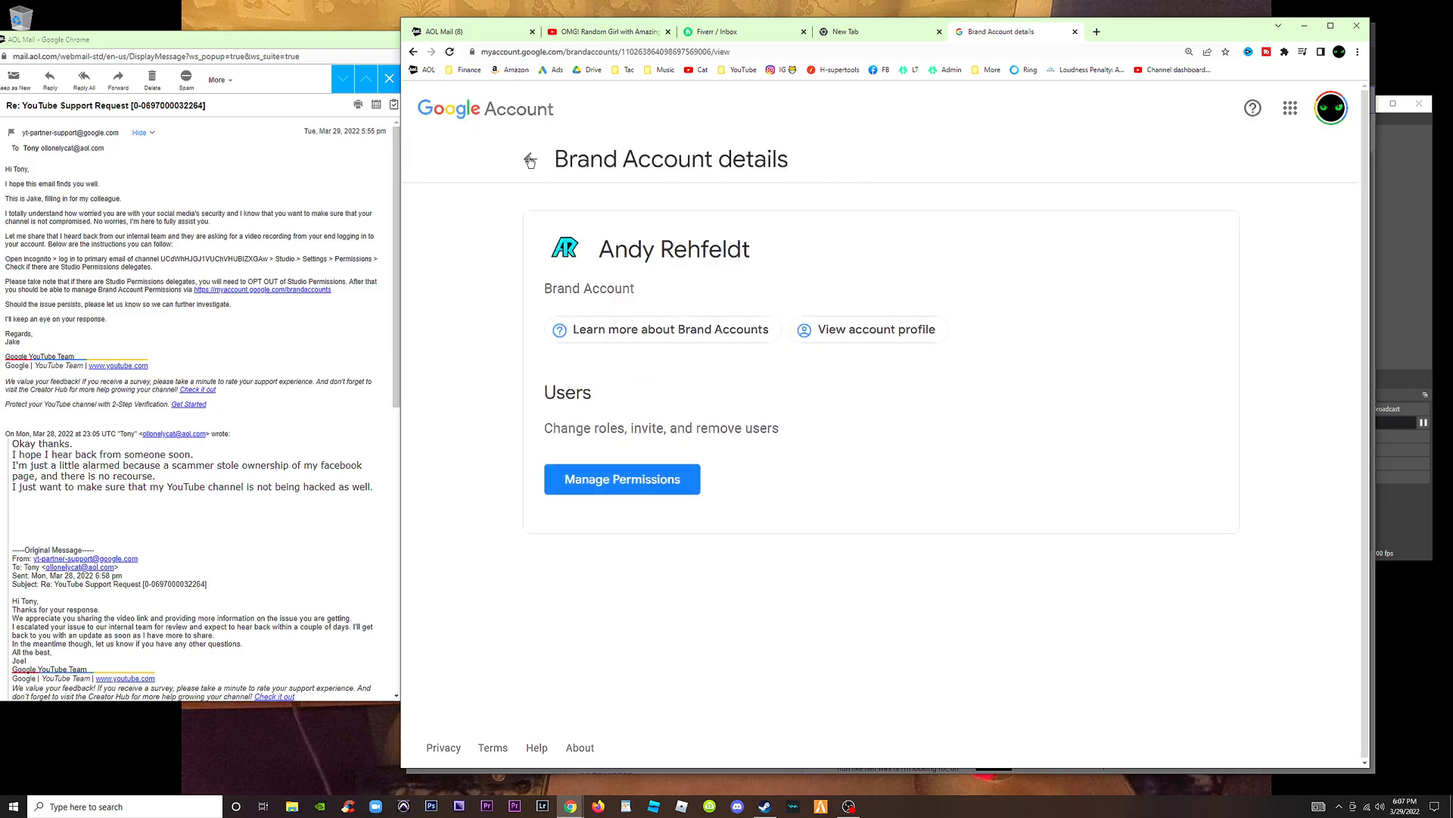
{"action": "left_click", "coordinate": [529, 160]}
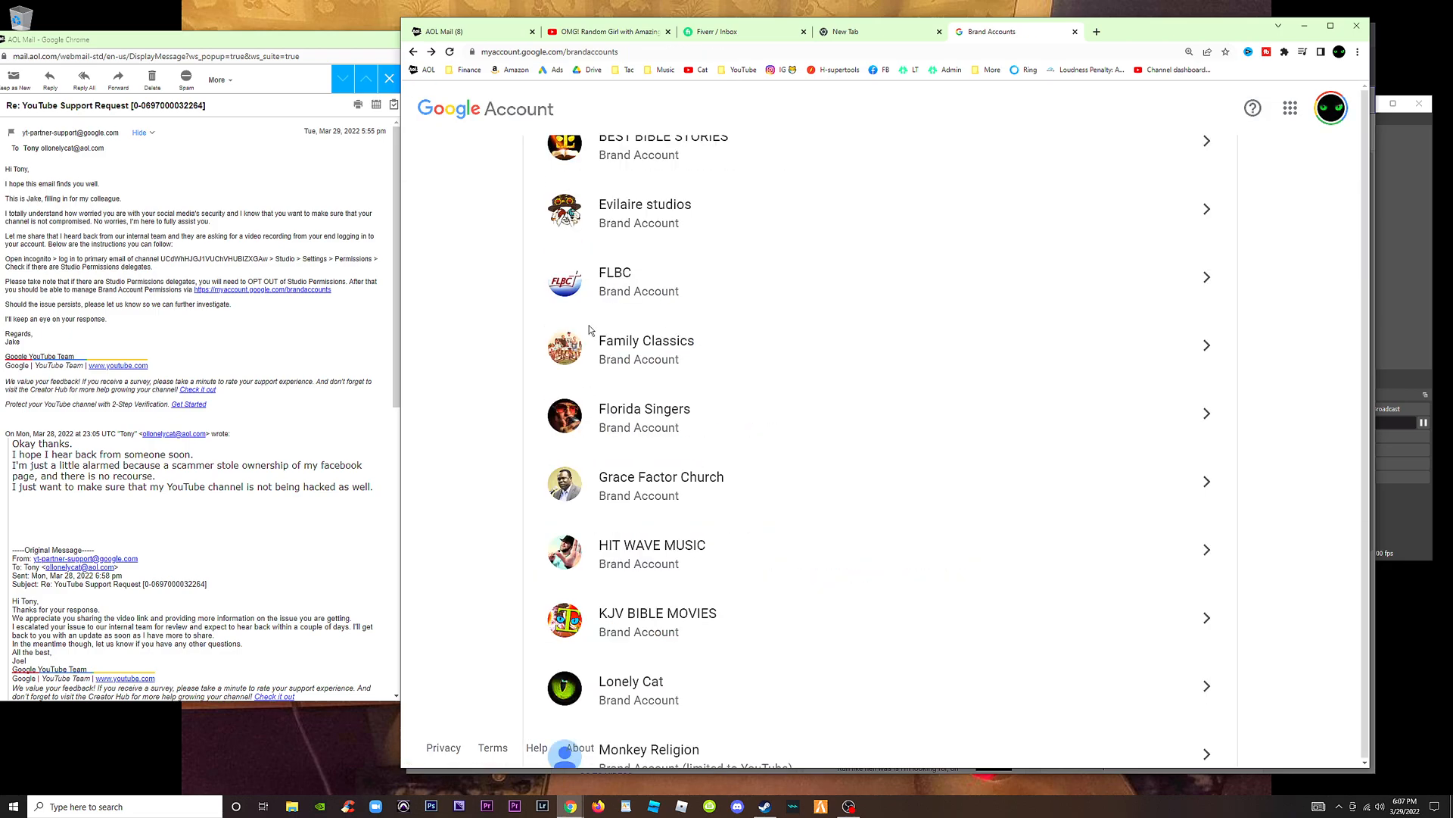
{"action": "left_click", "coordinate": [657, 613]}
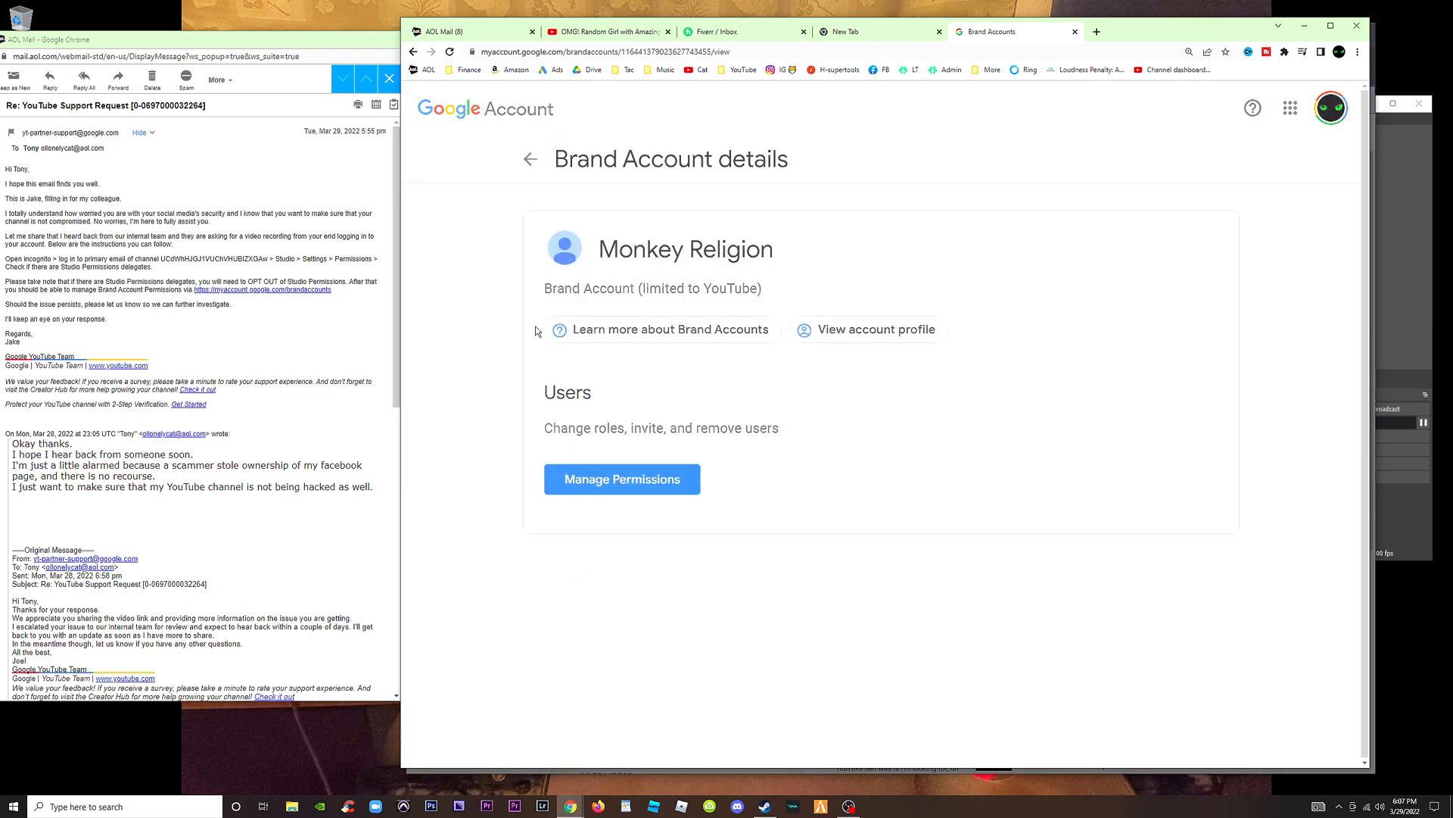
{"action": "left_click", "coordinate": [530, 158]}
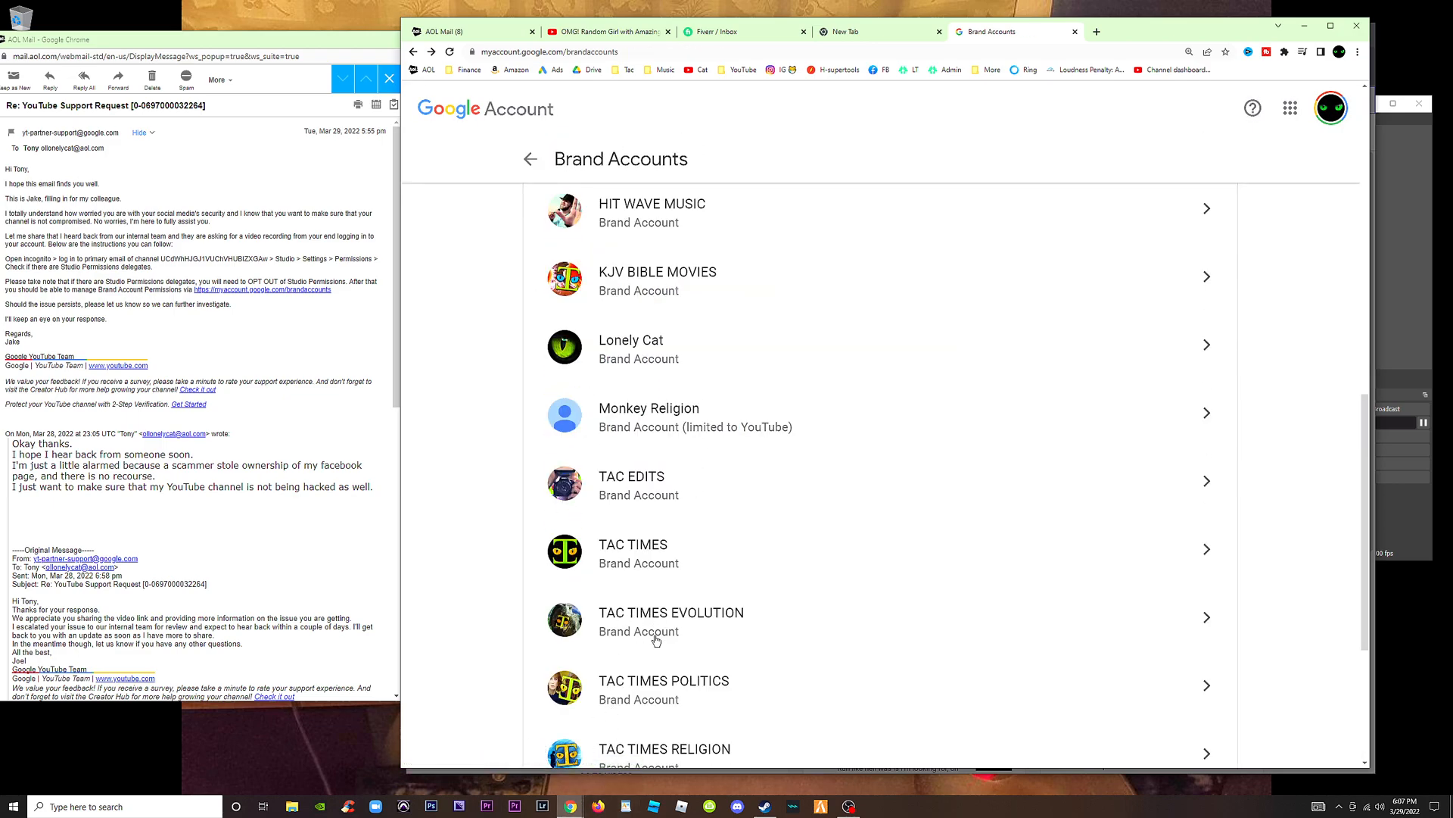
Step: Check another account and trolling prophet, then open Lonely Cat's details and a new tab
{"action": "left_click", "coordinate": [670, 612]}
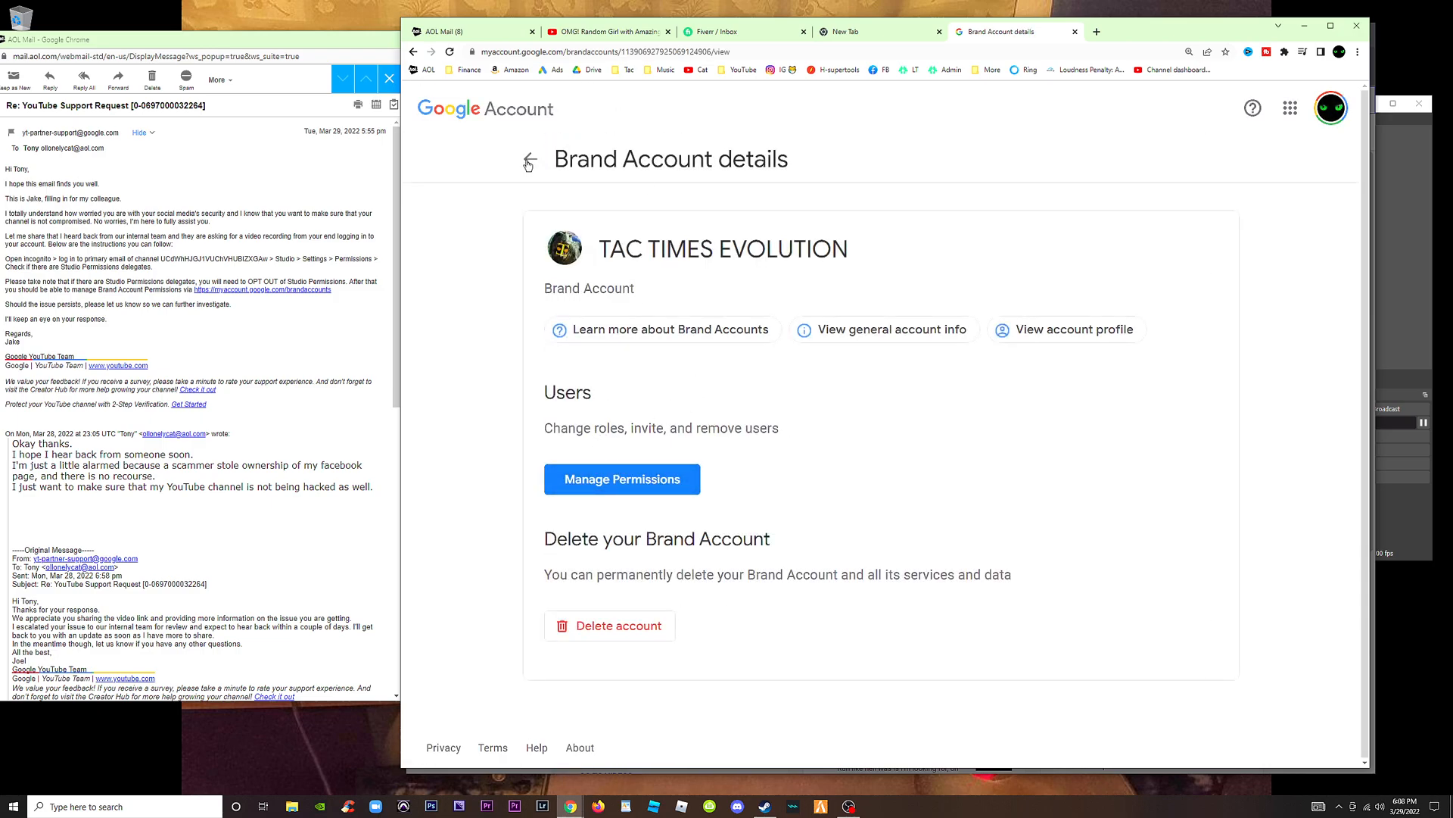
{"action": "left_click", "coordinate": [529, 158]}
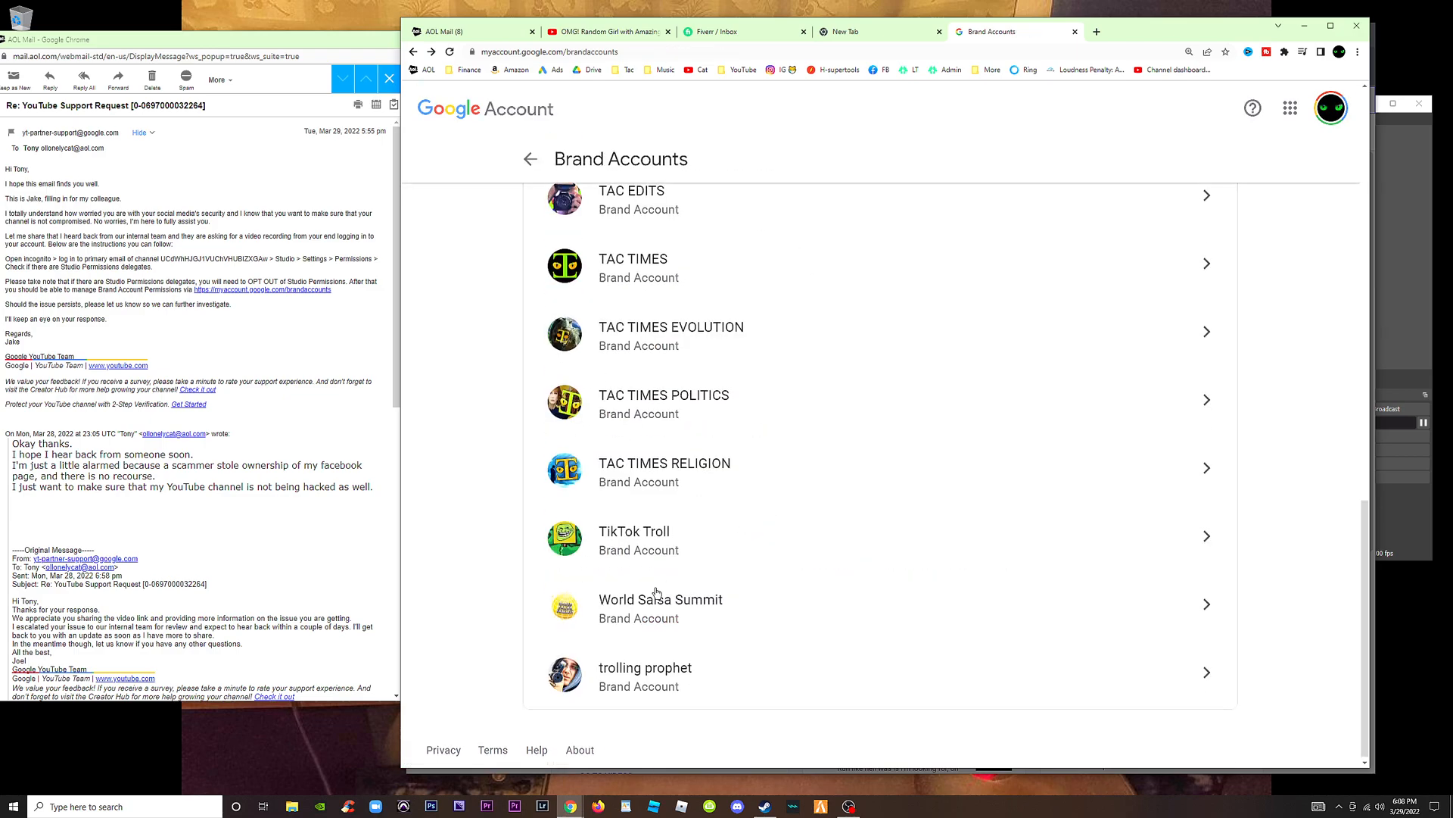
{"action": "left_click", "coordinate": [661, 607]}
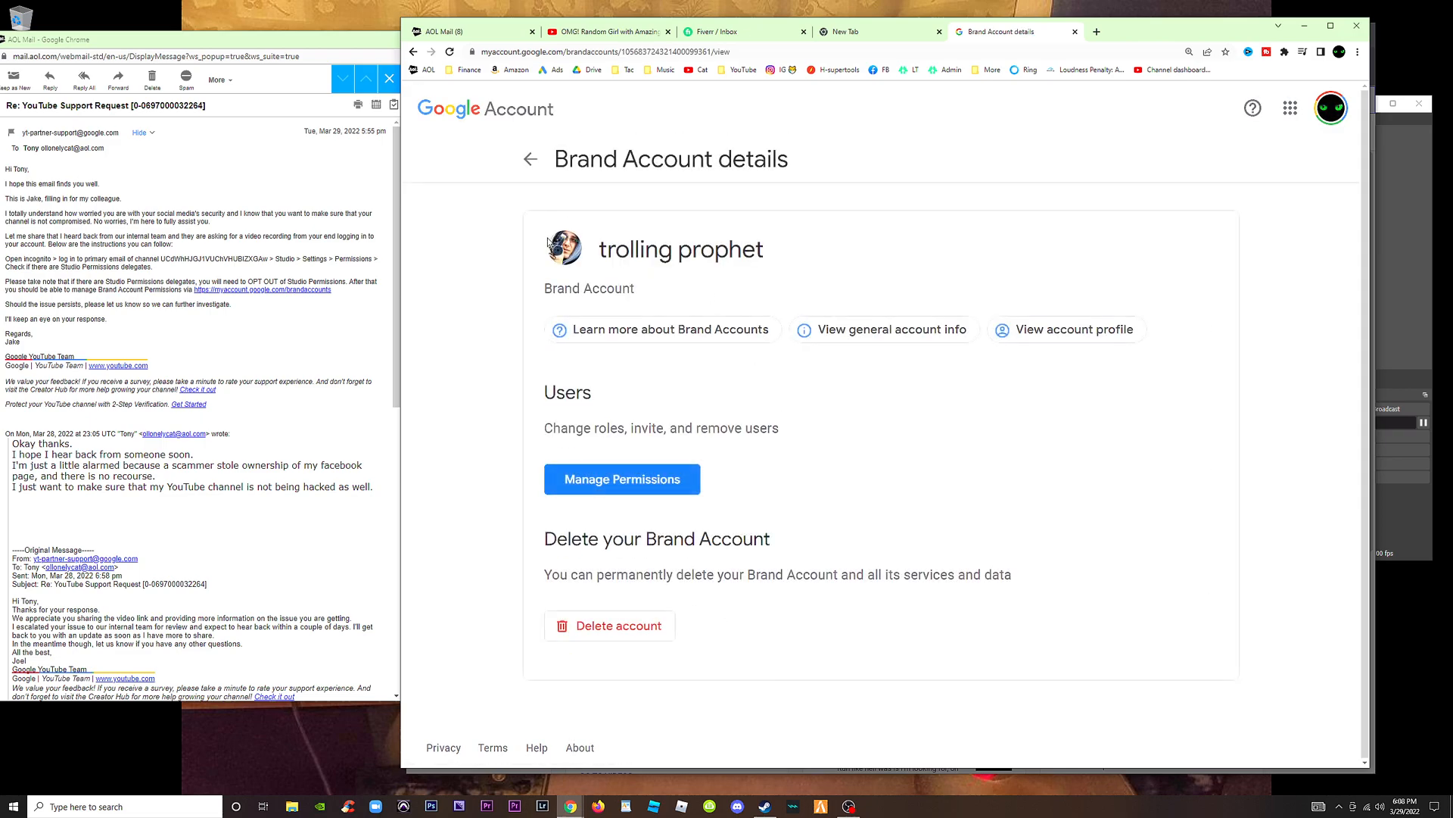
{"action": "left_click", "coordinate": [529, 158]}
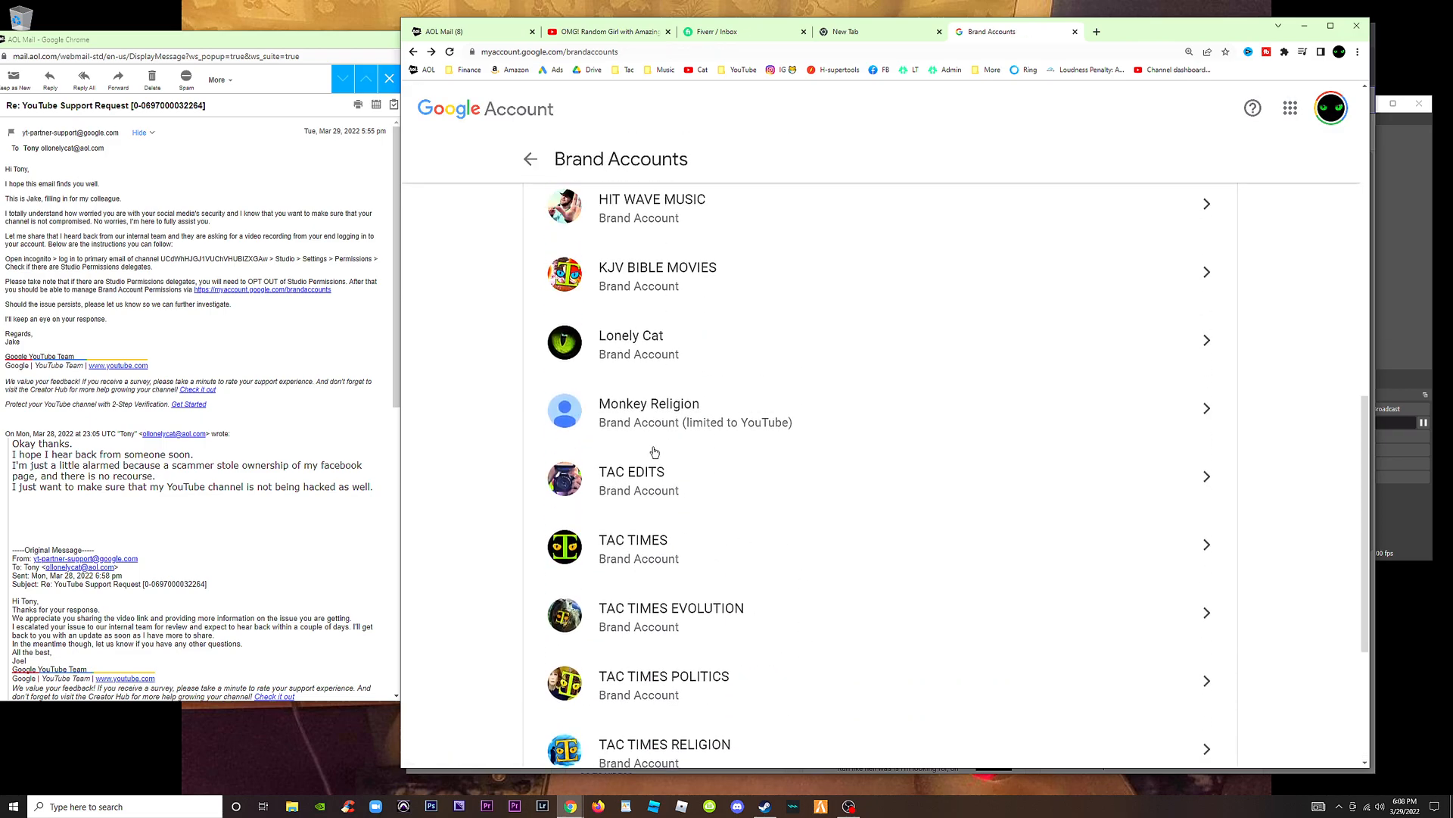
{"action": "left_click", "coordinate": [631, 342]}
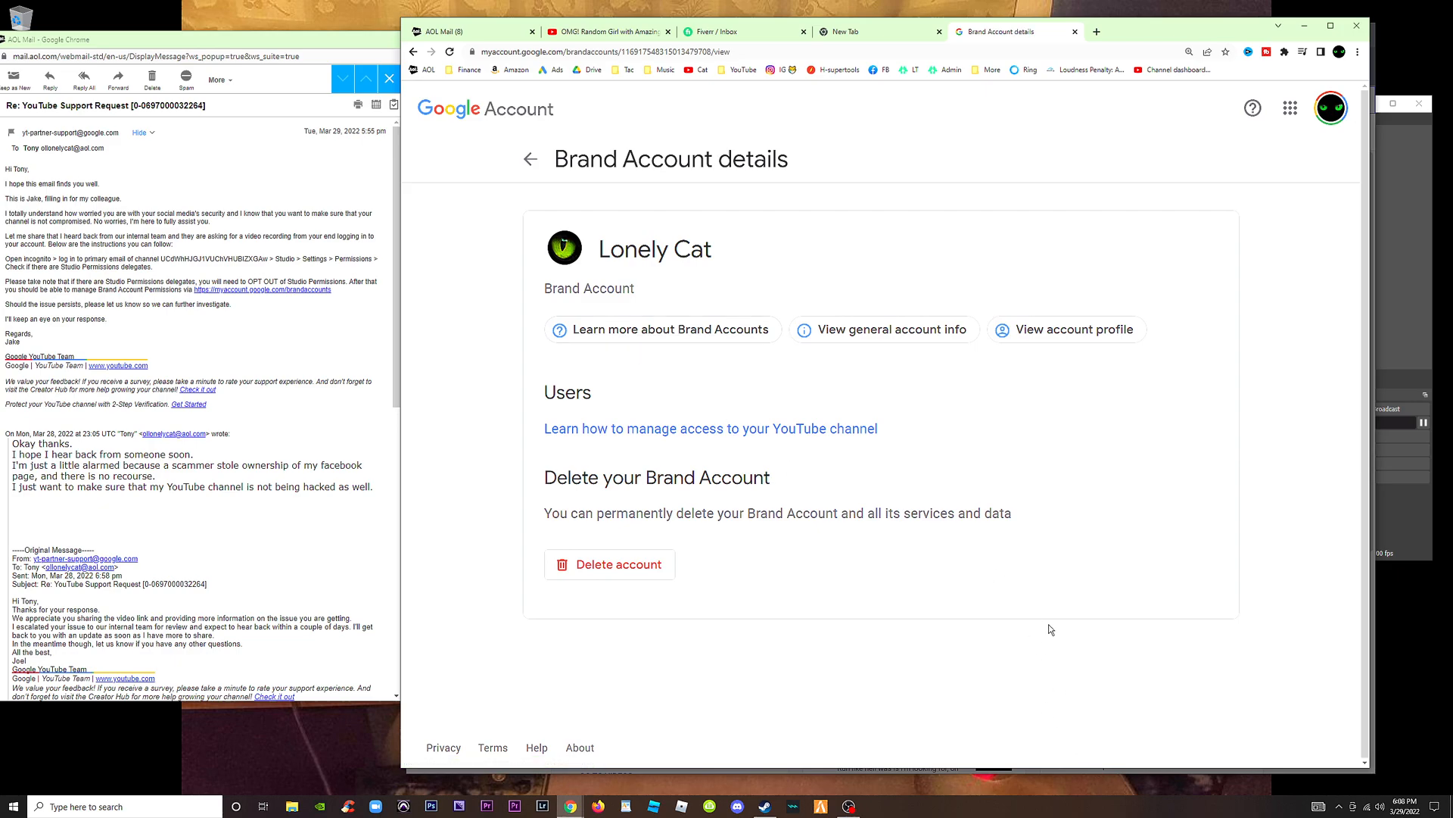
{"action": "left_click", "coordinate": [875, 30]}
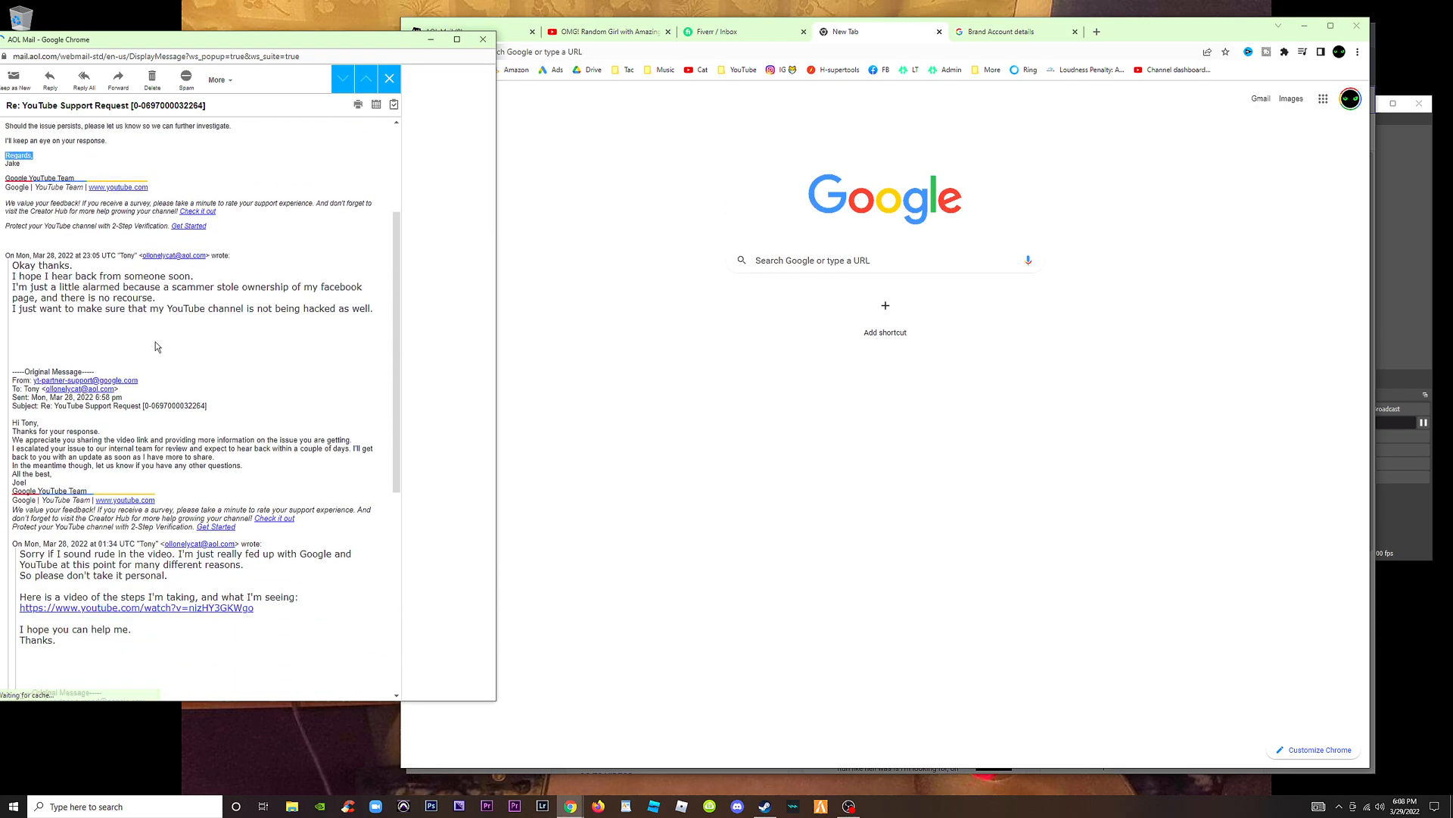
Step: Scroll the AOL Mail support reply and highlight phrases about opting out of Studio permissions
{"action": "scroll", "scroll_direction": "down", "scroll_amount": 3}
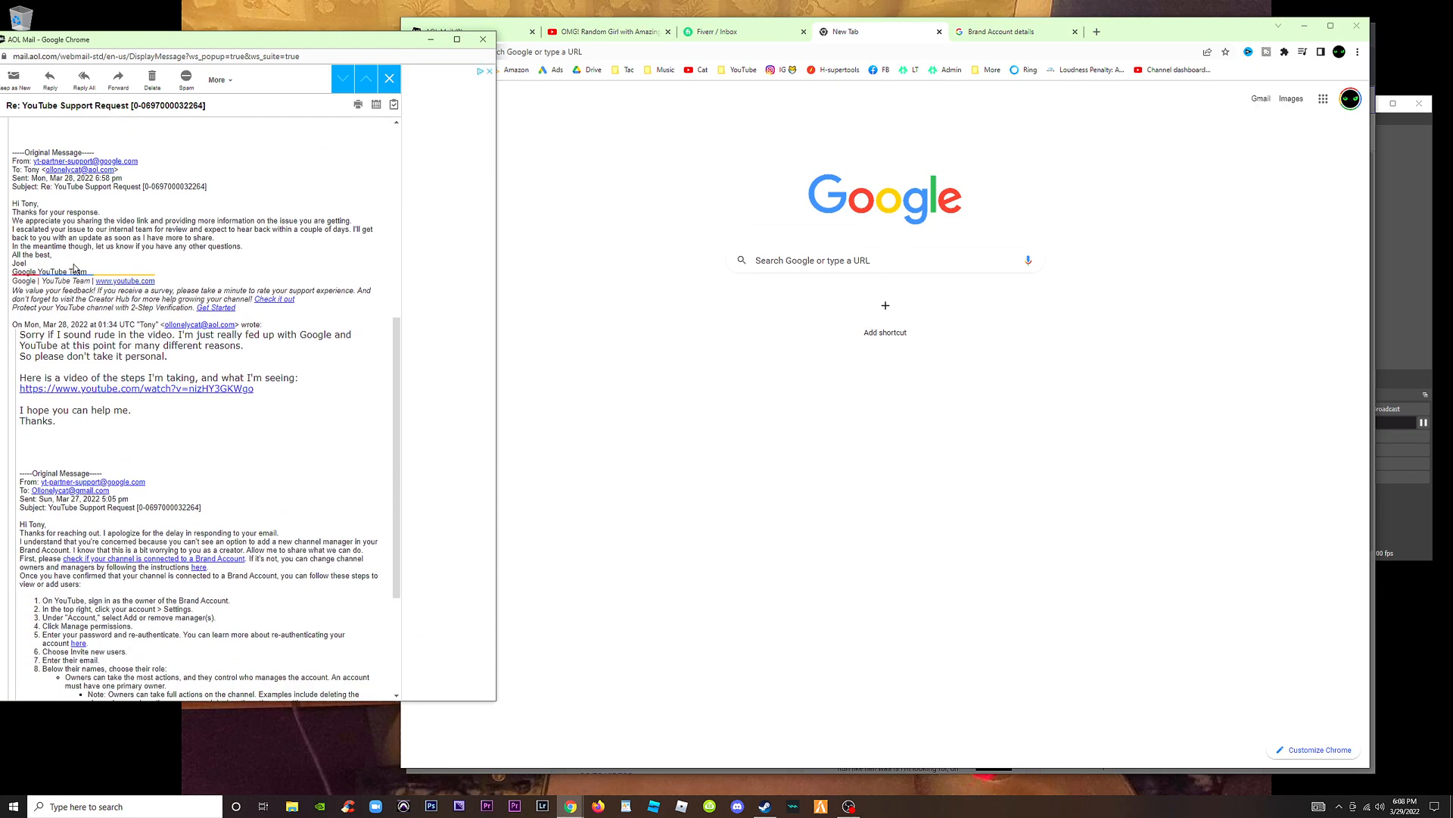
{"action": "scroll", "scroll_direction": "down", "scroll_amount": 3}
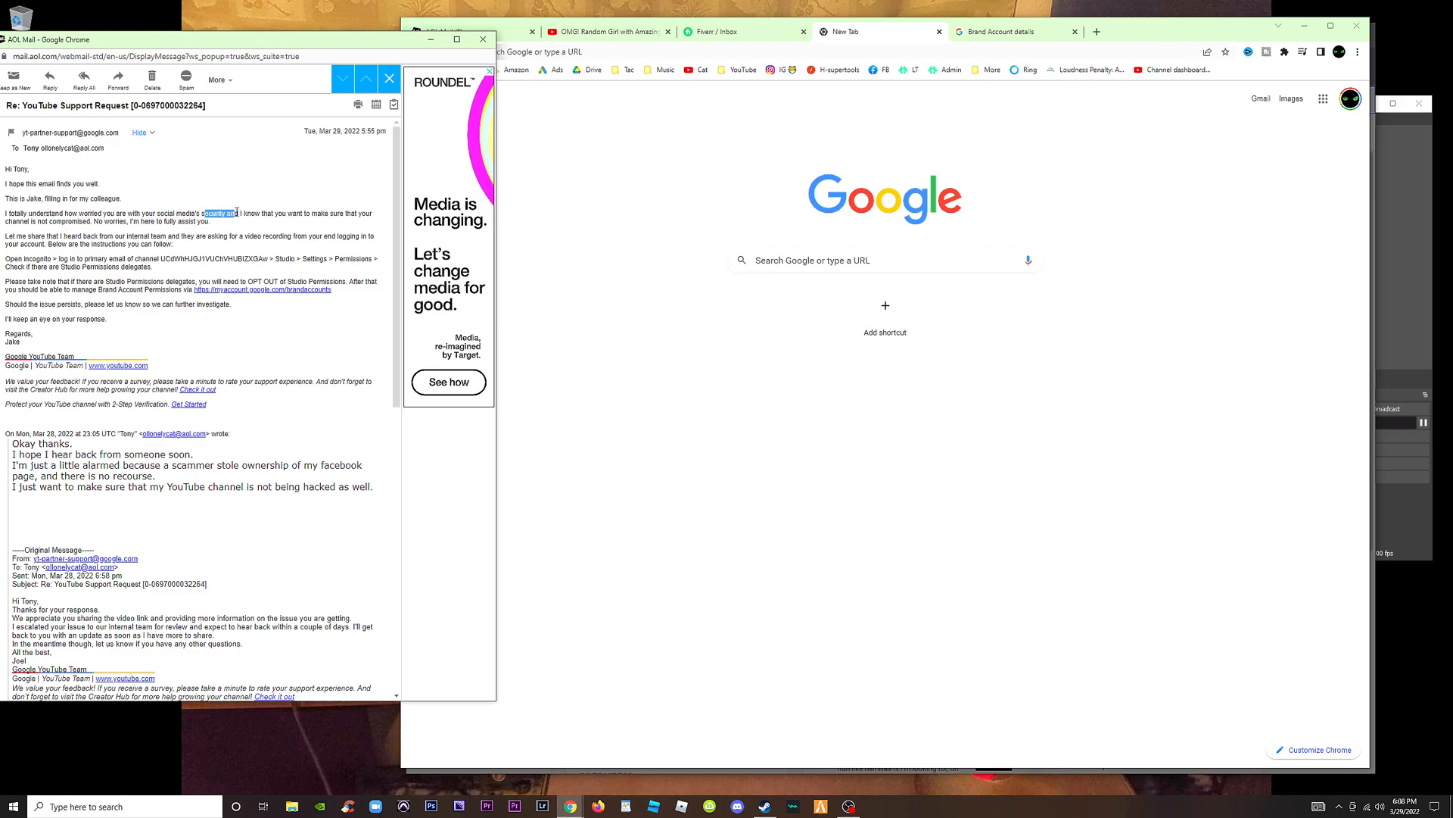
{"action": "left_click_drag", "start_coordinate": [237, 214], "coordinate": [334, 214]}
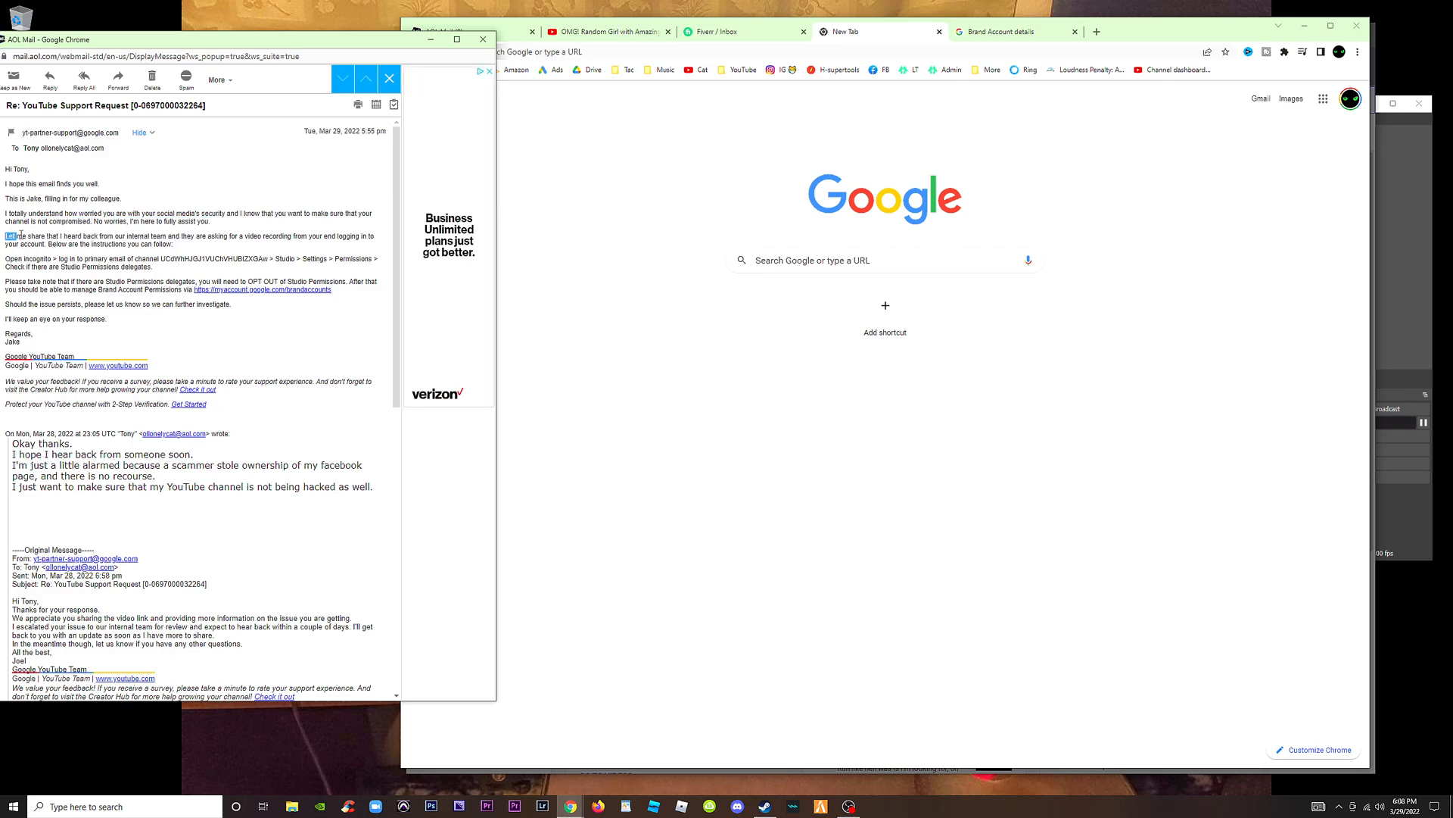
{"action": "left_click_drag", "start_coordinate": [11, 236], "coordinate": [211, 235]}
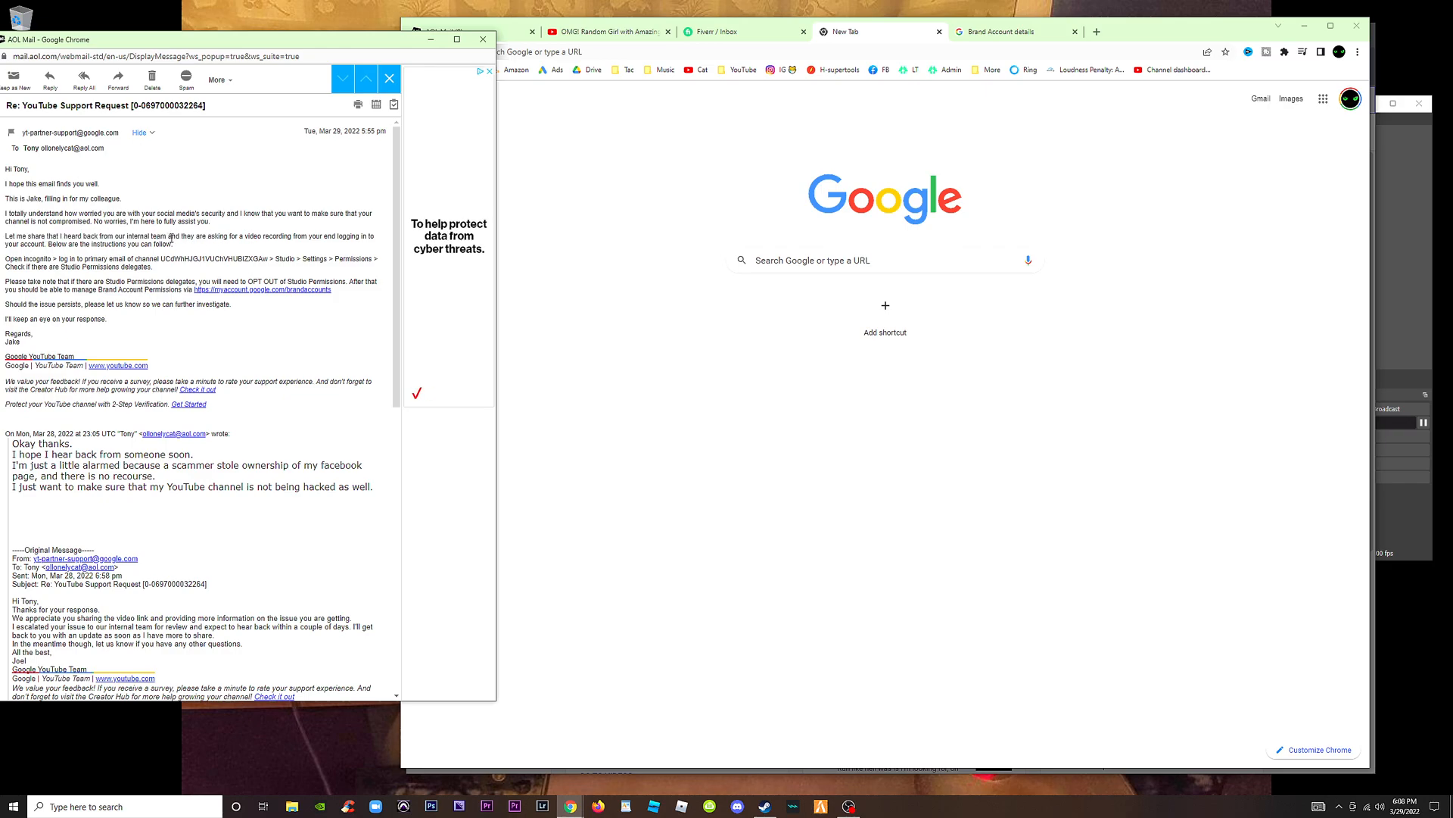
{"action": "left_click_drag", "start_coordinate": [176, 237], "coordinate": [259, 236]}
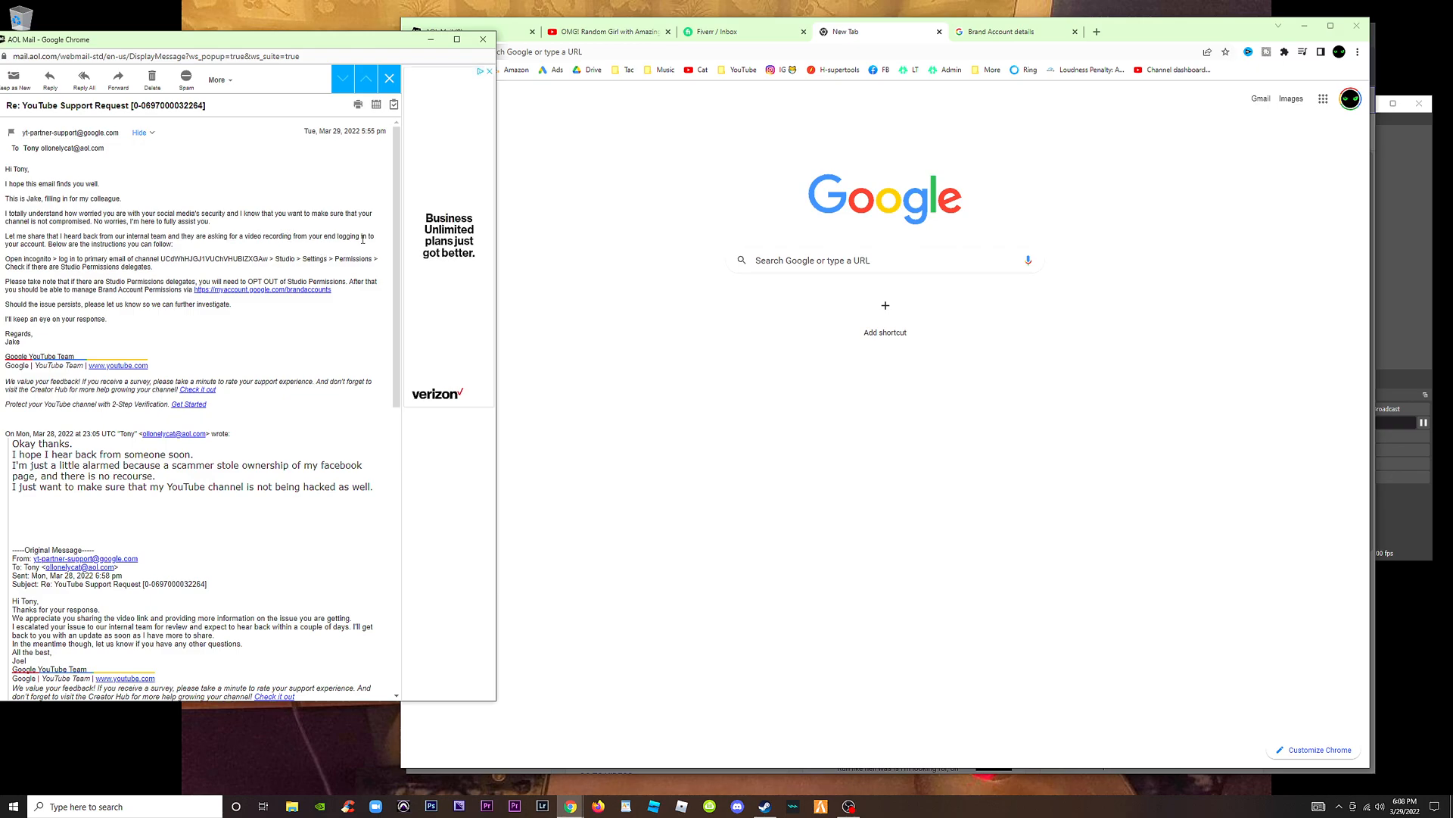
{"action": "left_click_drag", "start_coordinate": [95, 244], "coordinate": [157, 244]}
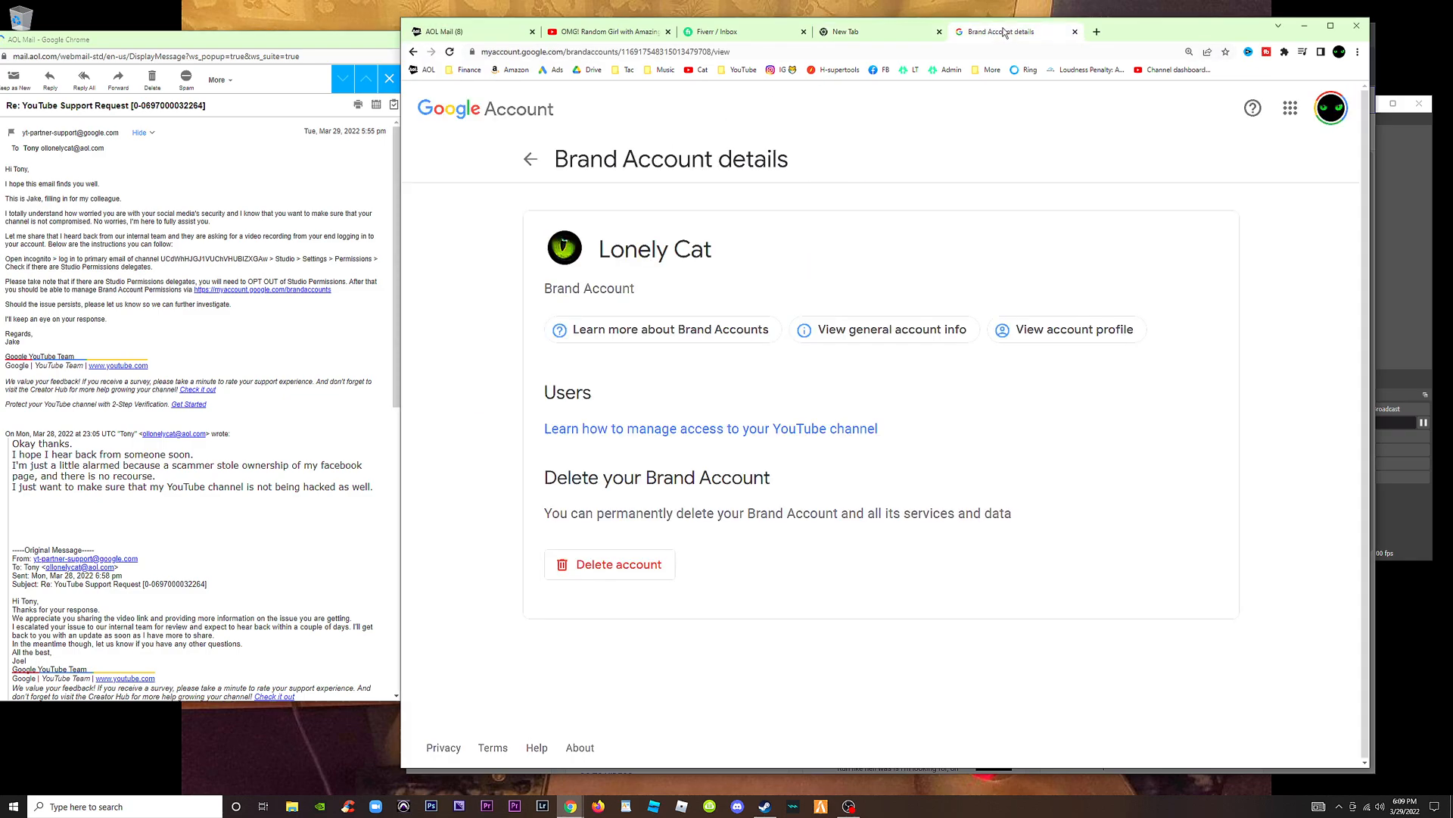
Step: Open a new Chrome incognito window and begin entering youtube in the address bar
{"action": "left_click", "coordinate": [1357, 52]}
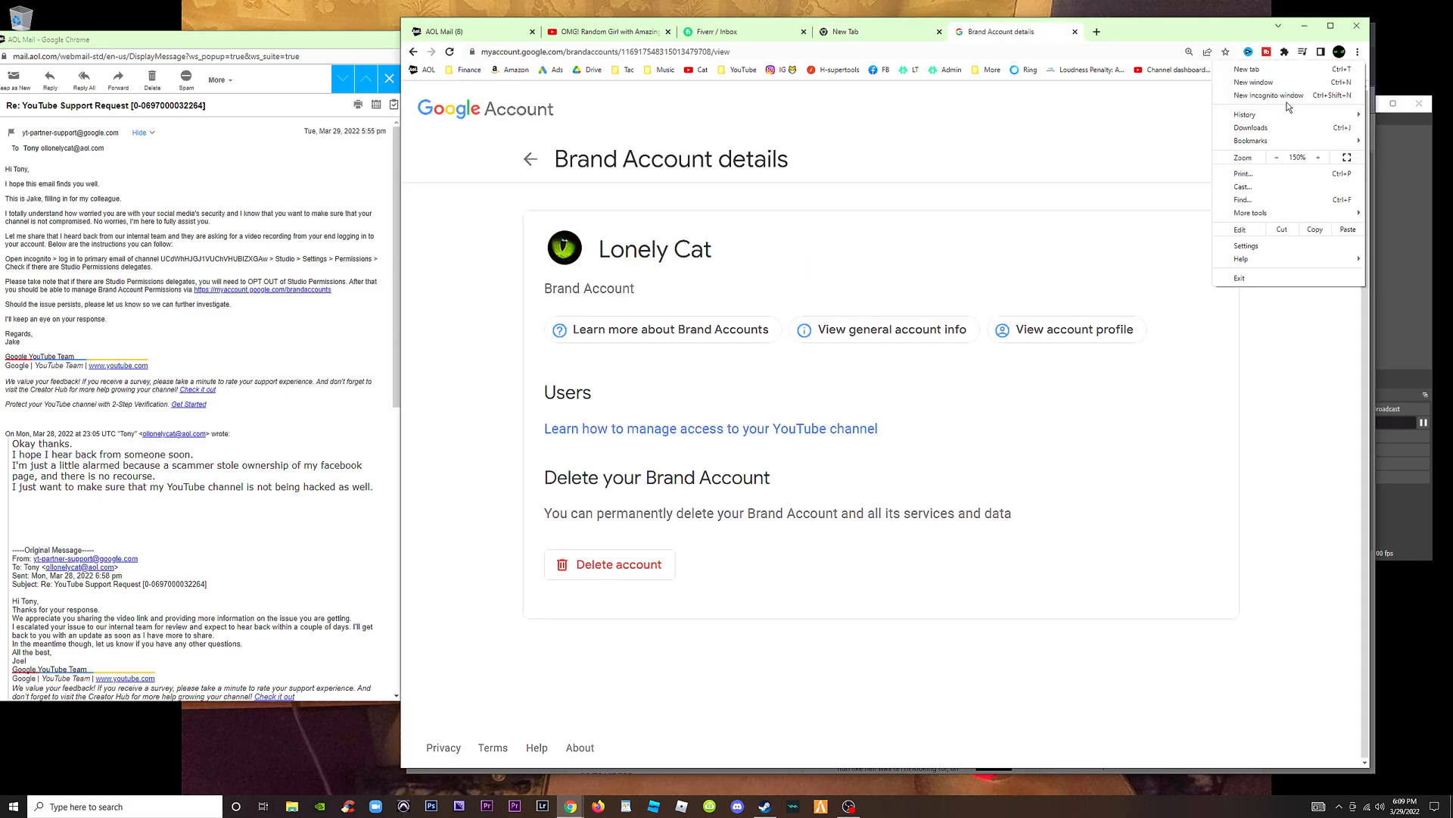
{"action": "left_click", "coordinate": [1268, 94]}
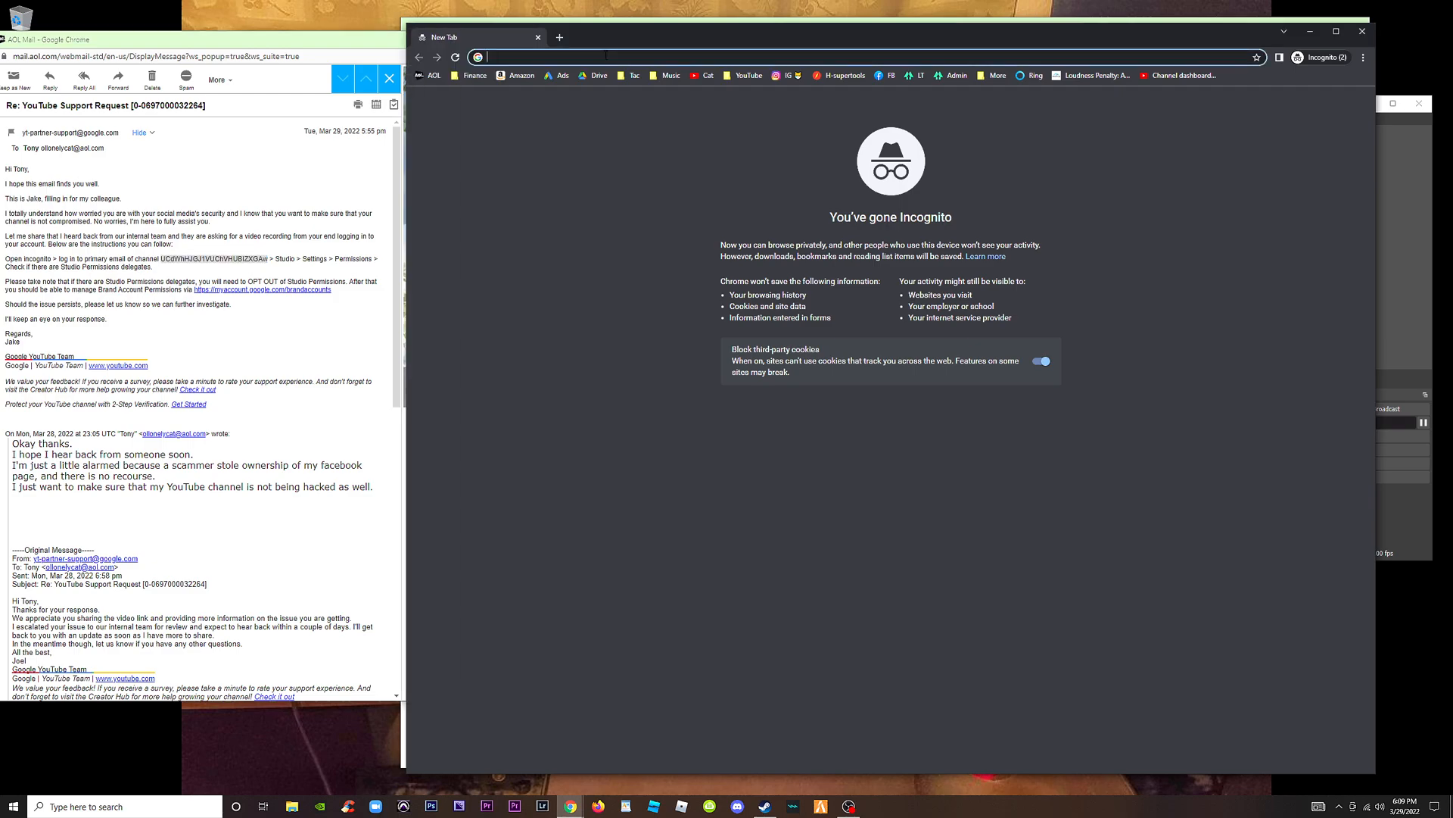
{"action": "type", "text": "youtube.com/ollonelycat"}
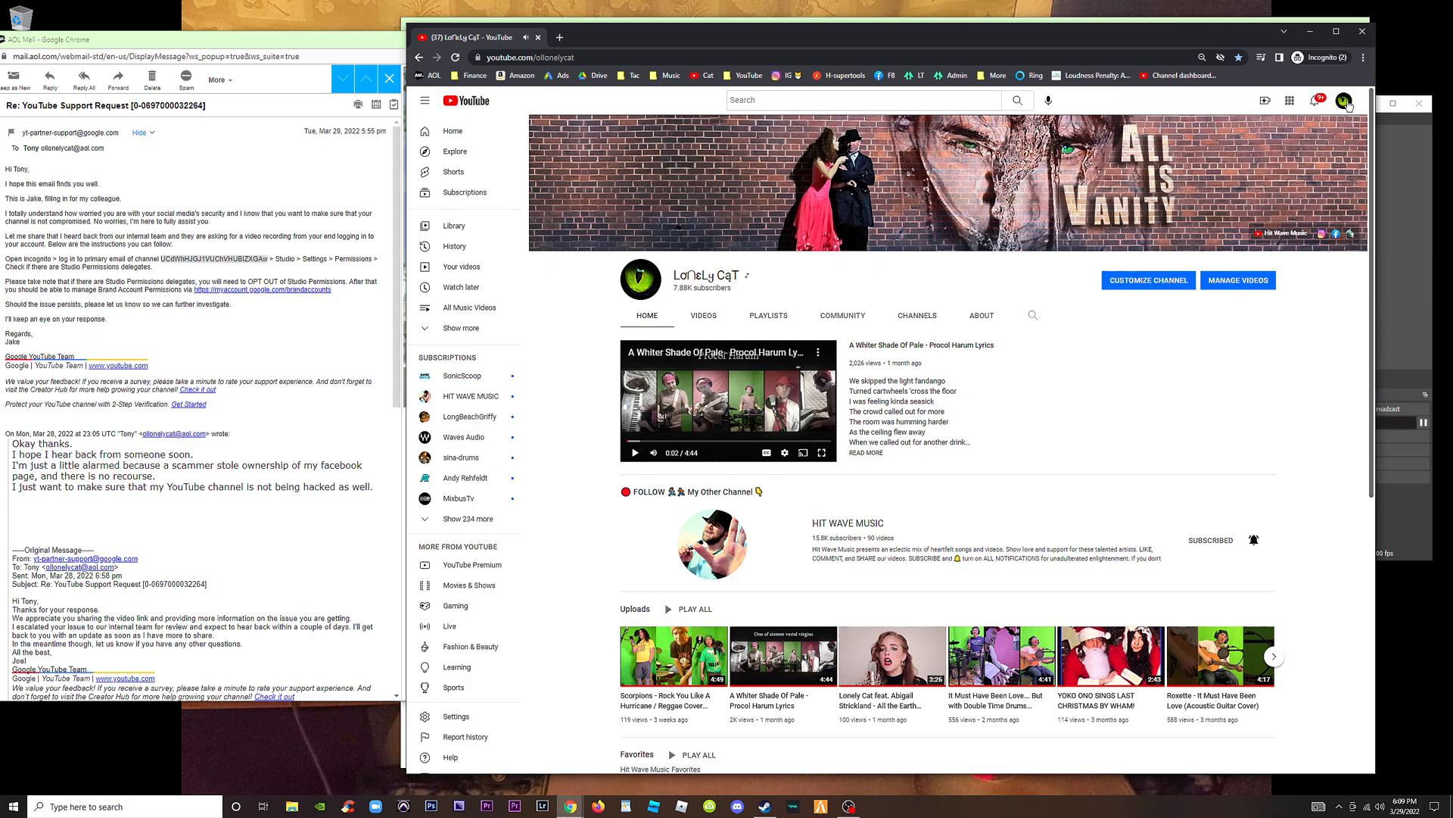
Step: Browse Lonely Cat's switchable accounts list, maximize the window, and check notifications
{"action": "left_click", "coordinate": [1345, 100]}
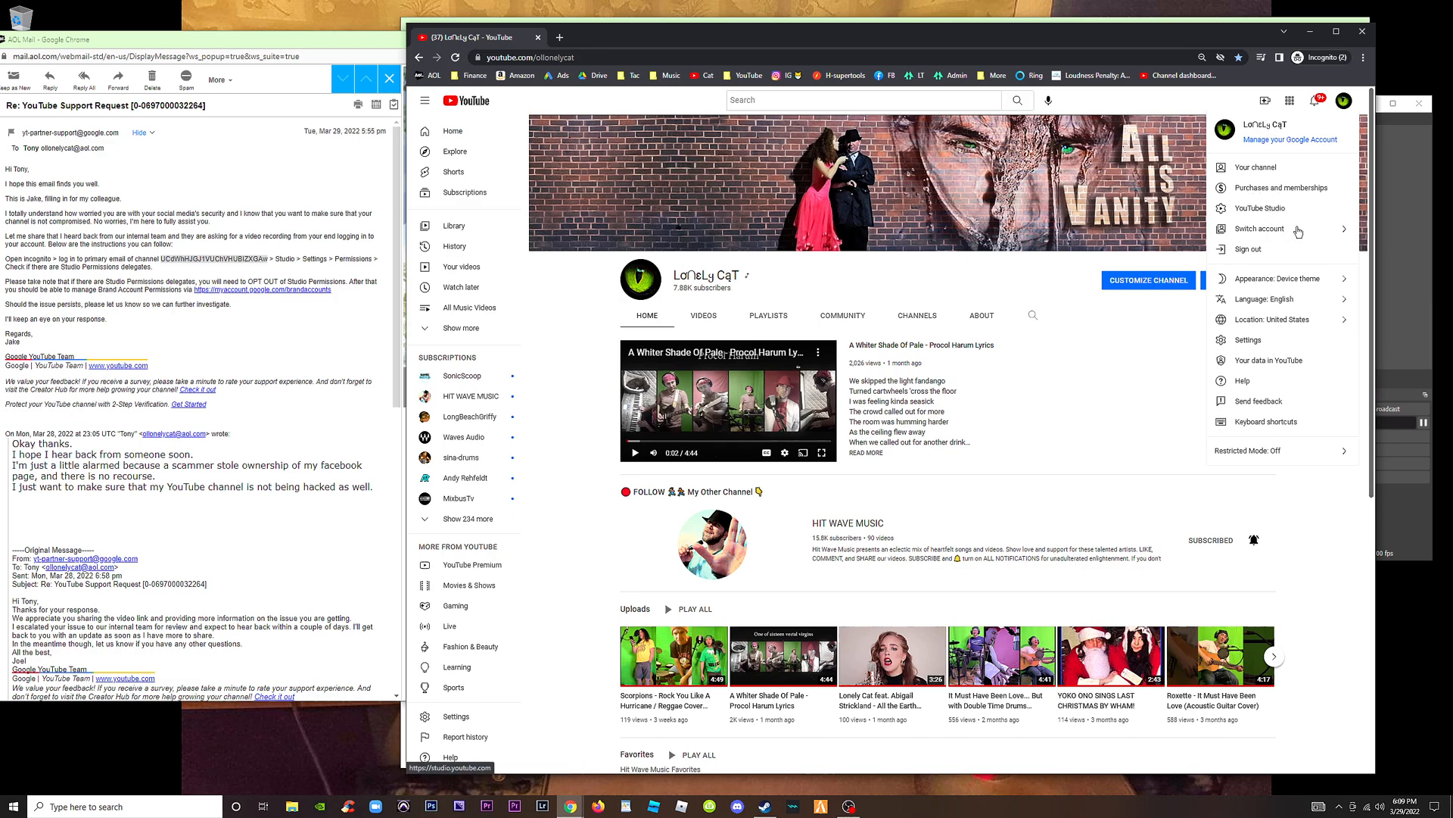
{"action": "mouse_move", "coordinate": [1299, 207]}
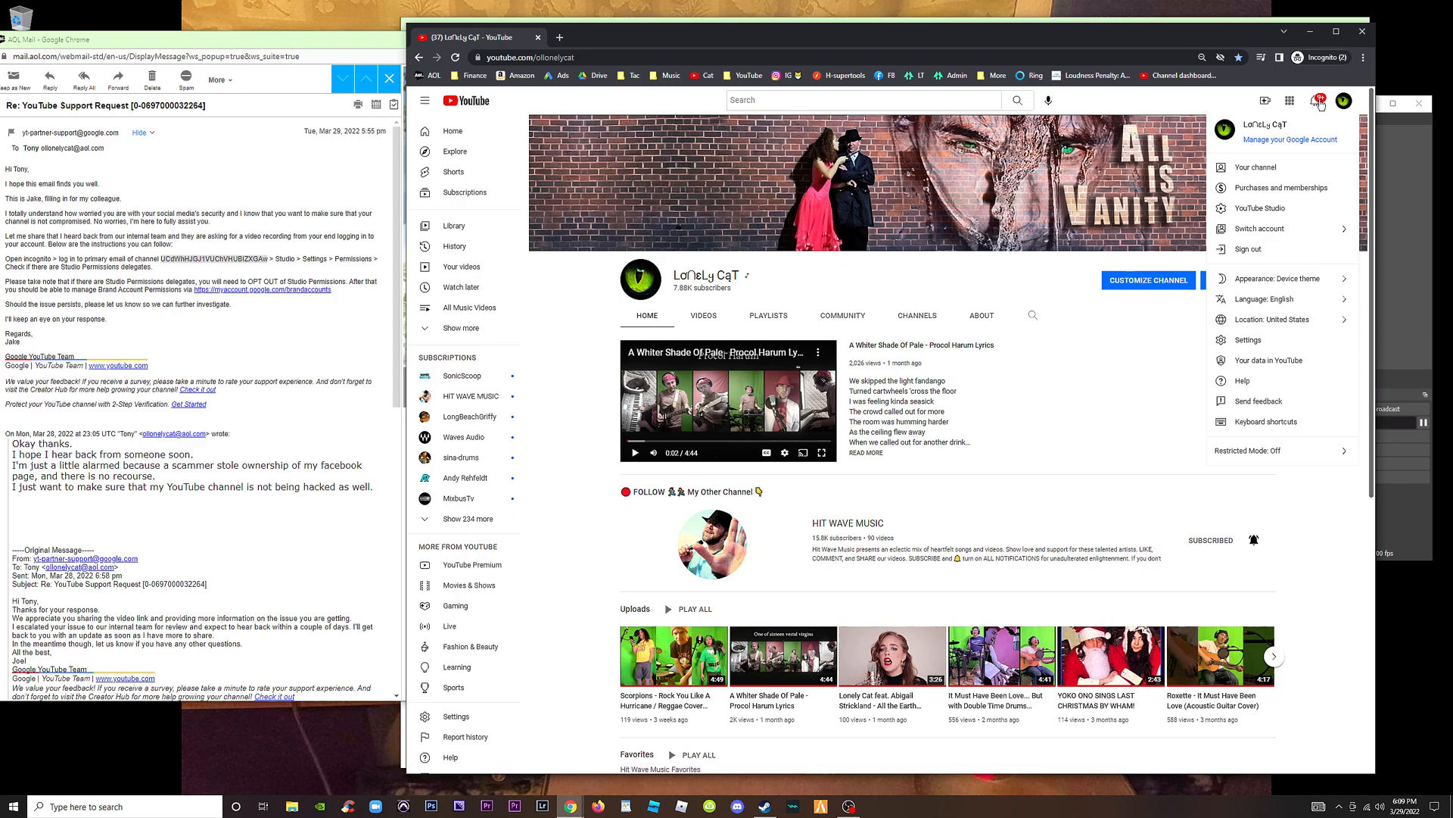
{"action": "left_click", "coordinate": [1258, 228]}
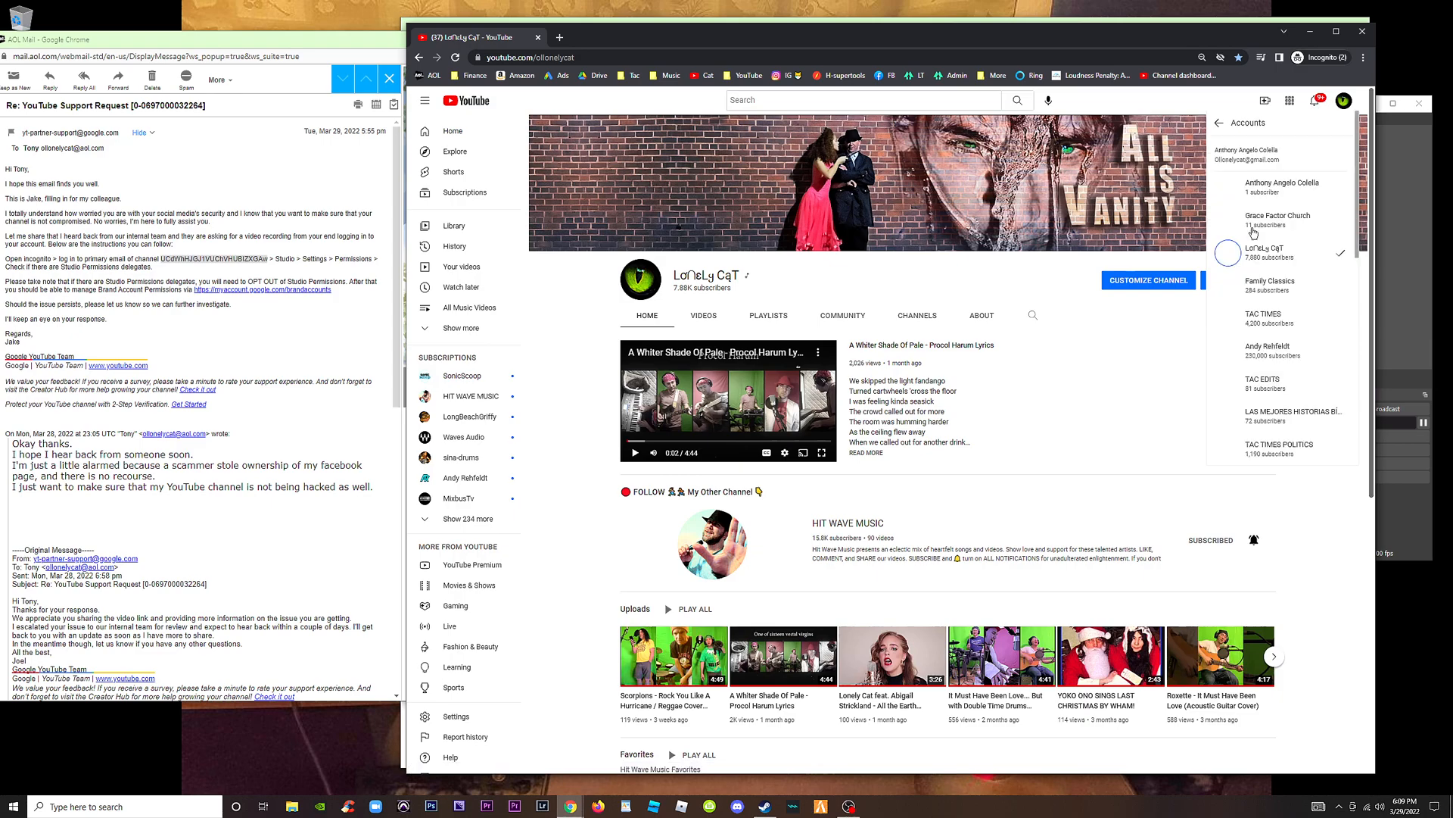
{"action": "scroll", "scroll_direction": "down", "scroll_amount": 3}
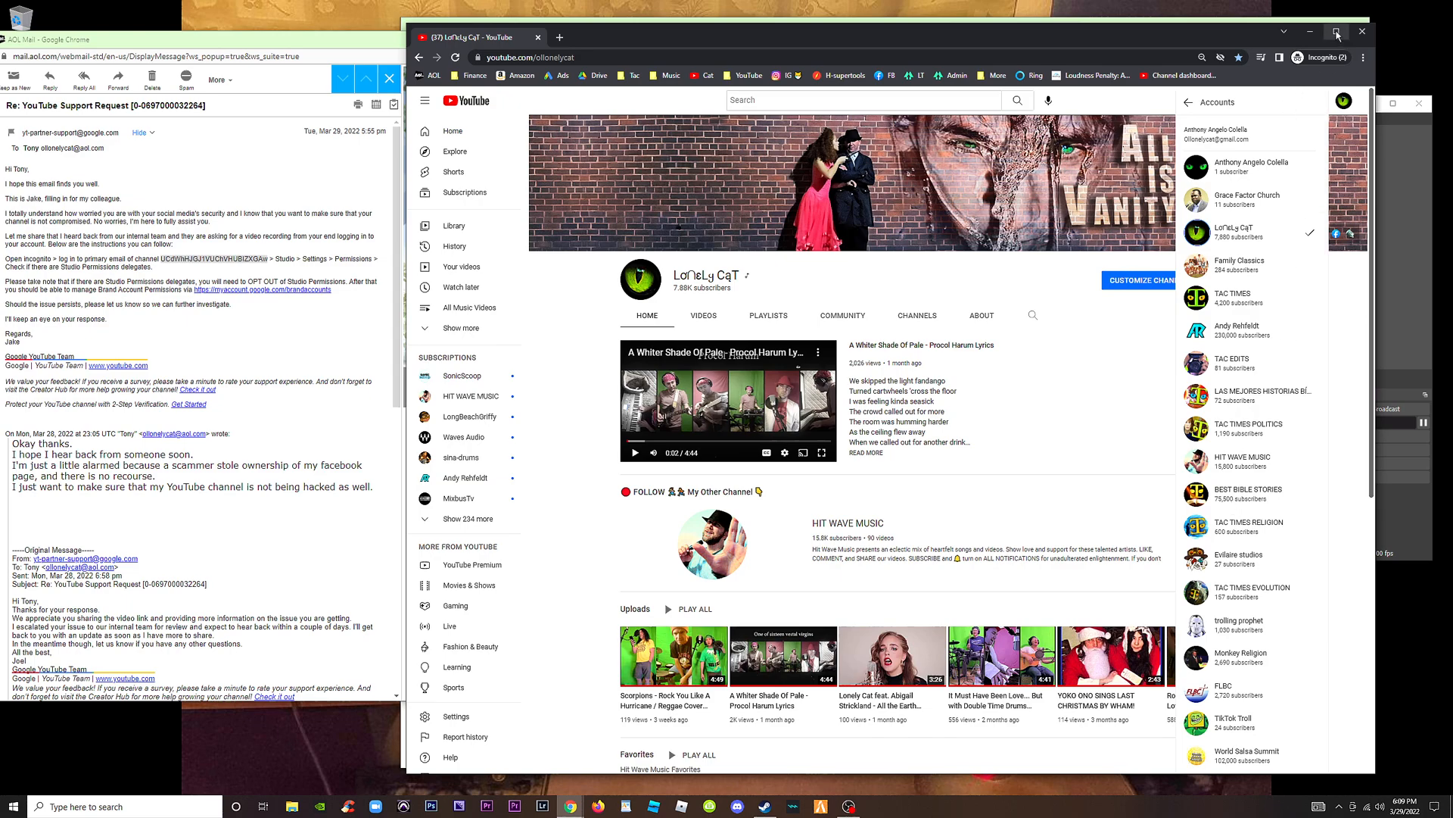
{"action": "left_click", "coordinate": [1338, 30]}
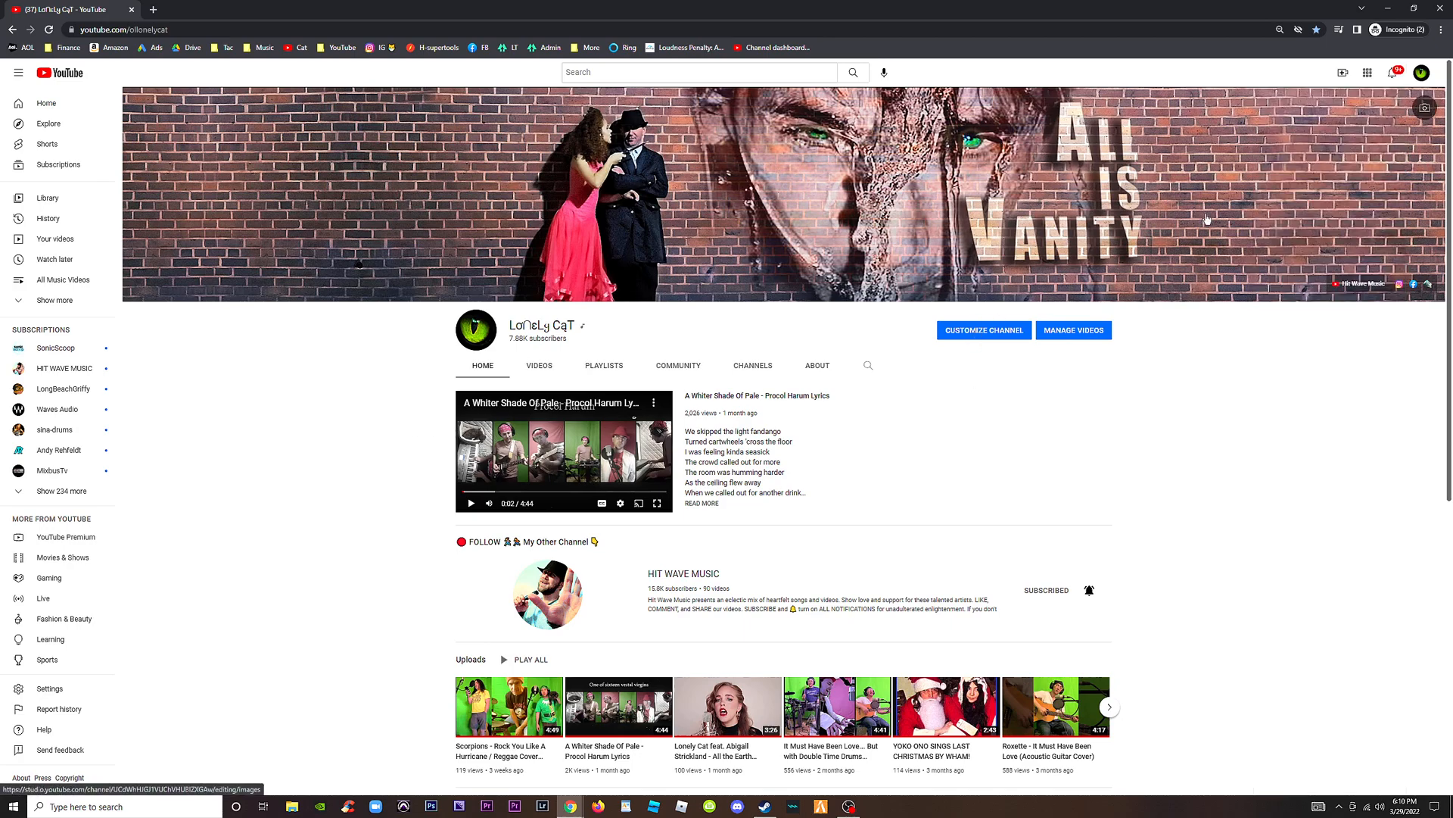
{"action": "left_click", "coordinate": [1392, 72]}
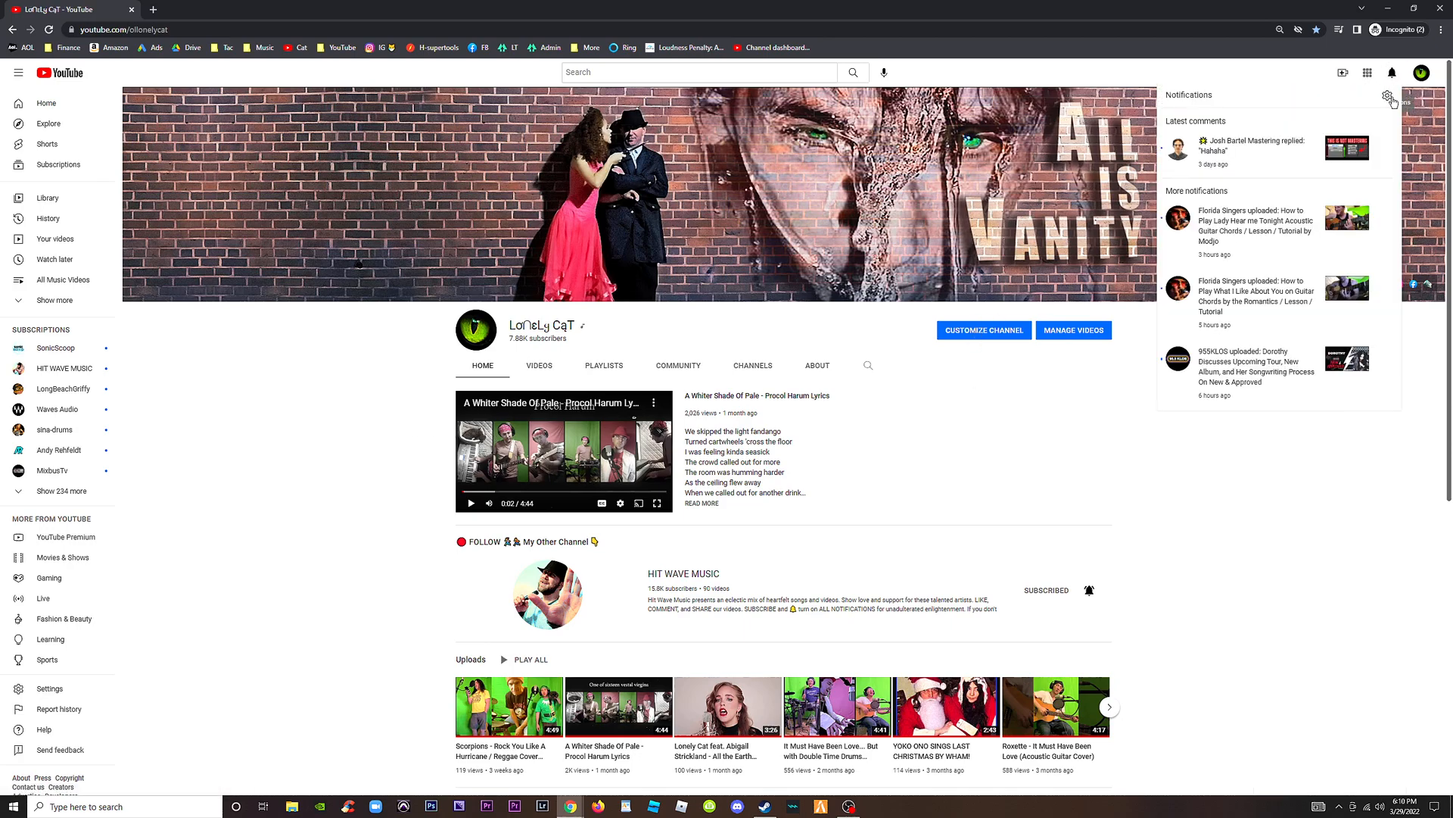
{"action": "left_click", "coordinate": [1420, 74]}
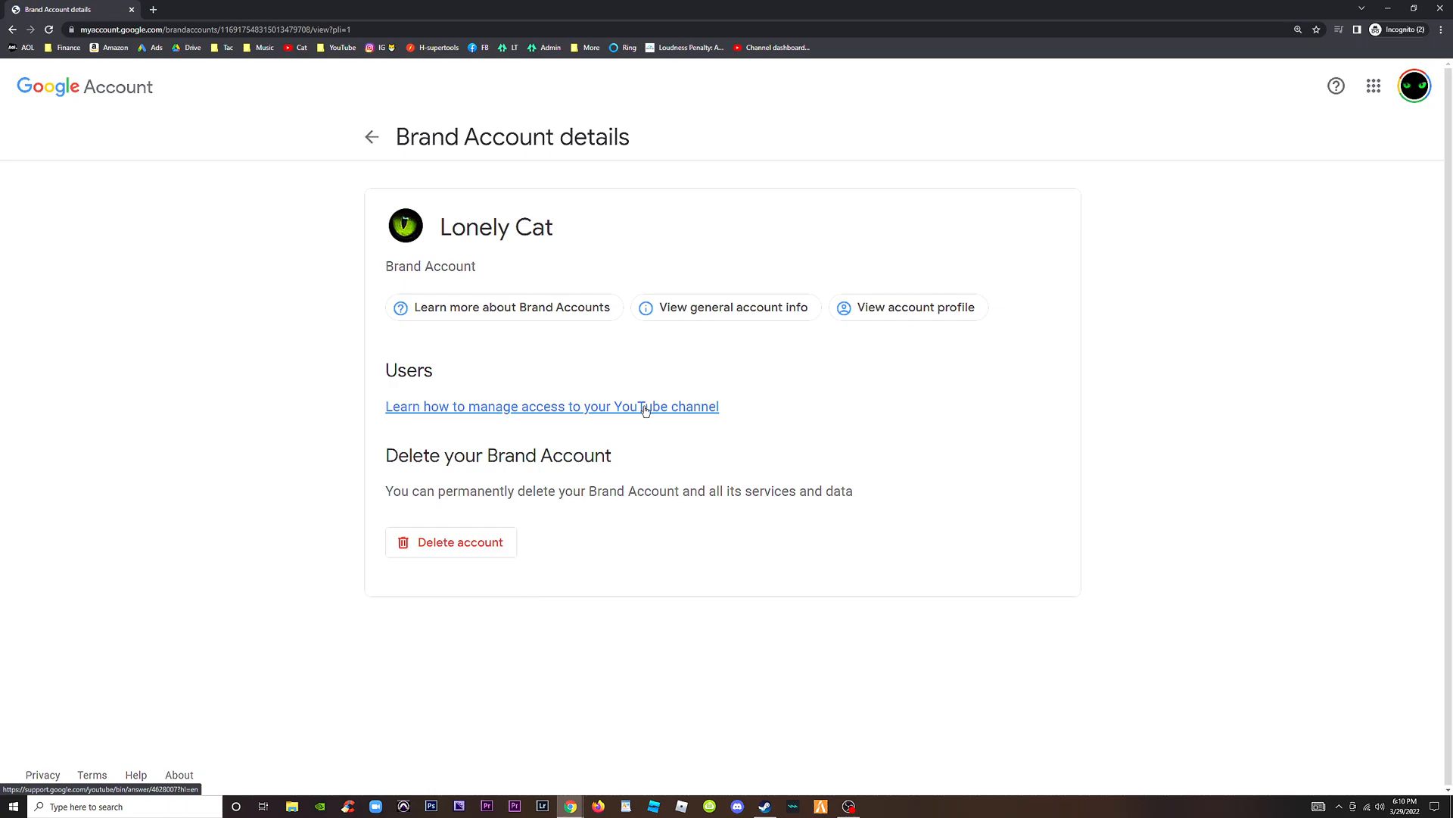
Step: Select all text on Lonely Cat's brand account details page, then deselect it
{"action": "key", "text": "ctrl+a"}
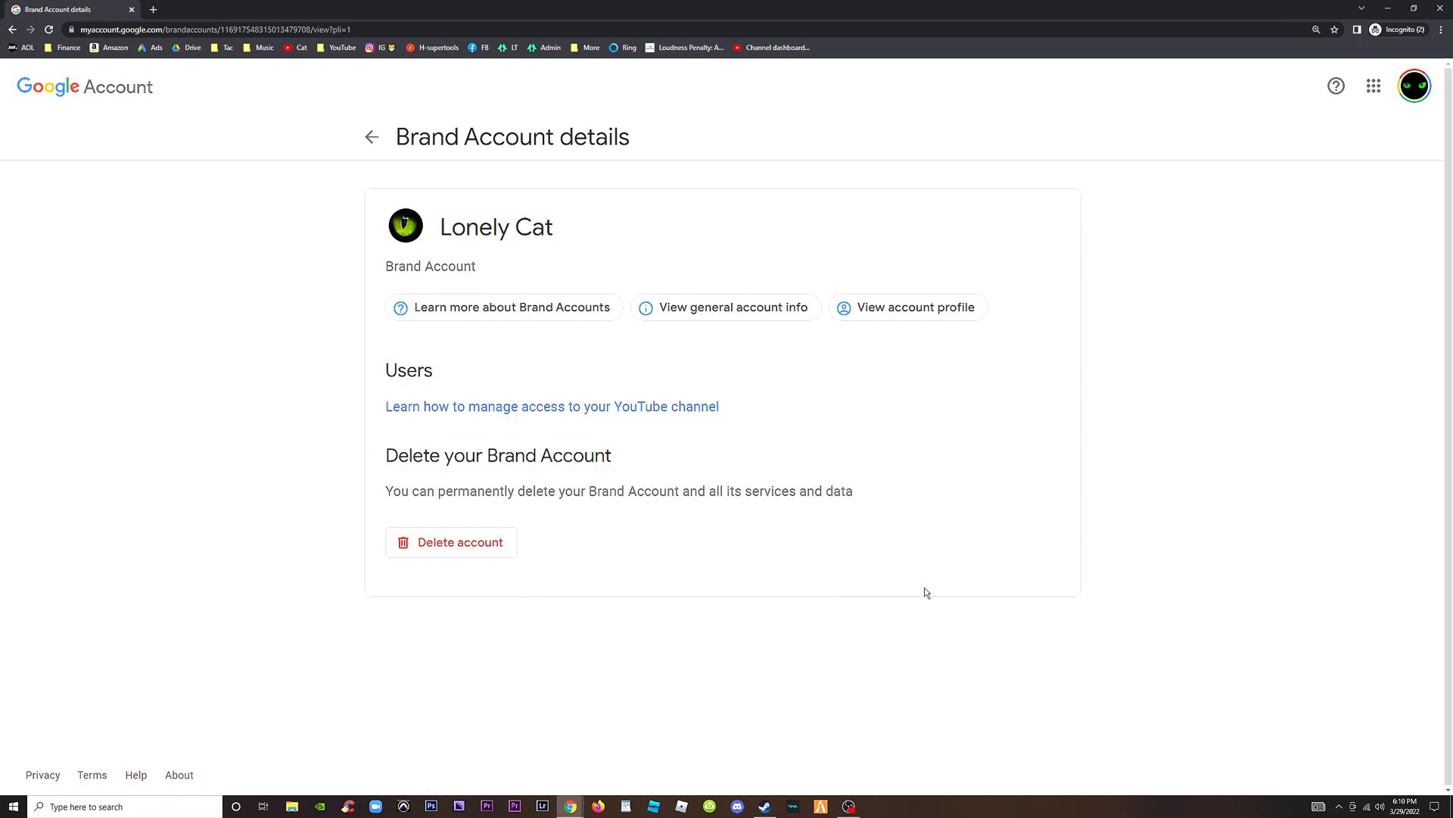
{"action": "key", "text": "ctrl+a"}
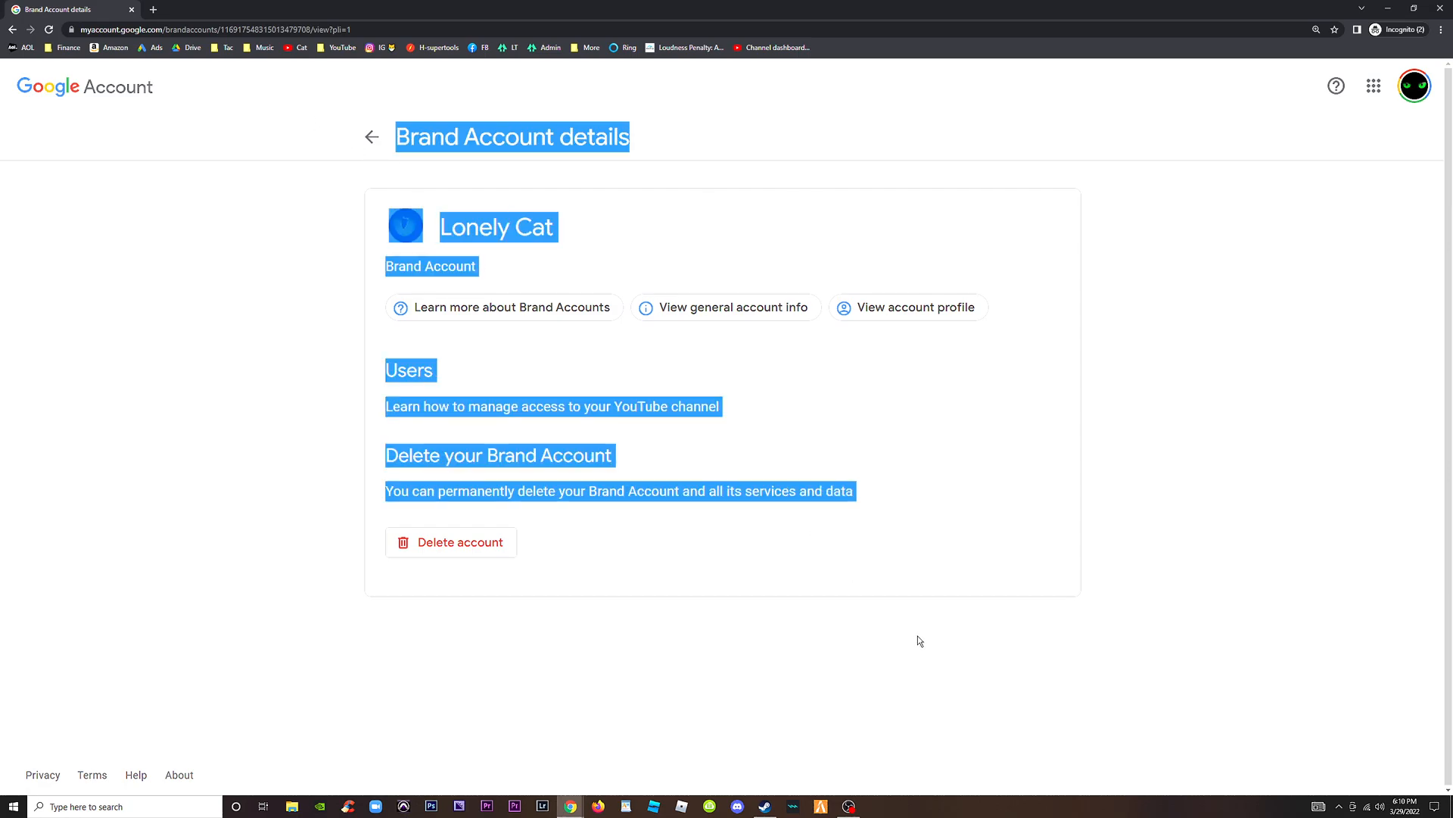
{"action": "left_click", "coordinate": [372, 137]}
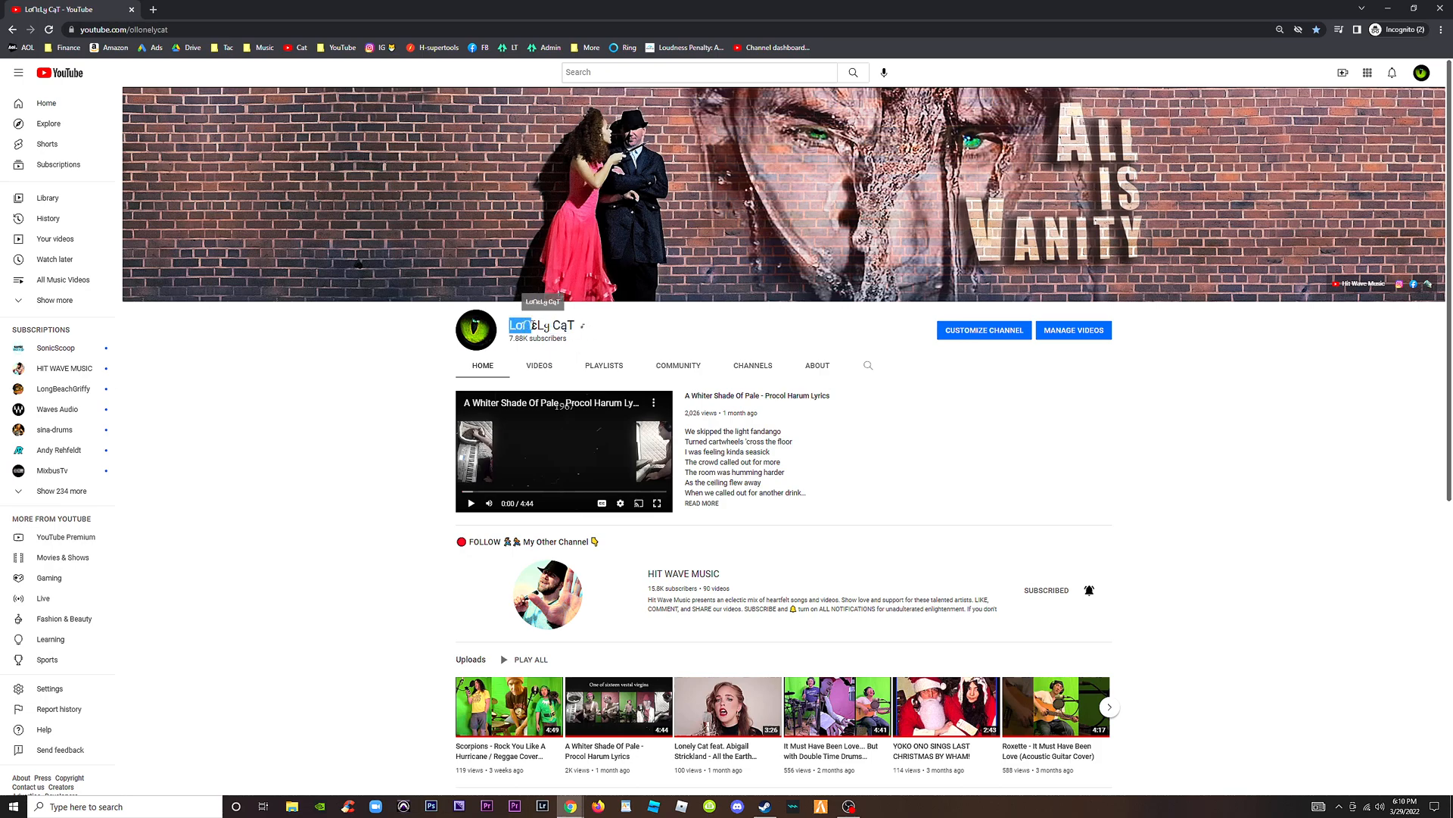
{"action": "mouse_move", "coordinate": [582, 326]}
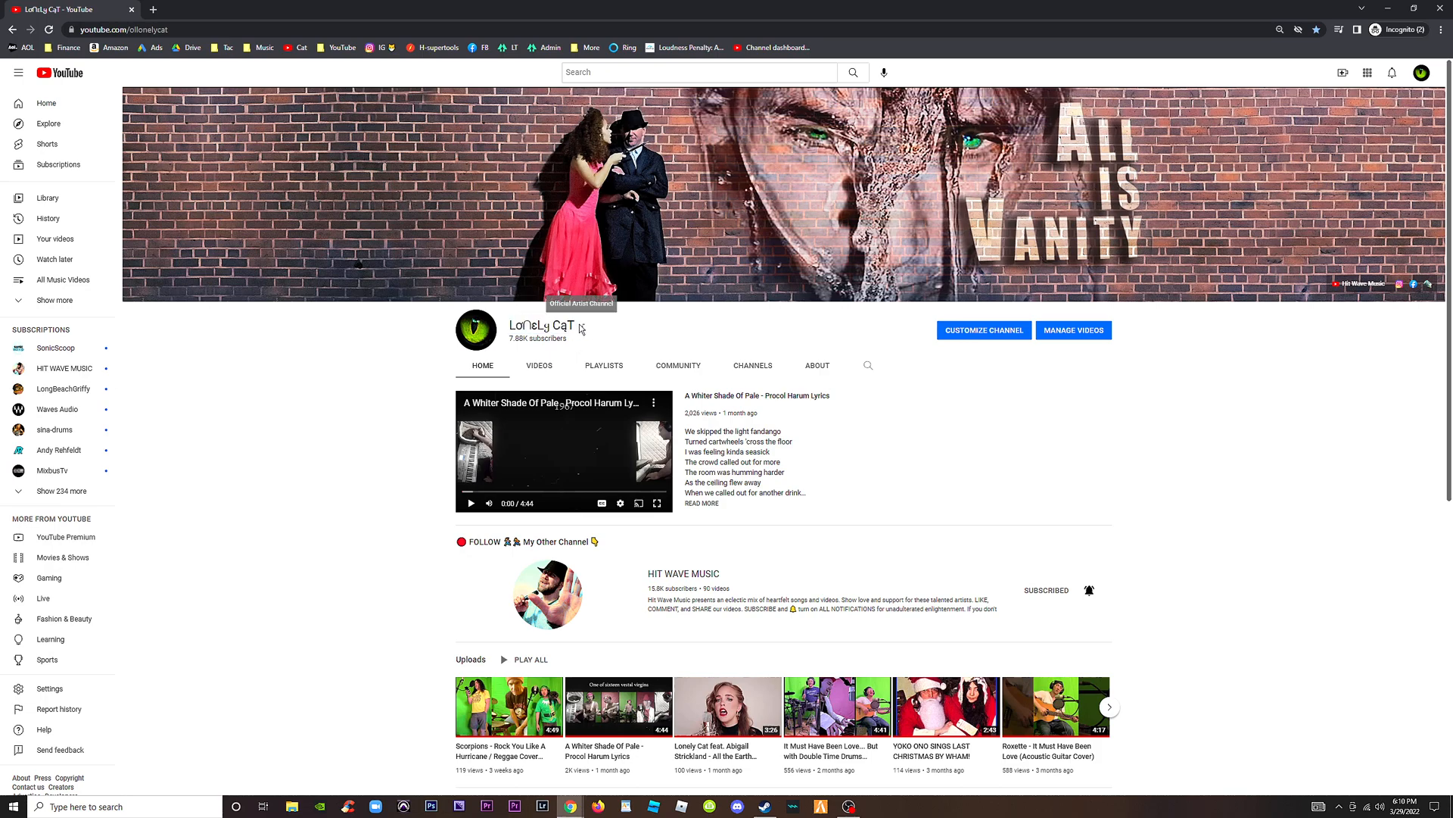
{"action": "mouse_move", "coordinate": [1060, 384]}
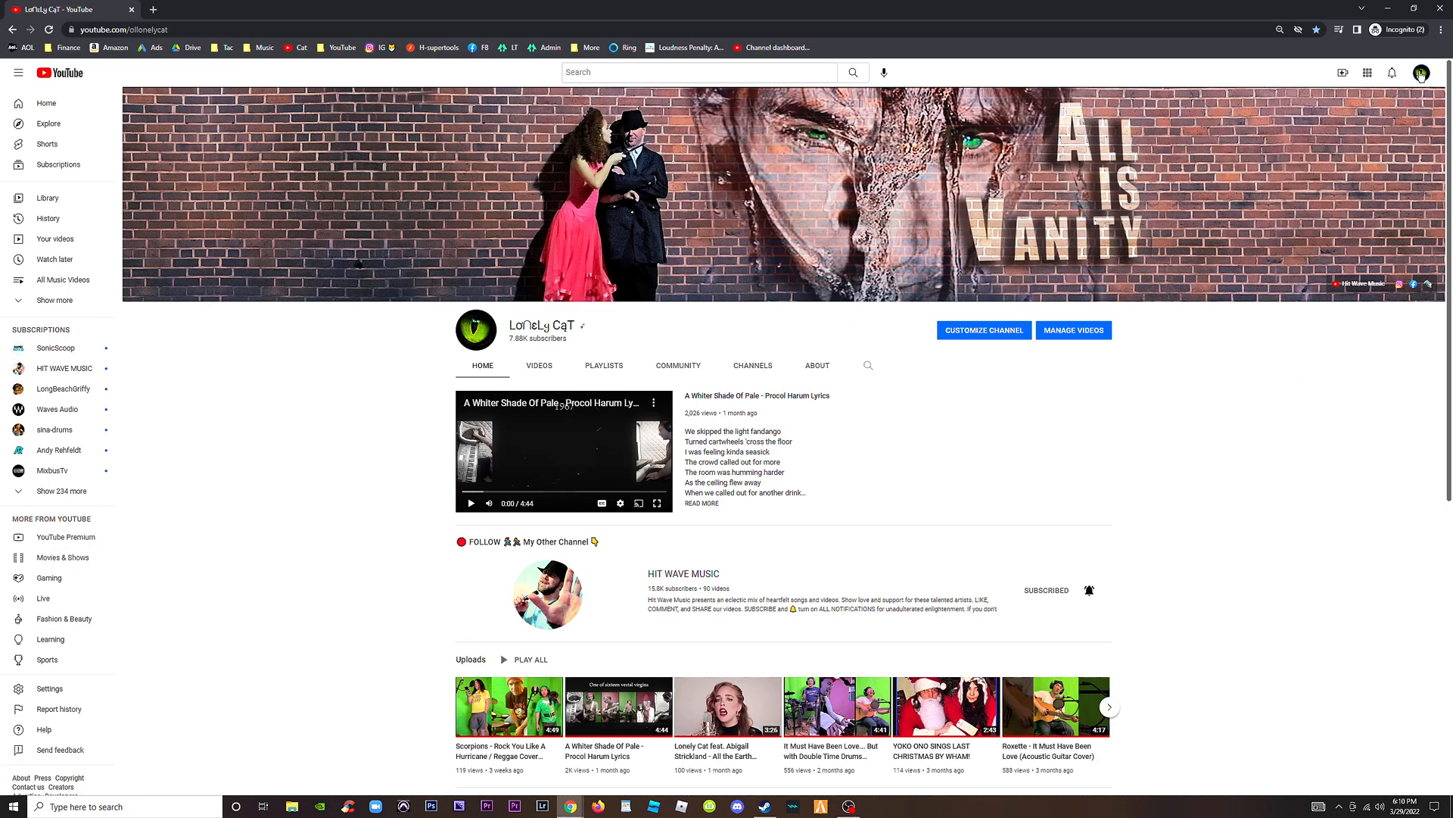
Step: From the Lonely Cat channel, open YouTube's avatar menu and view the Switch account list
{"action": "left_click", "coordinate": [1420, 74]}
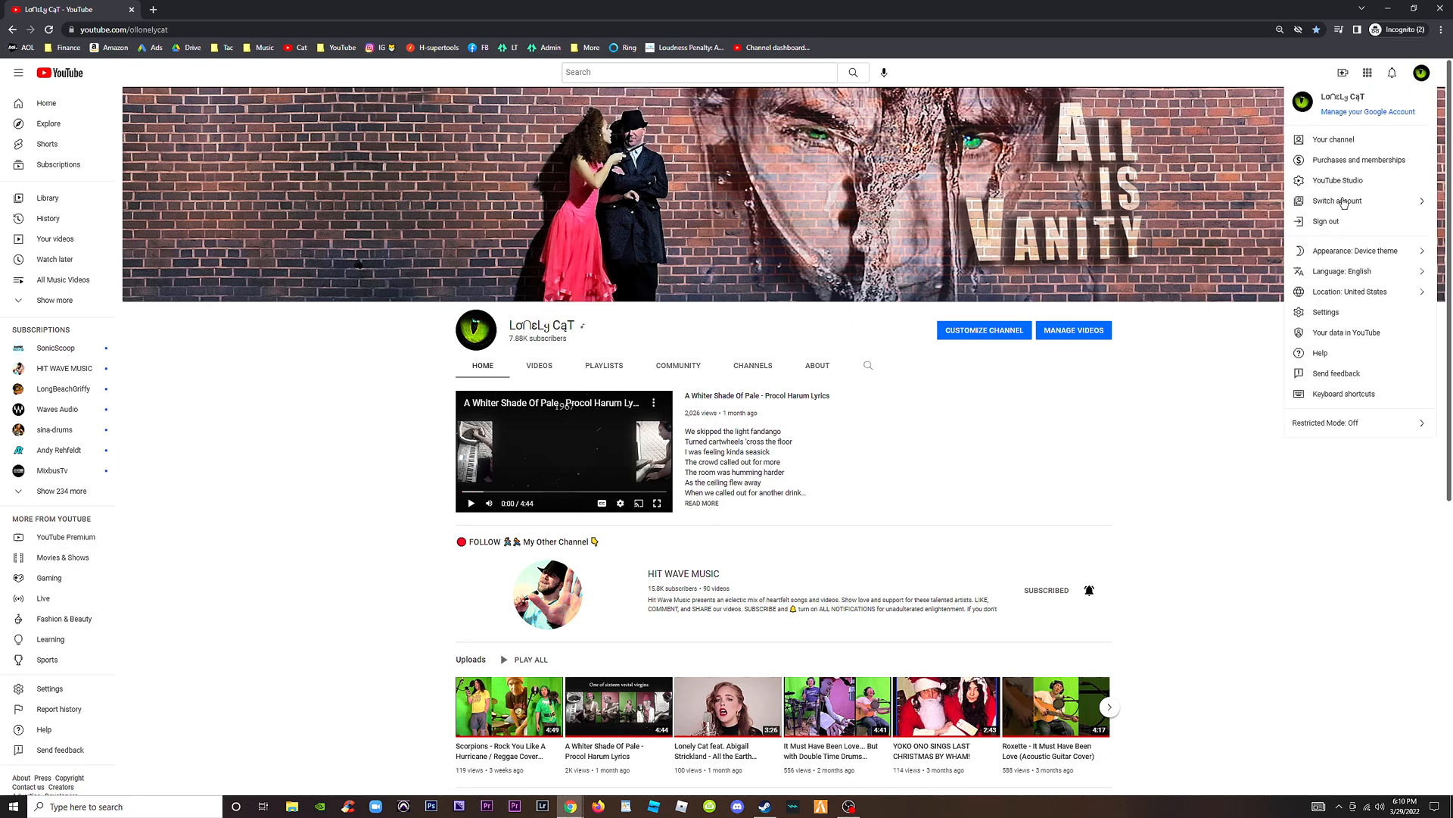
{"action": "left_click", "coordinate": [1325, 312]}
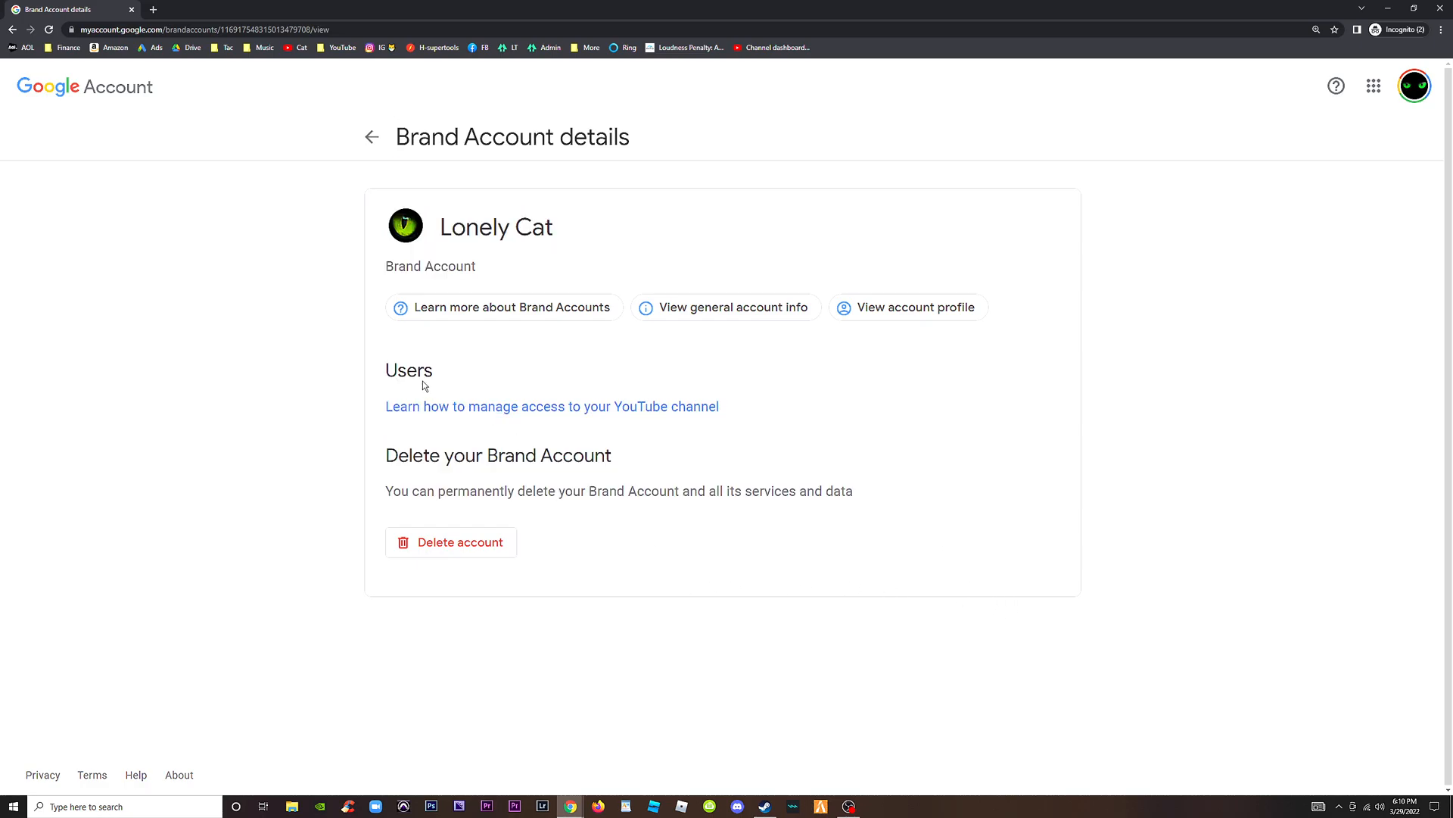
{"action": "mouse_move", "coordinate": [604, 542]}
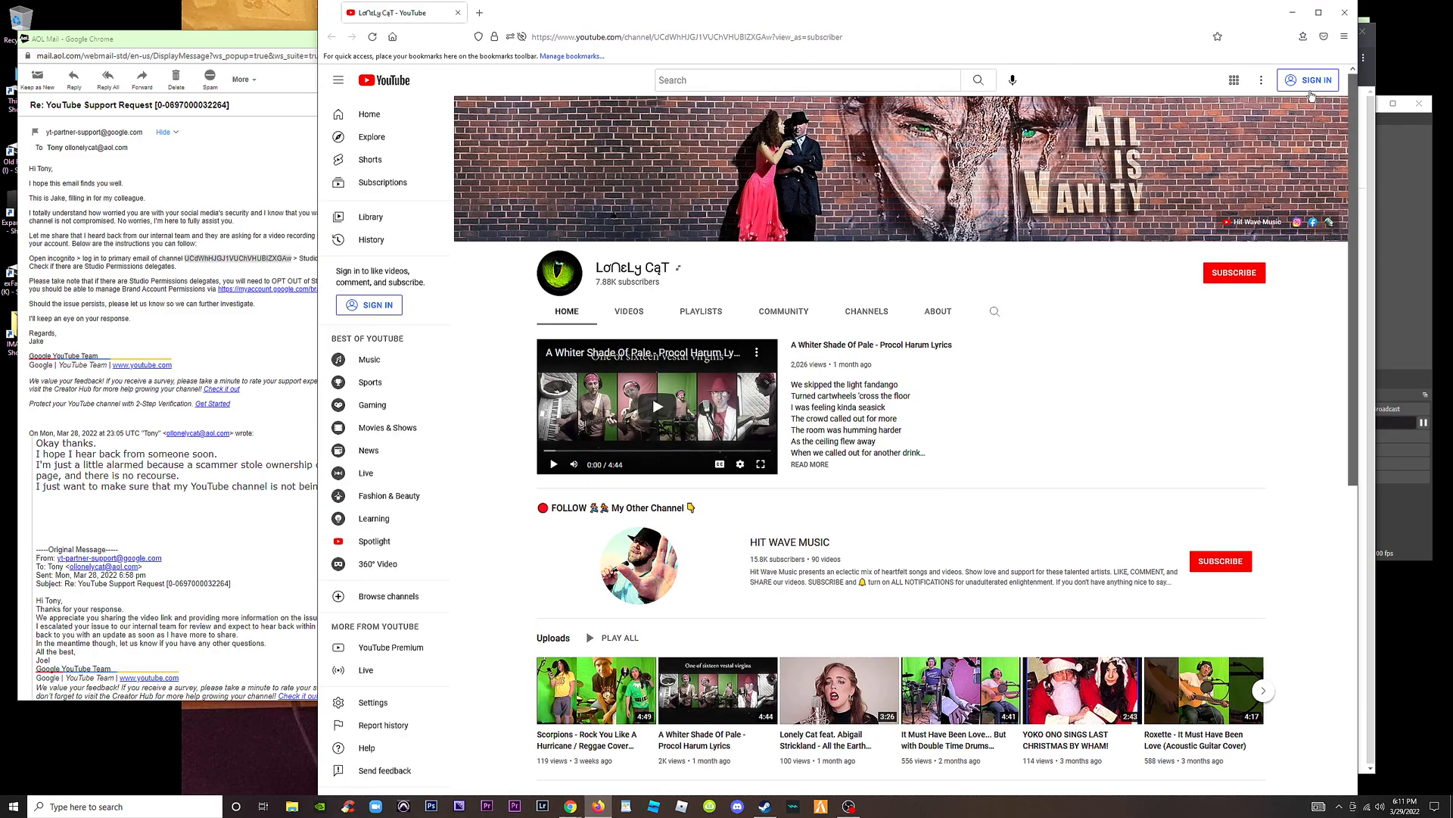
Step: Start signing in to YouTube, retrying once to reach the Google password page
{"action": "left_click", "coordinate": [1345, 36]}
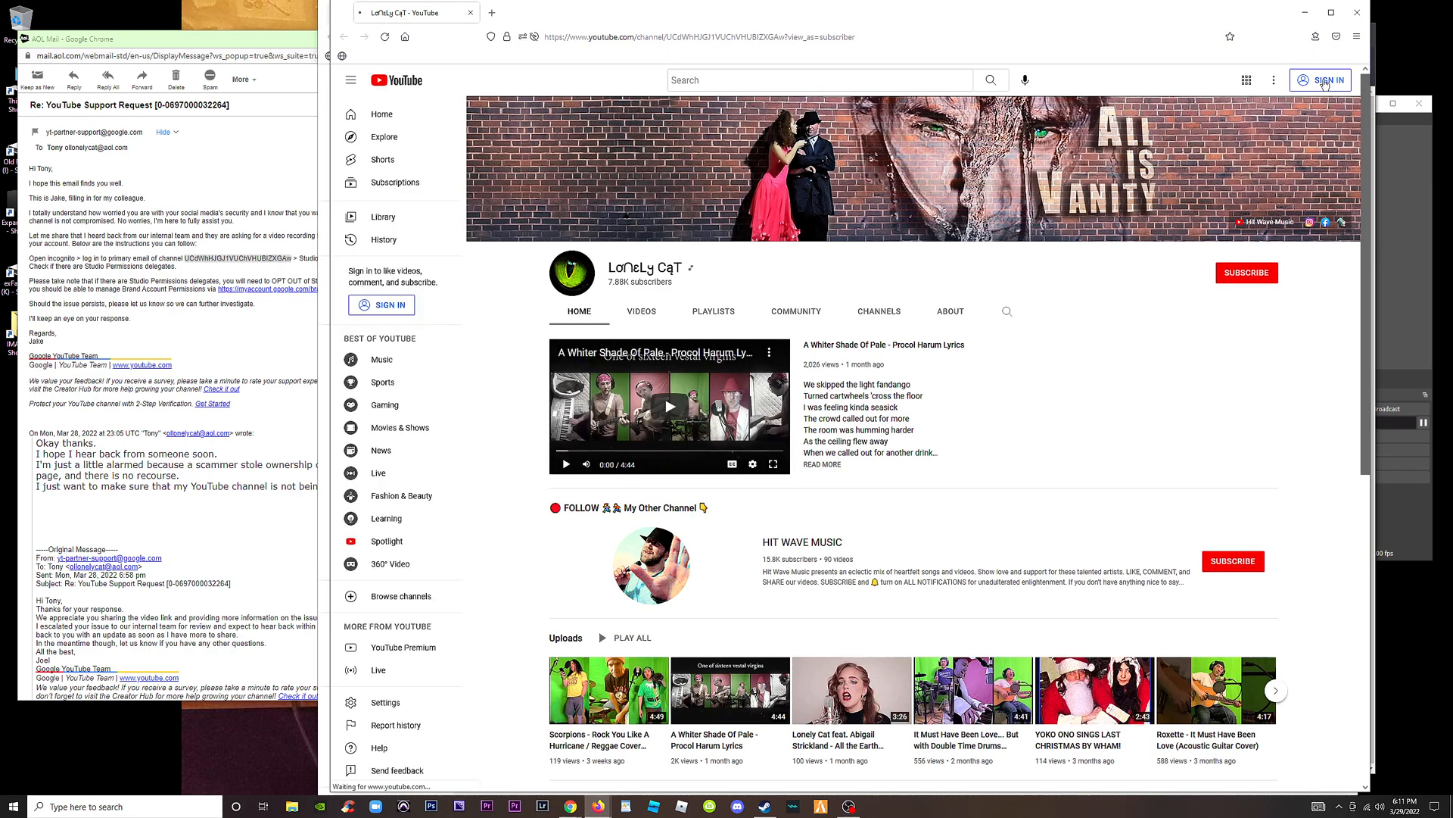
{"action": "left_click", "coordinate": [1321, 80]}
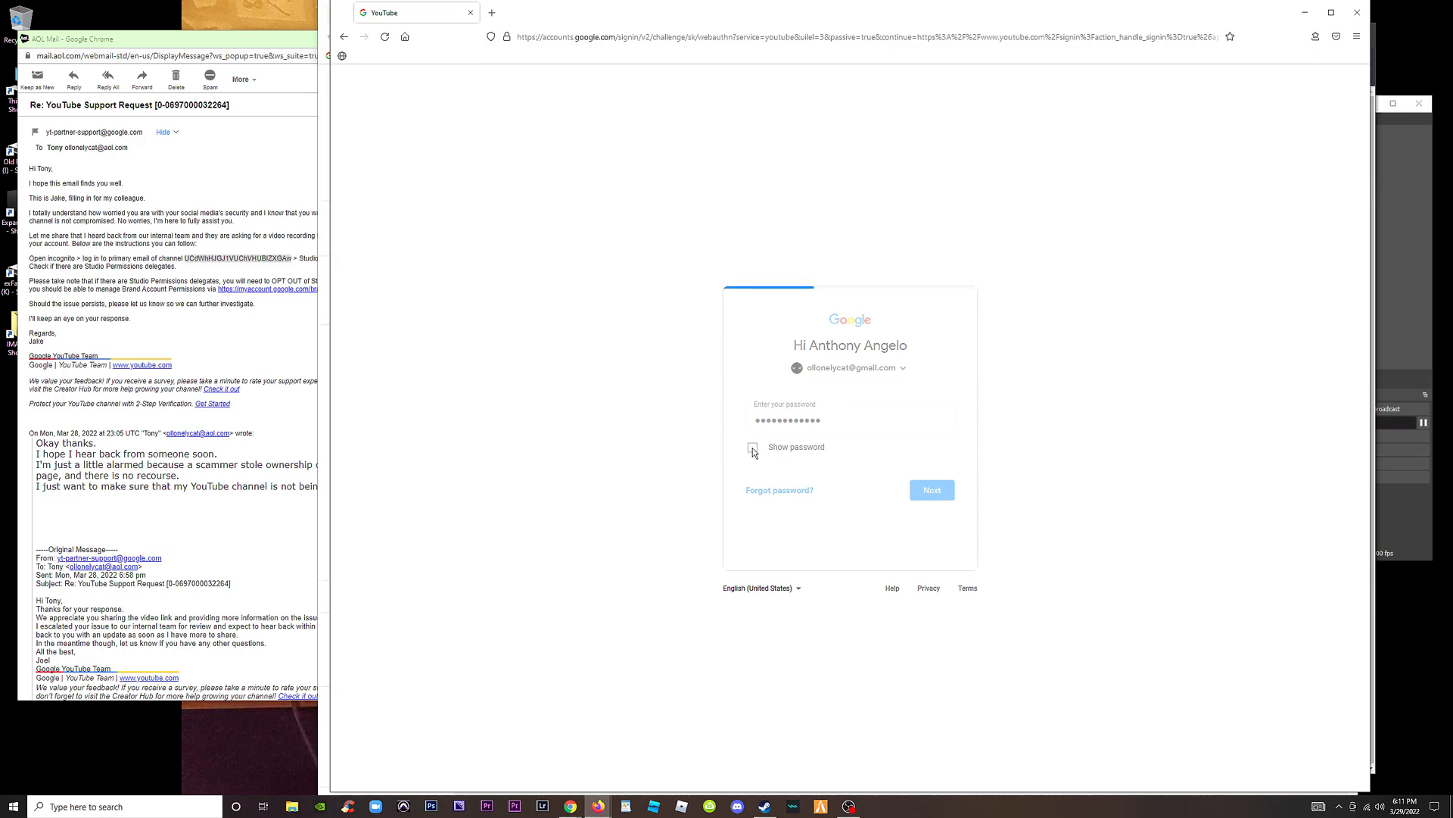
Step: Submit the password, skip the security key, and verify with Tap Yes on your phone
{"action": "left_click", "coordinate": [930, 490]}
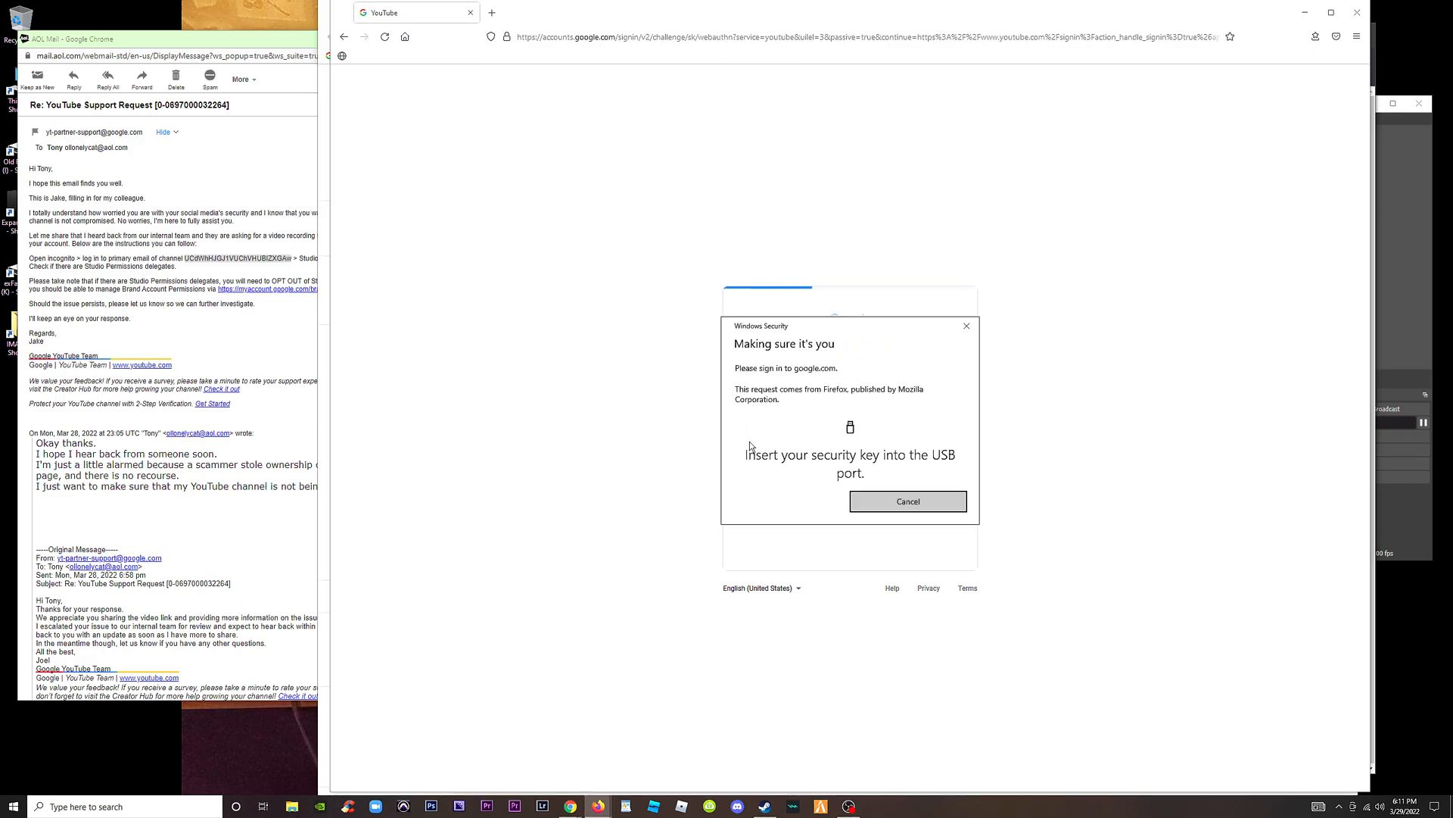
{"action": "mouse_move", "coordinate": [1100, 474]}
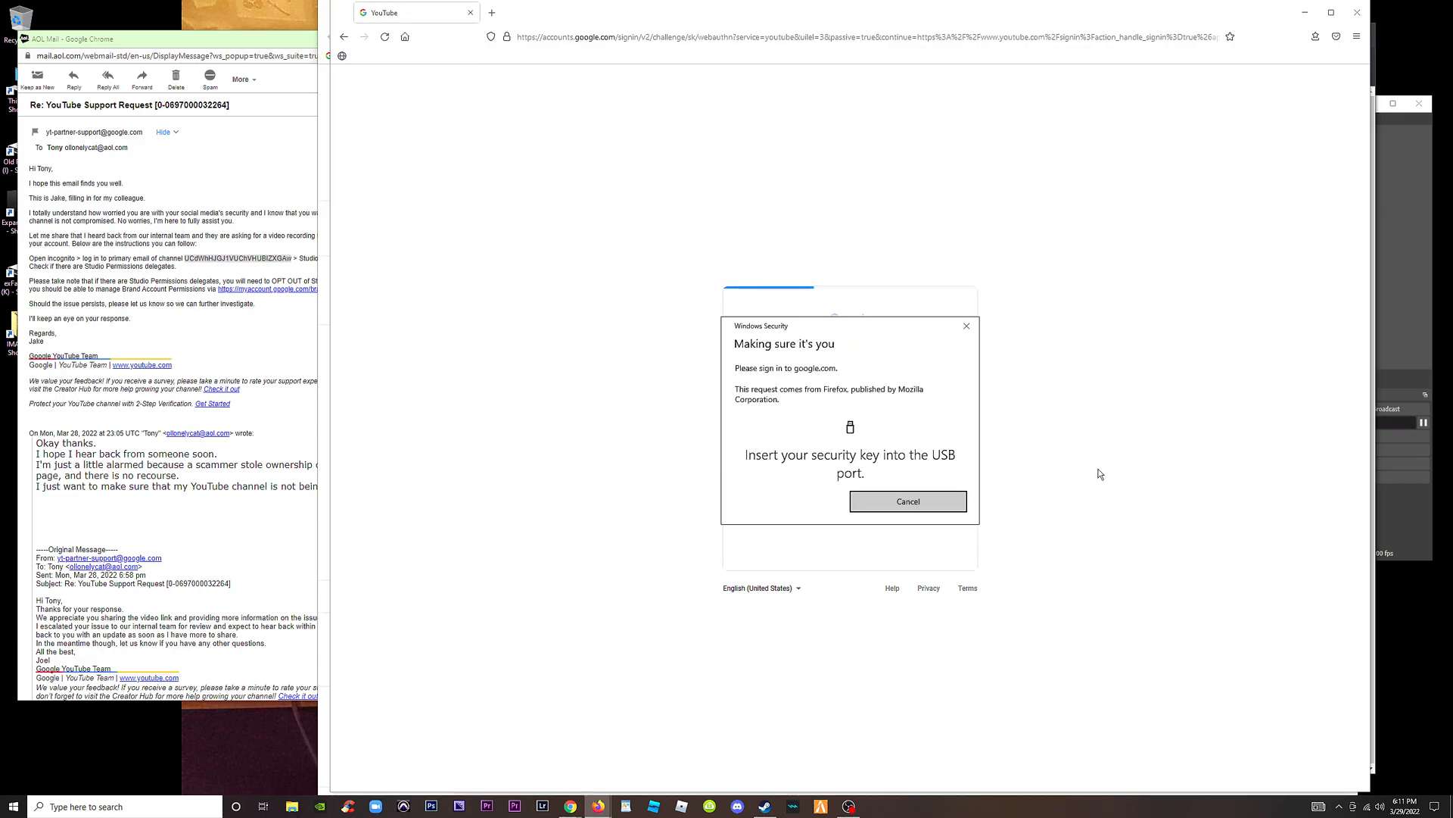
{"action": "mouse_move", "coordinate": [1068, 461]}
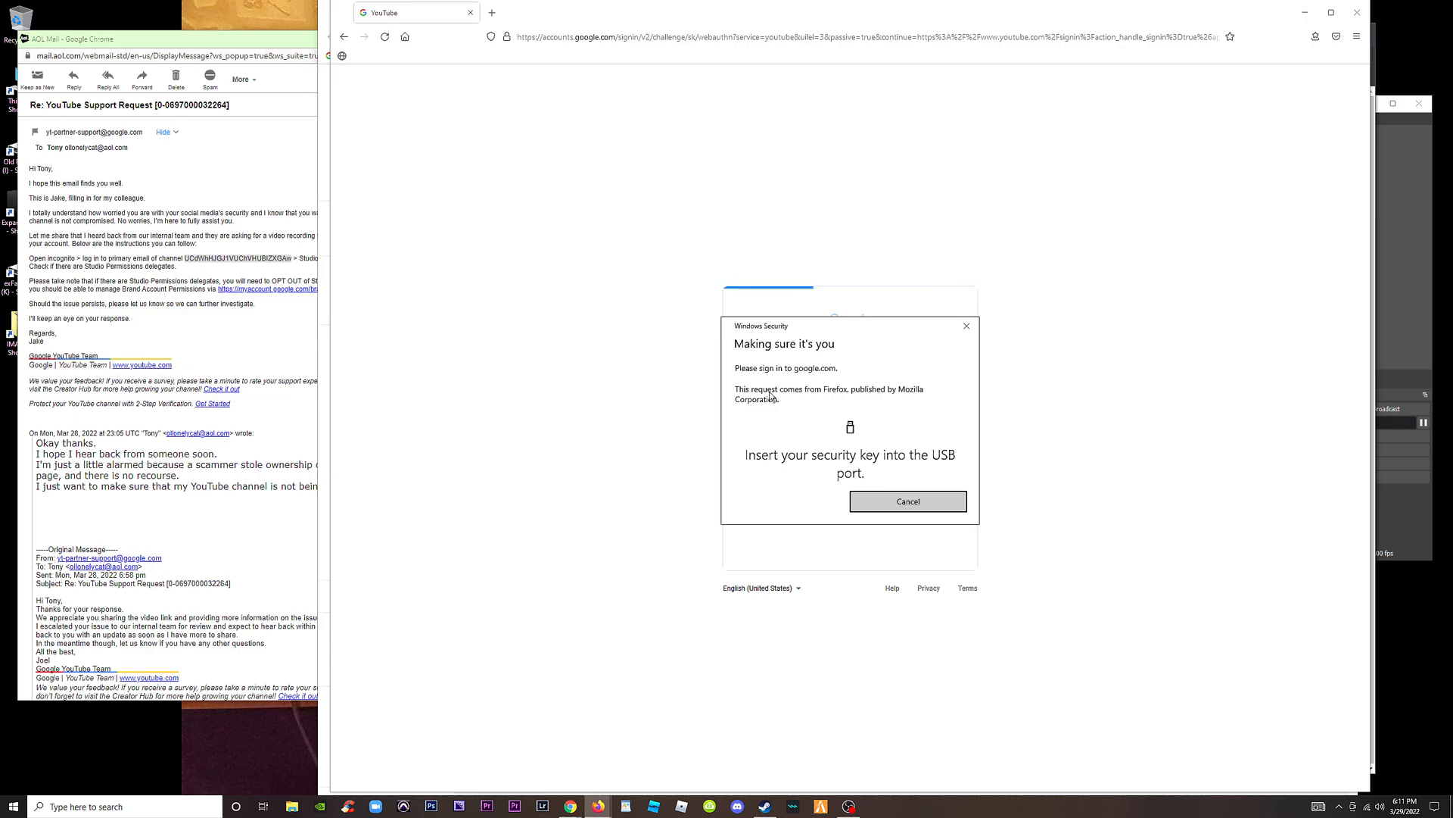
{"action": "left_click", "coordinate": [908, 501]}
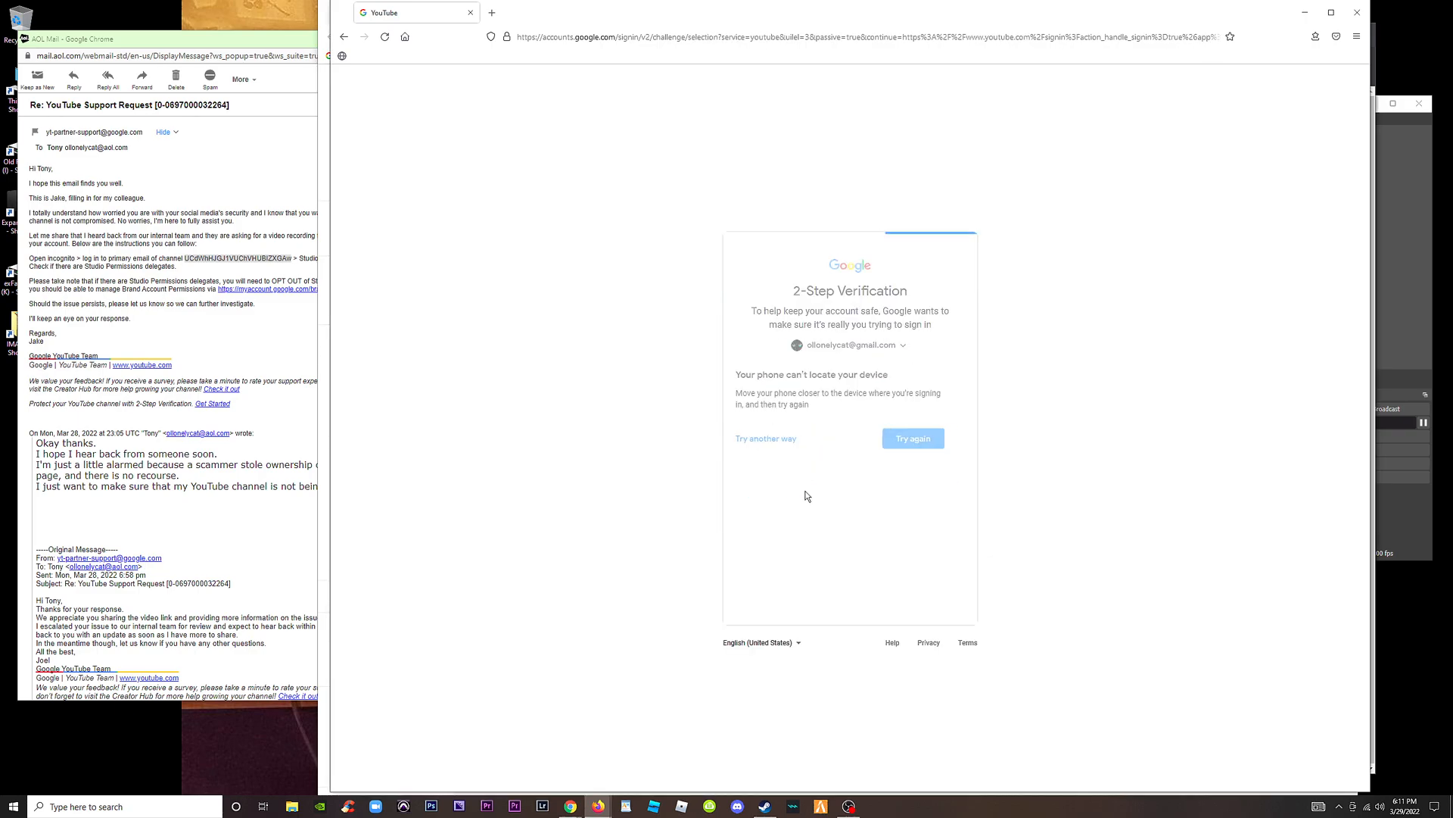
{"action": "left_click", "coordinate": [765, 437]}
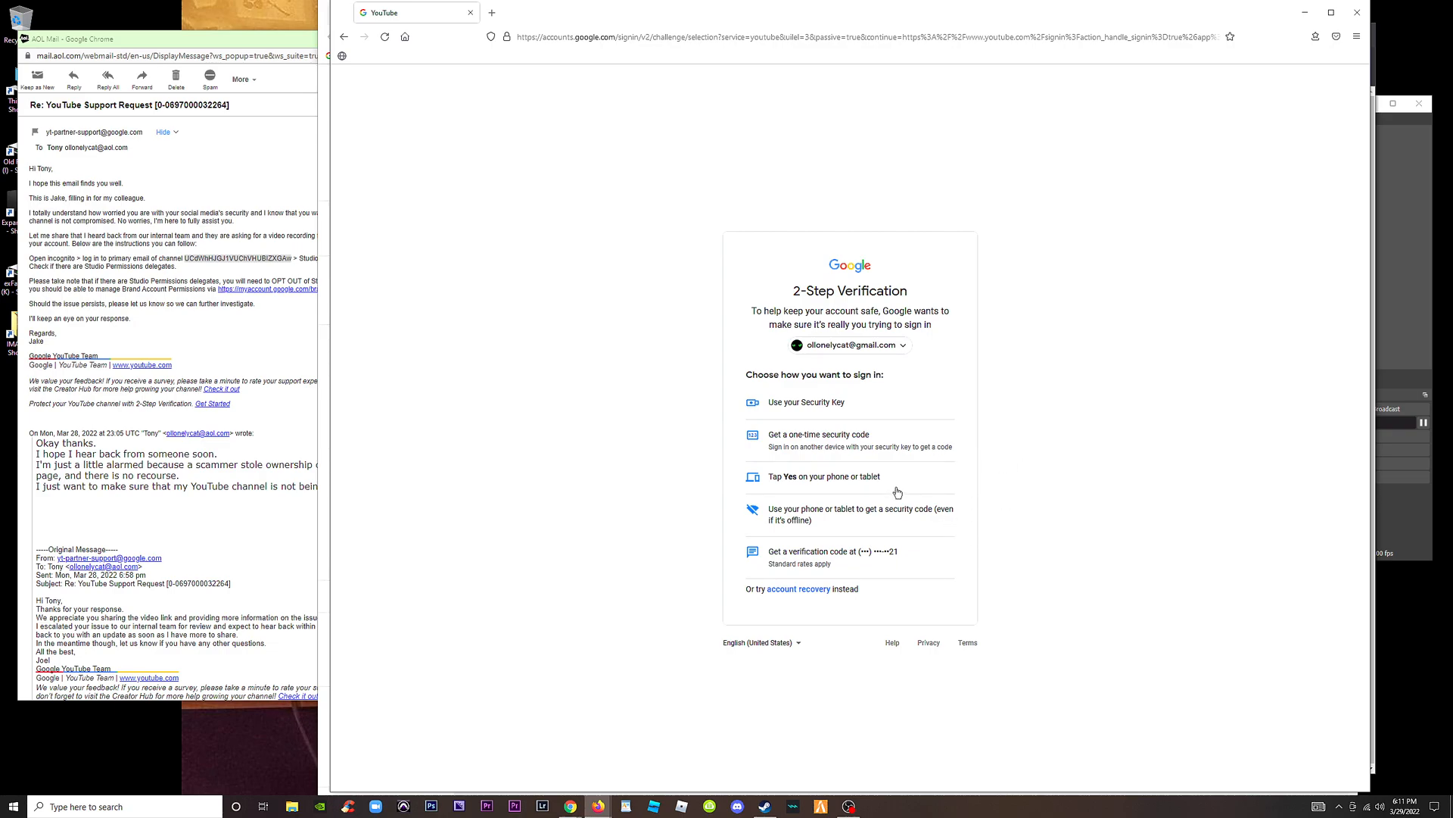
{"action": "left_click", "coordinate": [822, 477]}
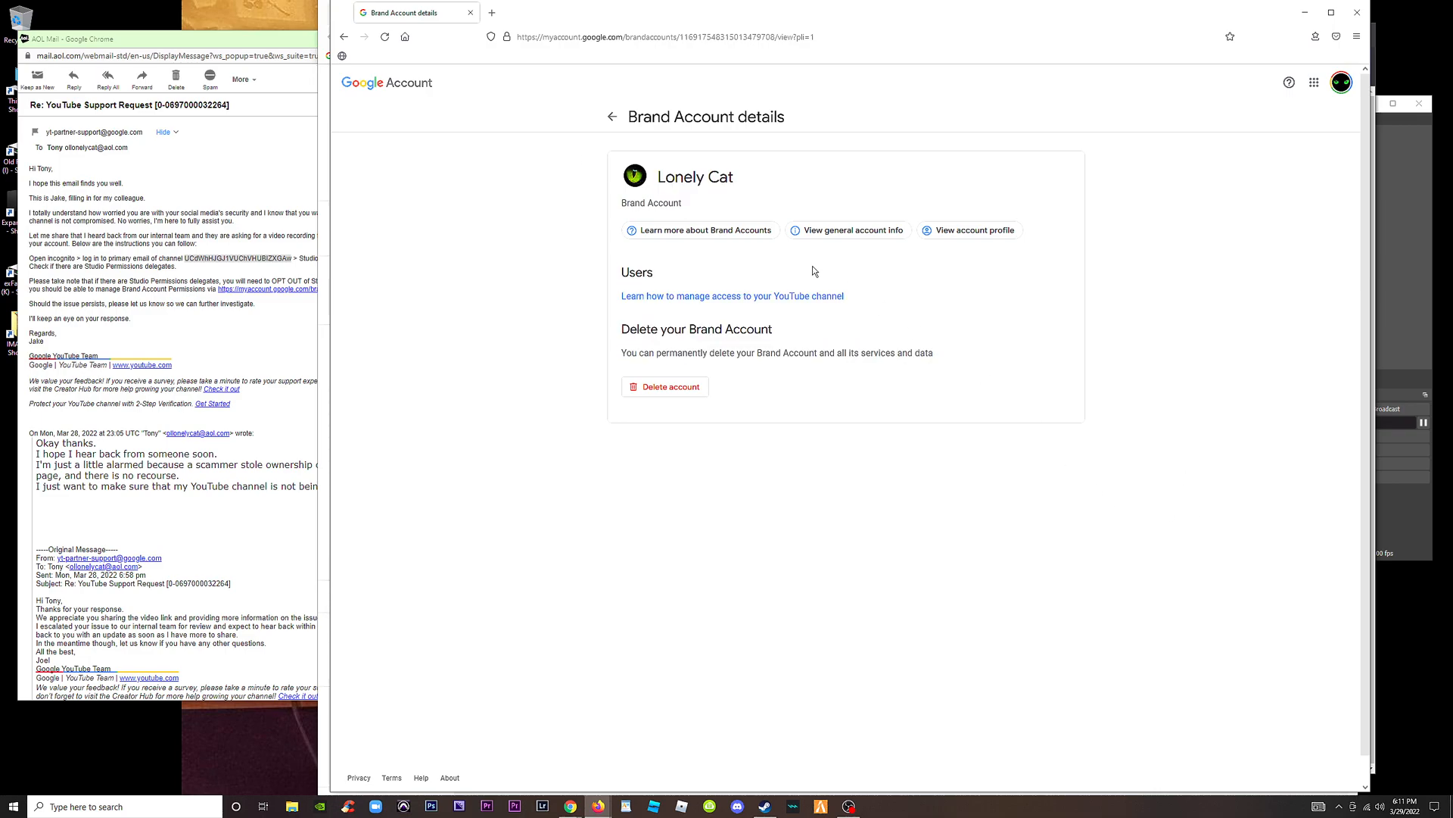
{"action": "left_click", "coordinate": [612, 117]}
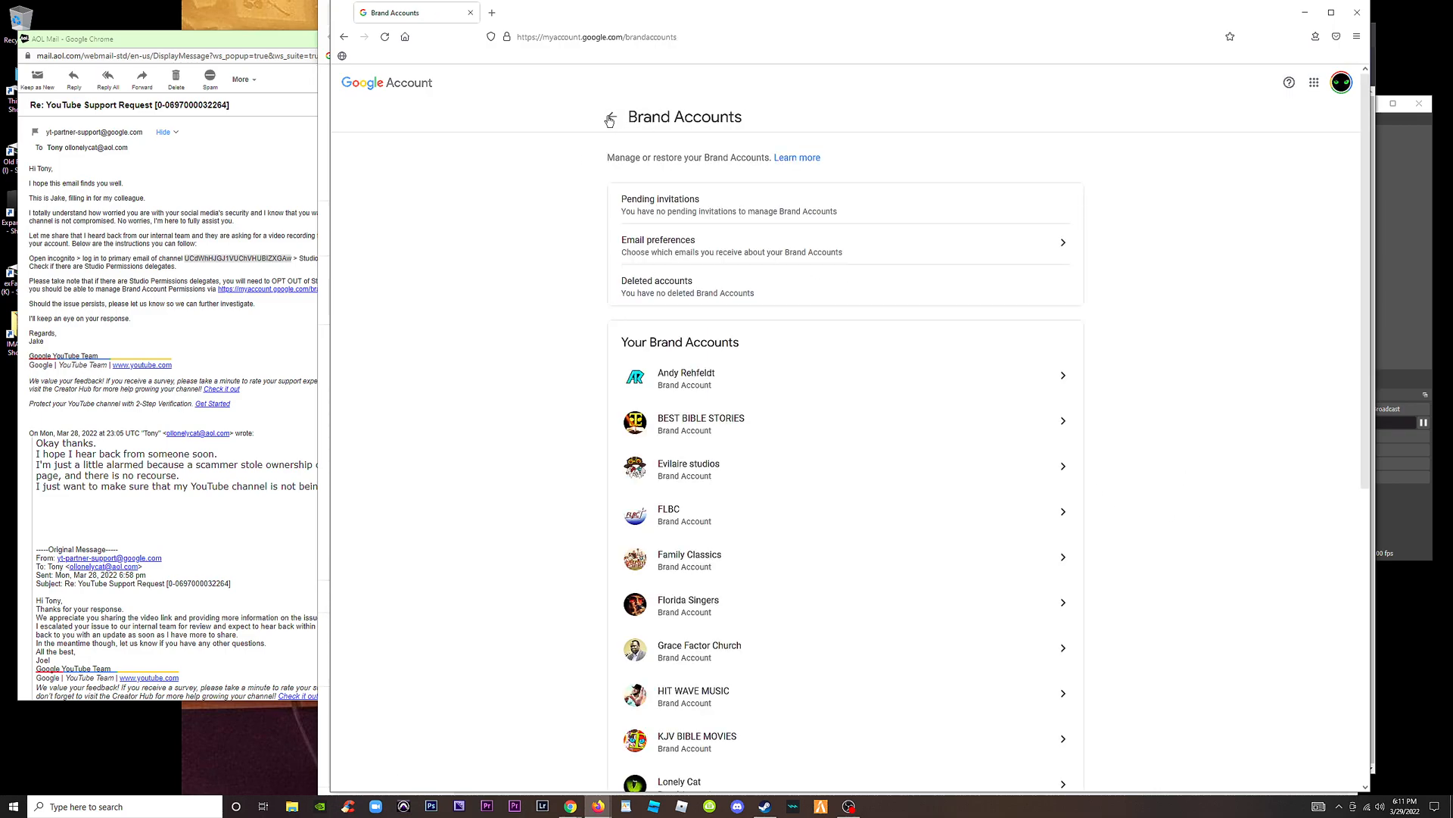
{"action": "left_click", "coordinate": [698, 647]}
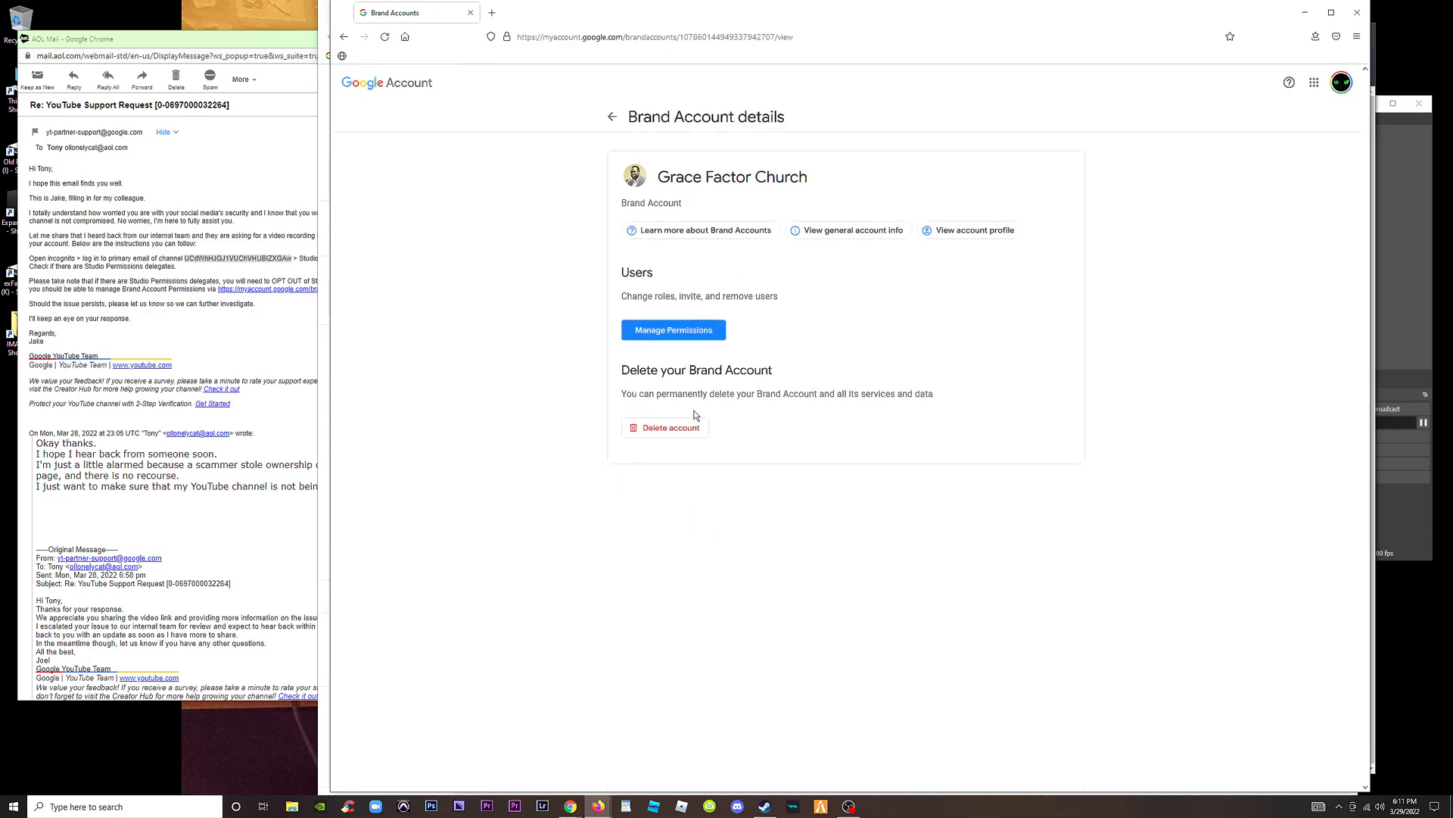
{"action": "left_click", "coordinate": [611, 116]}
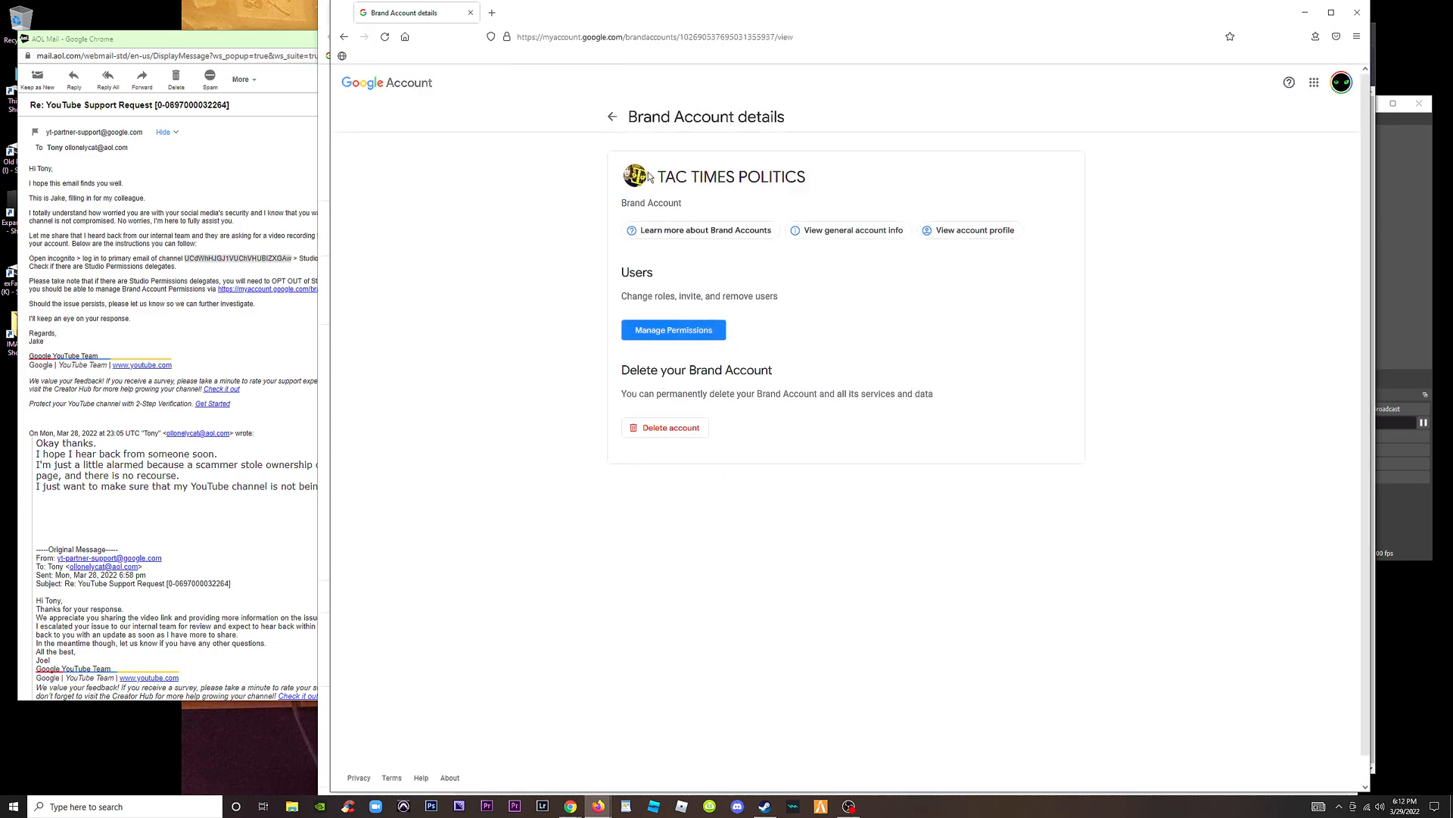
{"action": "left_click", "coordinate": [611, 116]}
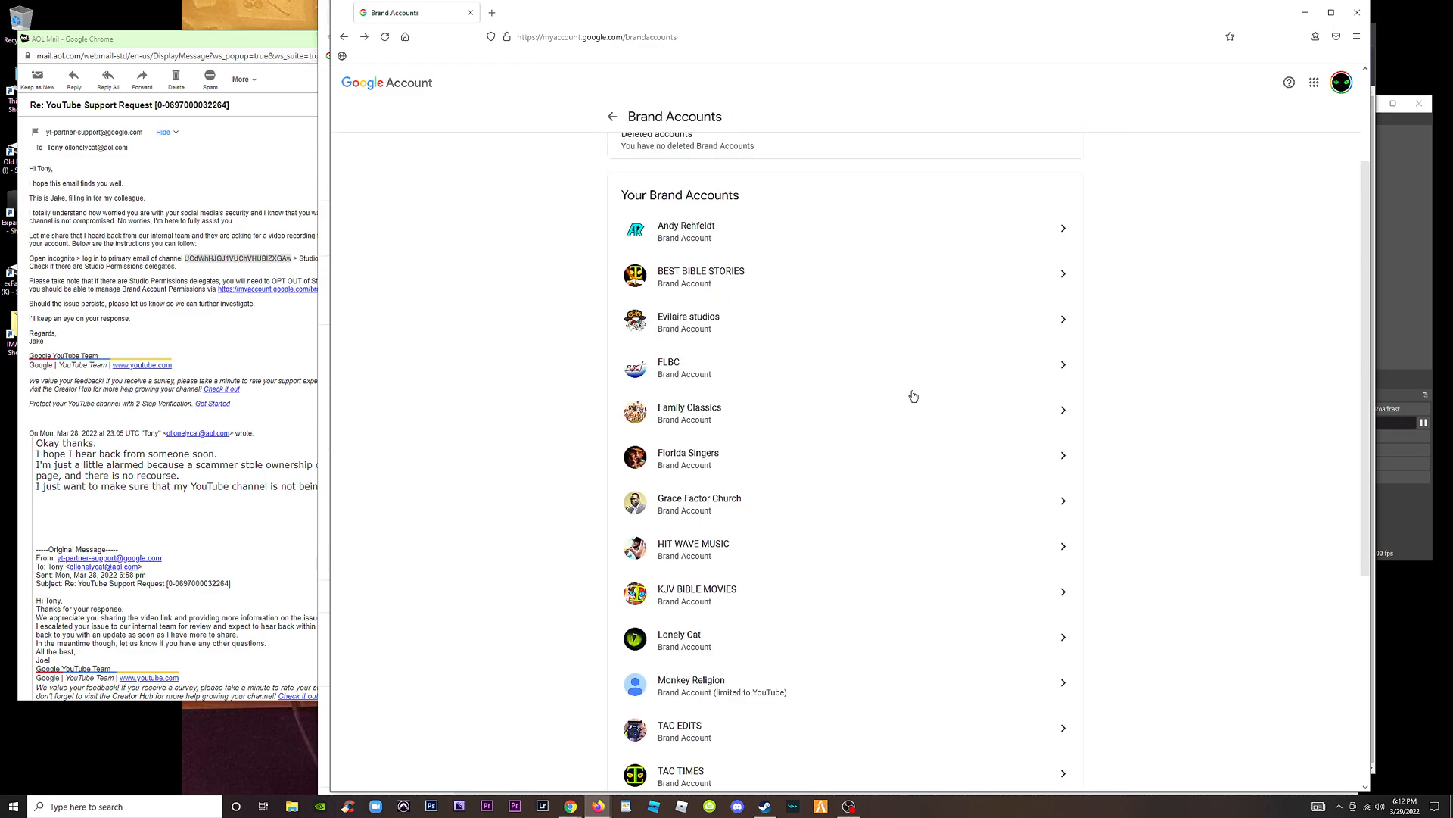
{"action": "scroll", "scroll_direction": "down", "scroll_amount": 3}
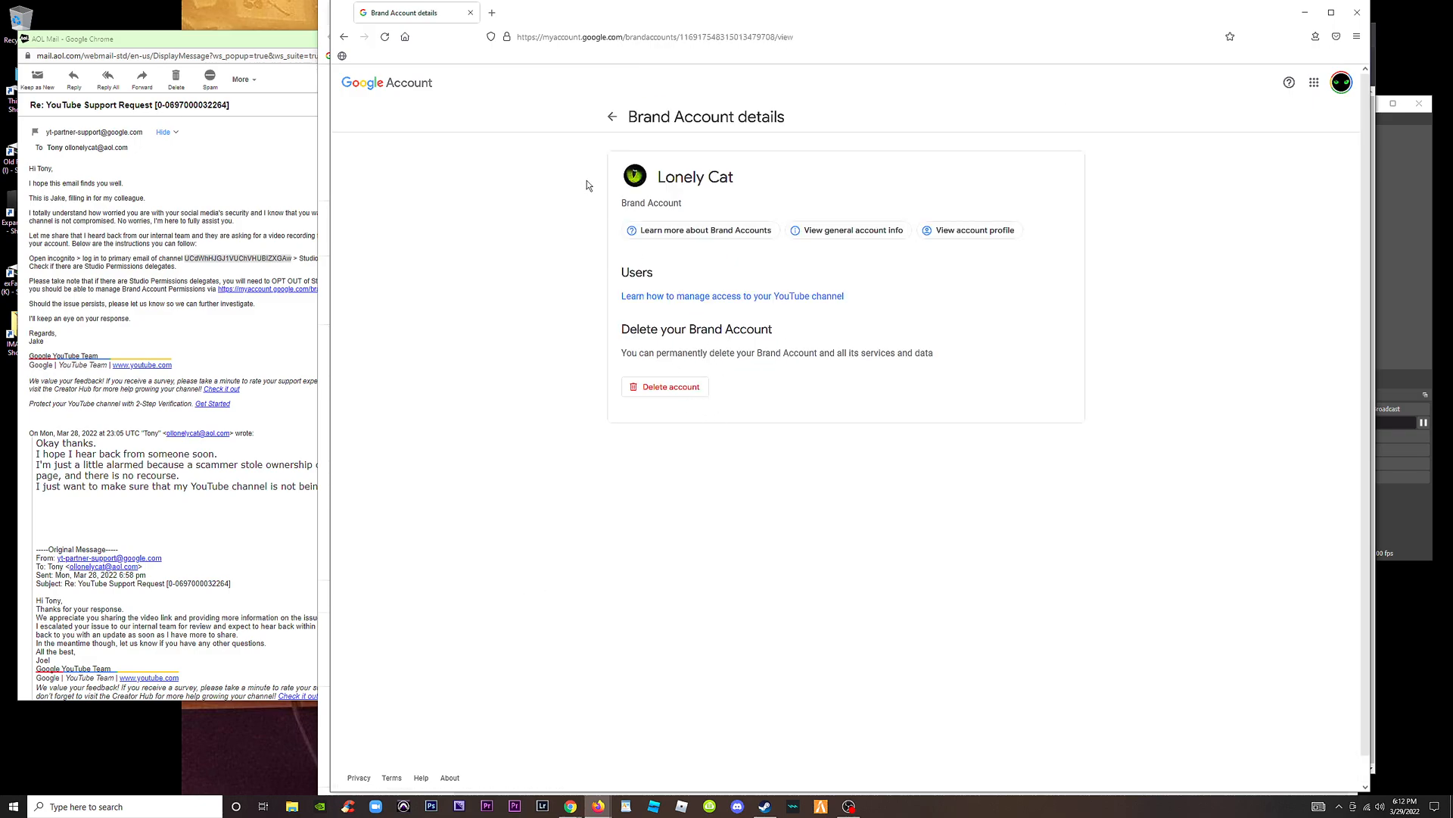
{"action": "key", "text": "ctrl+plus"}
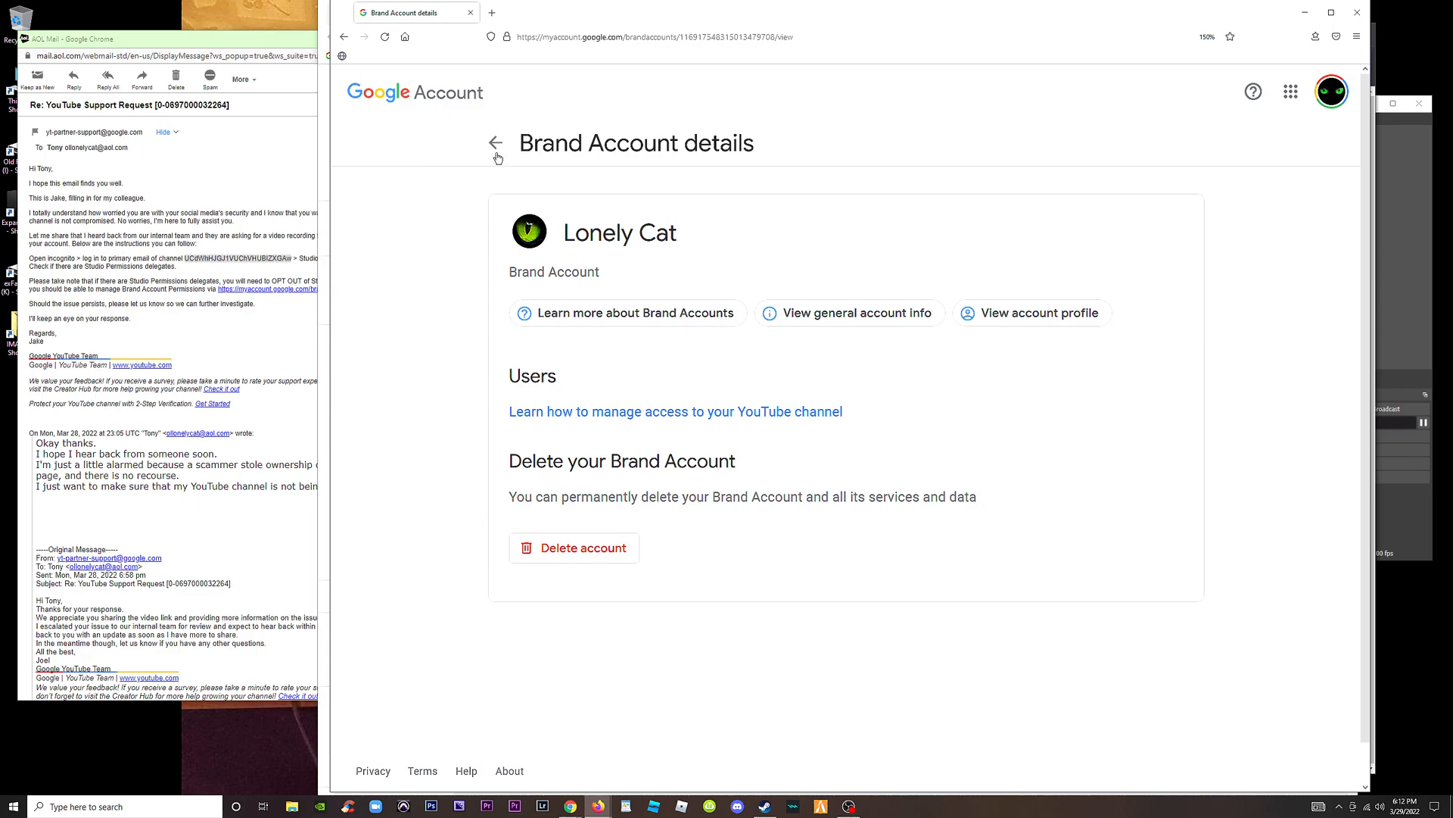
Step: Reopen Lonely Cat's details twice from the Brand Accounts list, finishing back on the list
{"action": "left_click", "coordinate": [496, 143]}
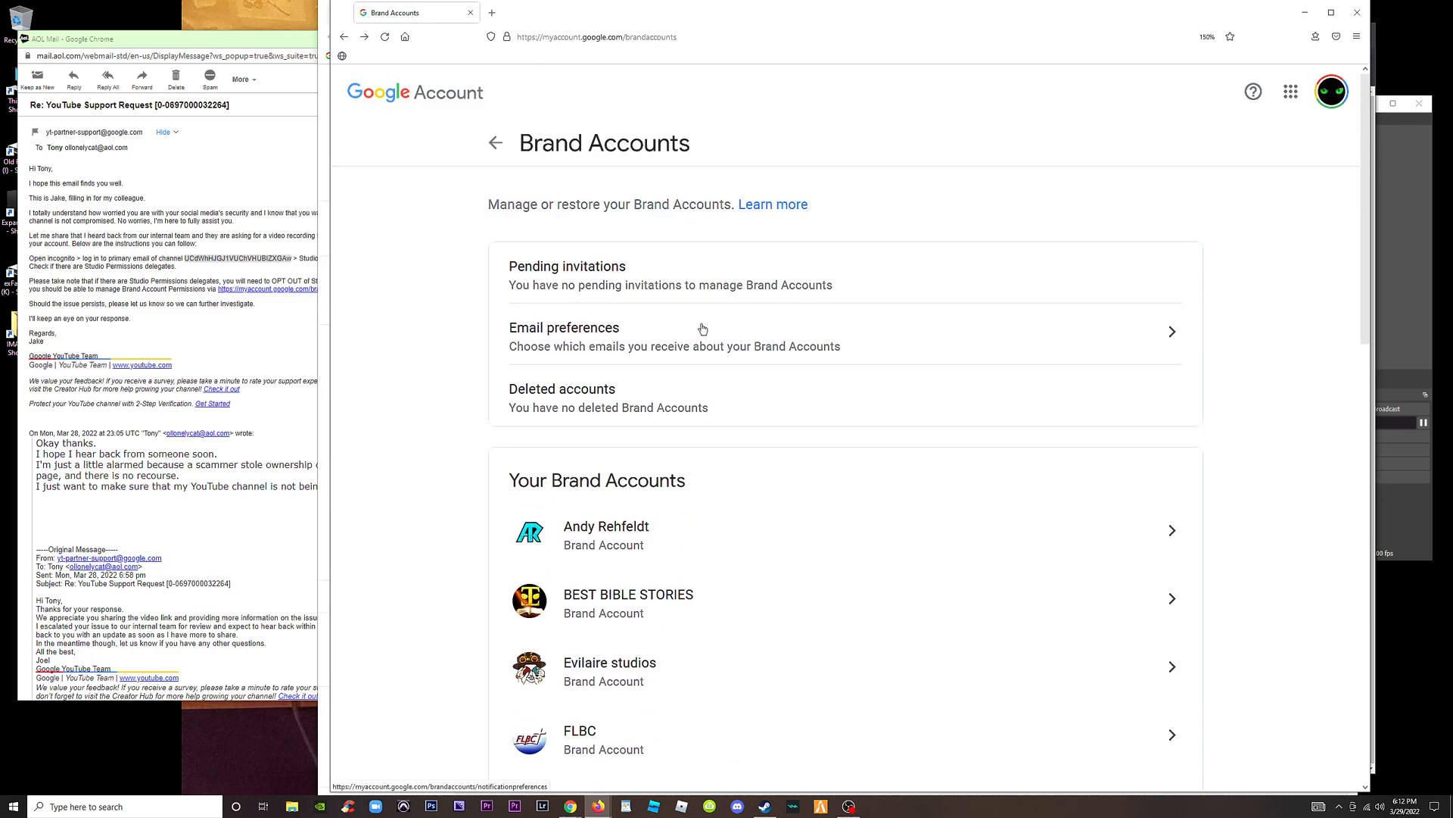
{"action": "scroll", "scroll_direction": "down", "scroll_amount": 3}
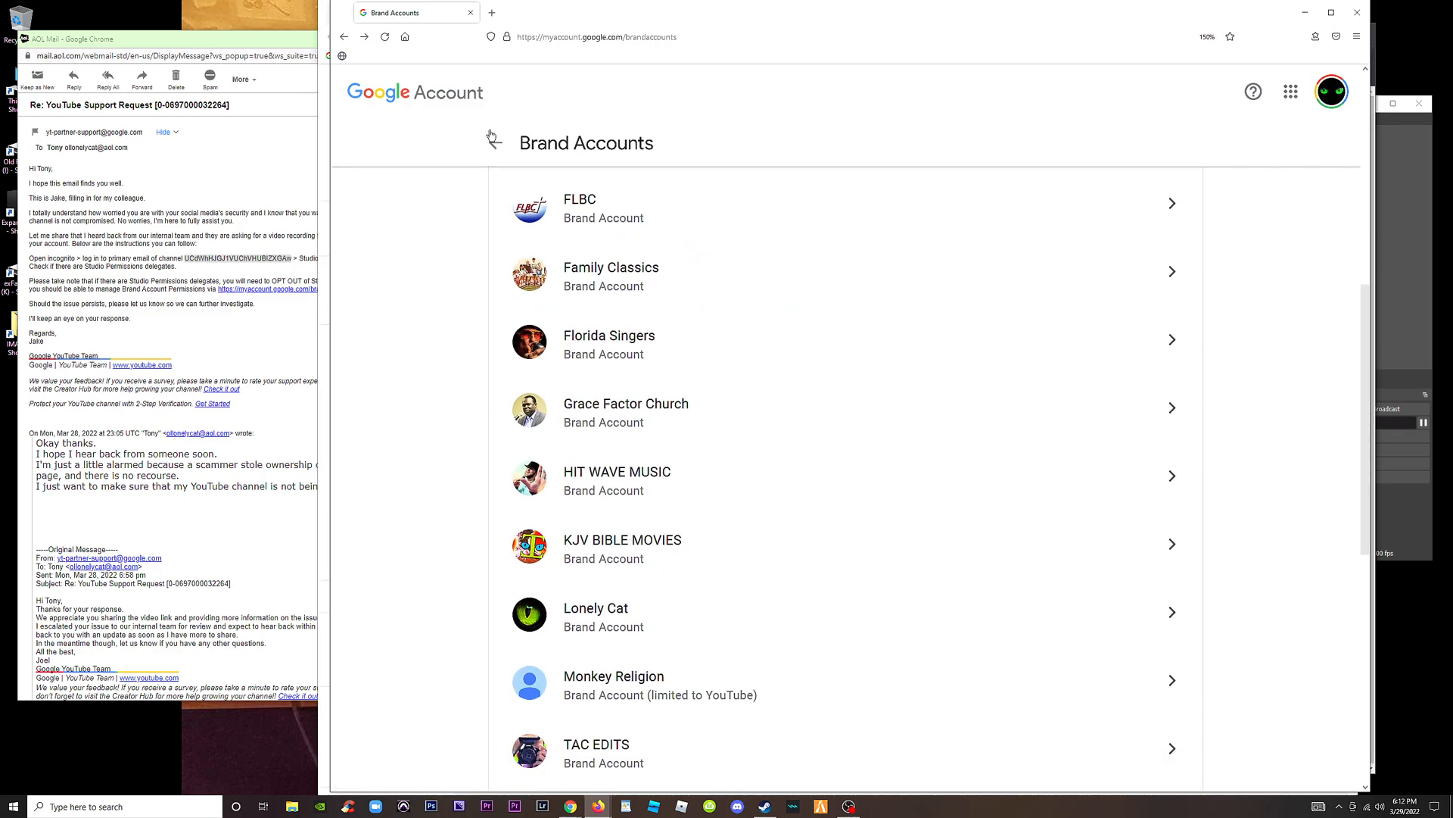
{"action": "scroll", "scroll_direction": "down", "scroll_amount": 3}
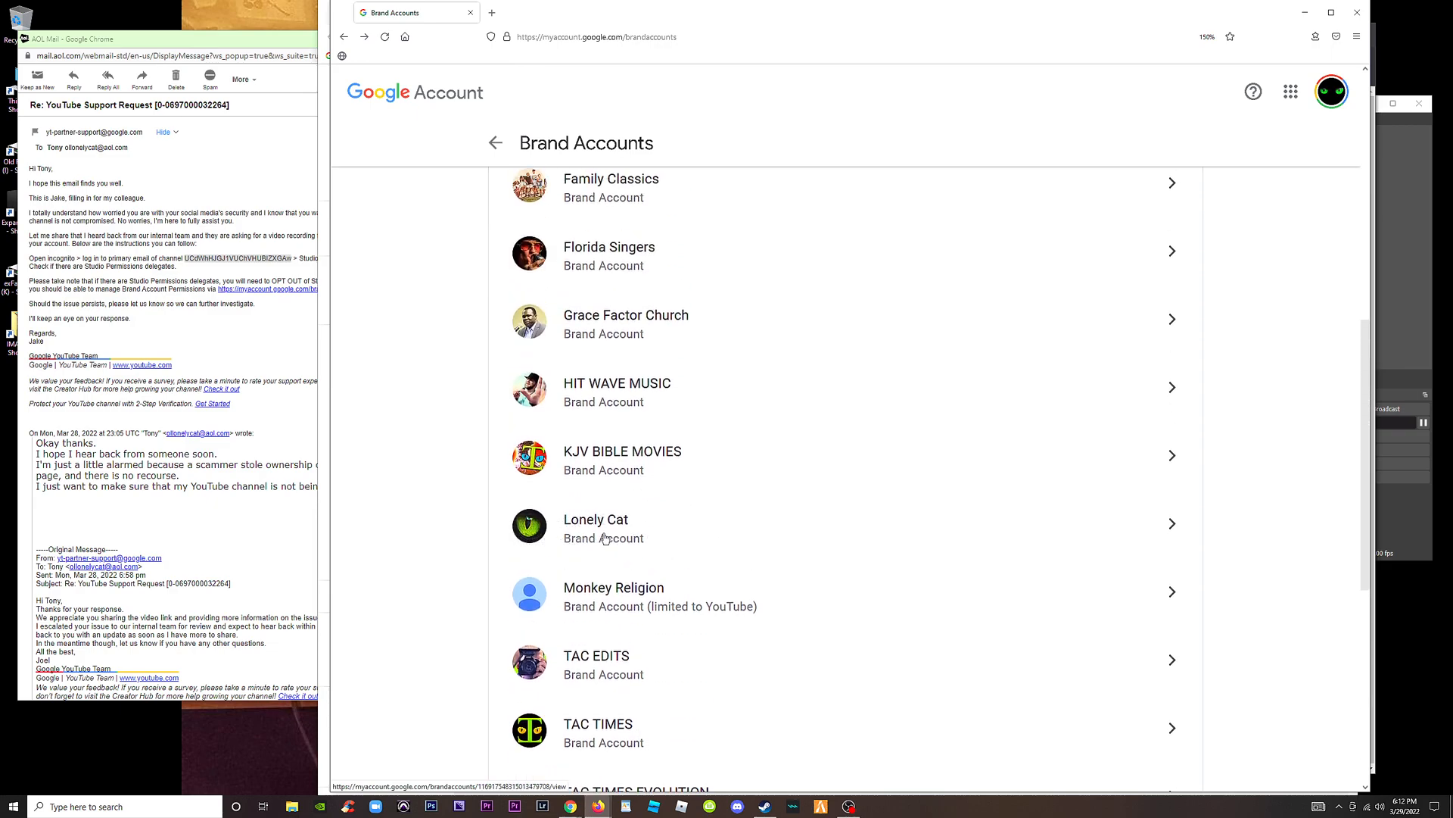
{"action": "left_click", "coordinate": [596, 520]}
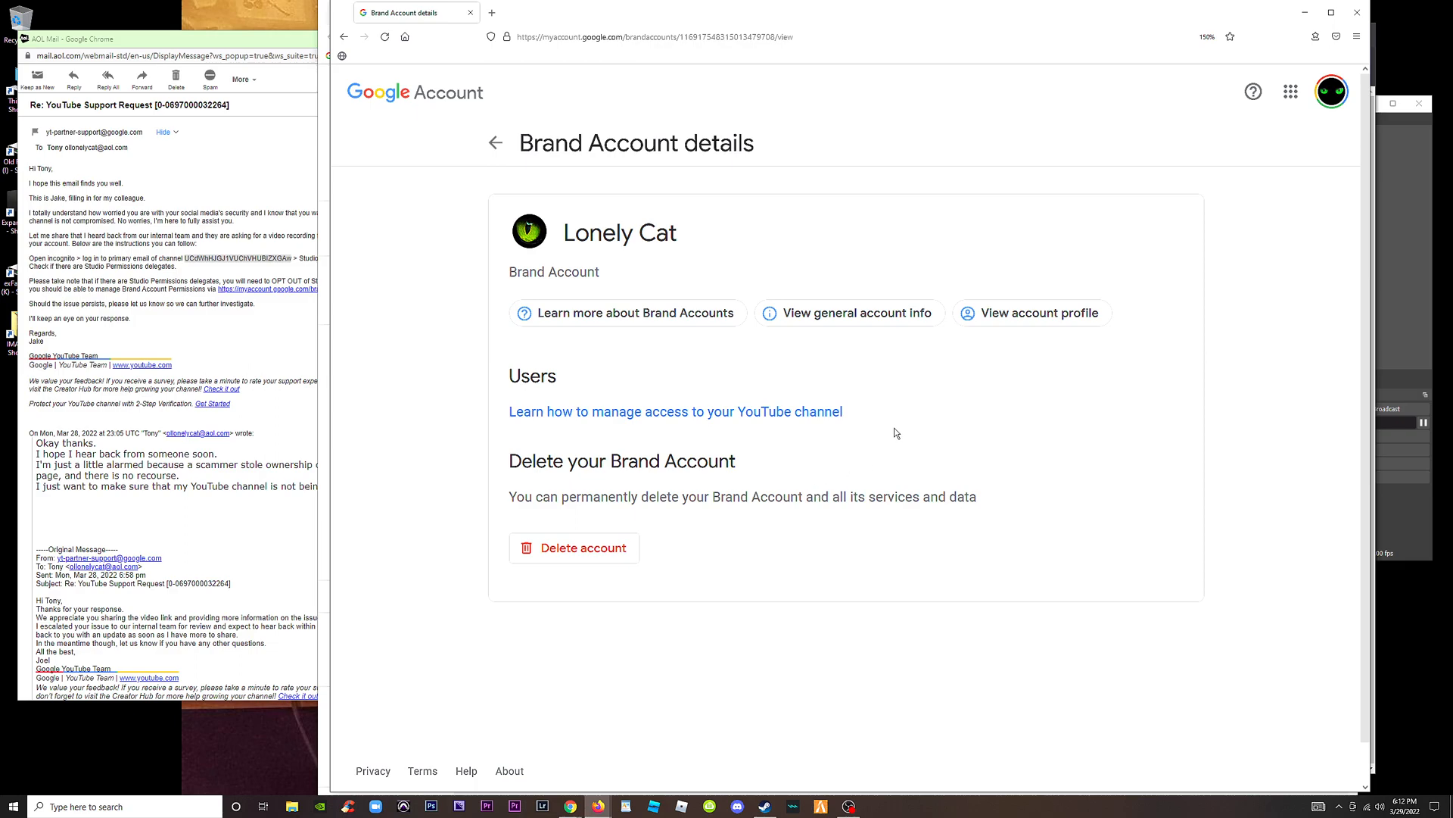
{"action": "left_click", "coordinate": [343, 37]}
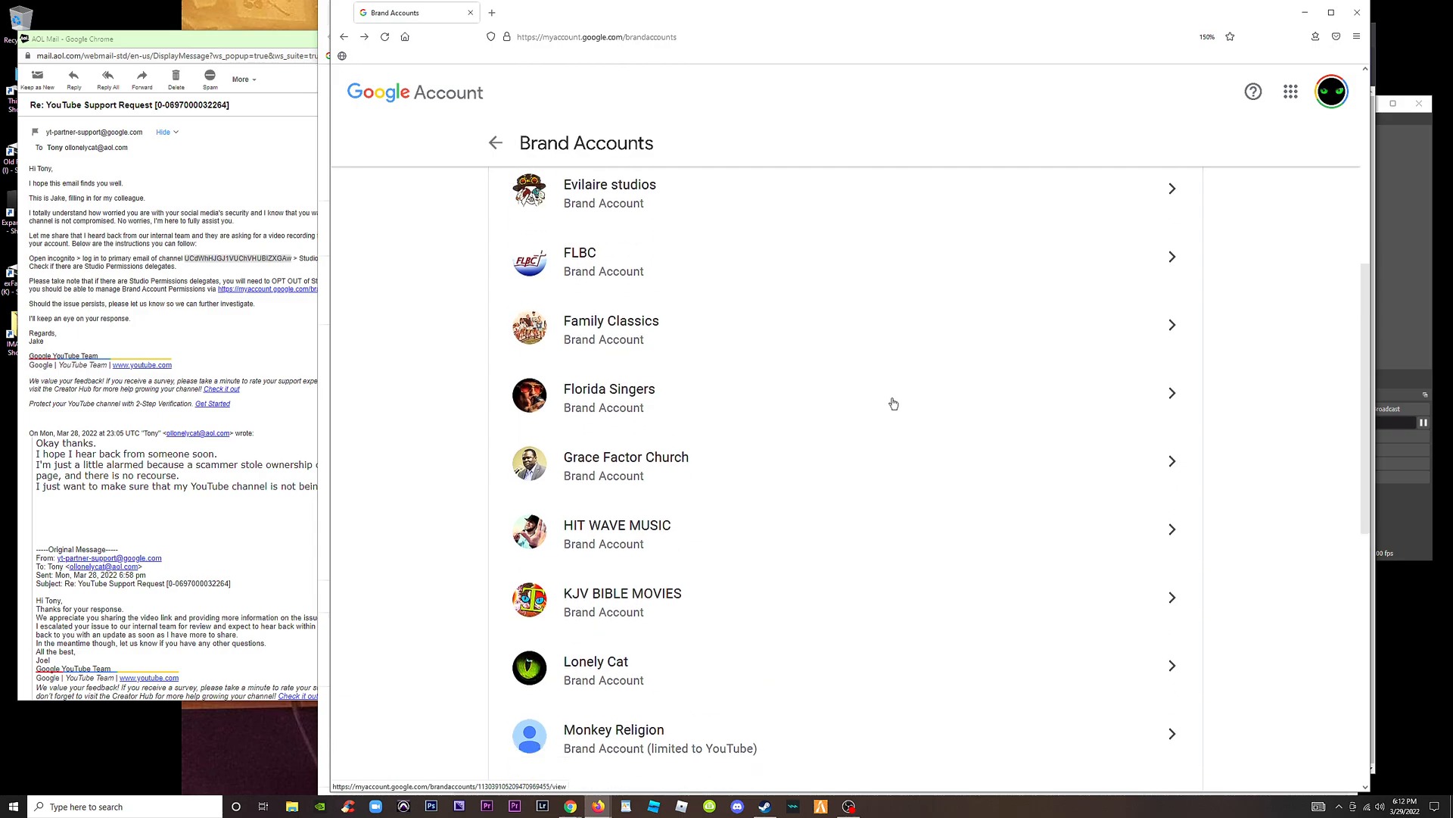
{"action": "left_click", "coordinate": [596, 664]}
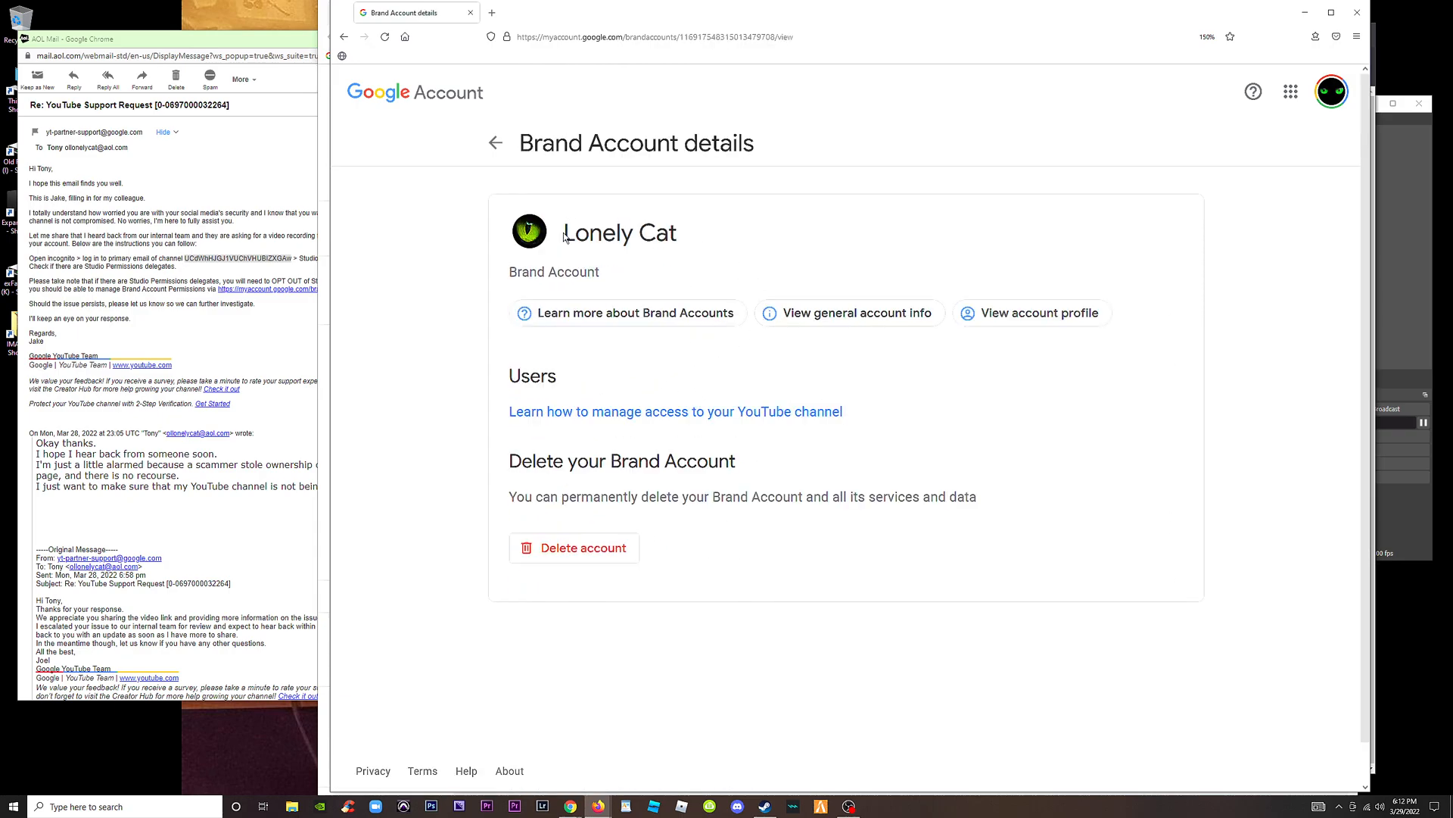
{"action": "left_click", "coordinate": [496, 143]}
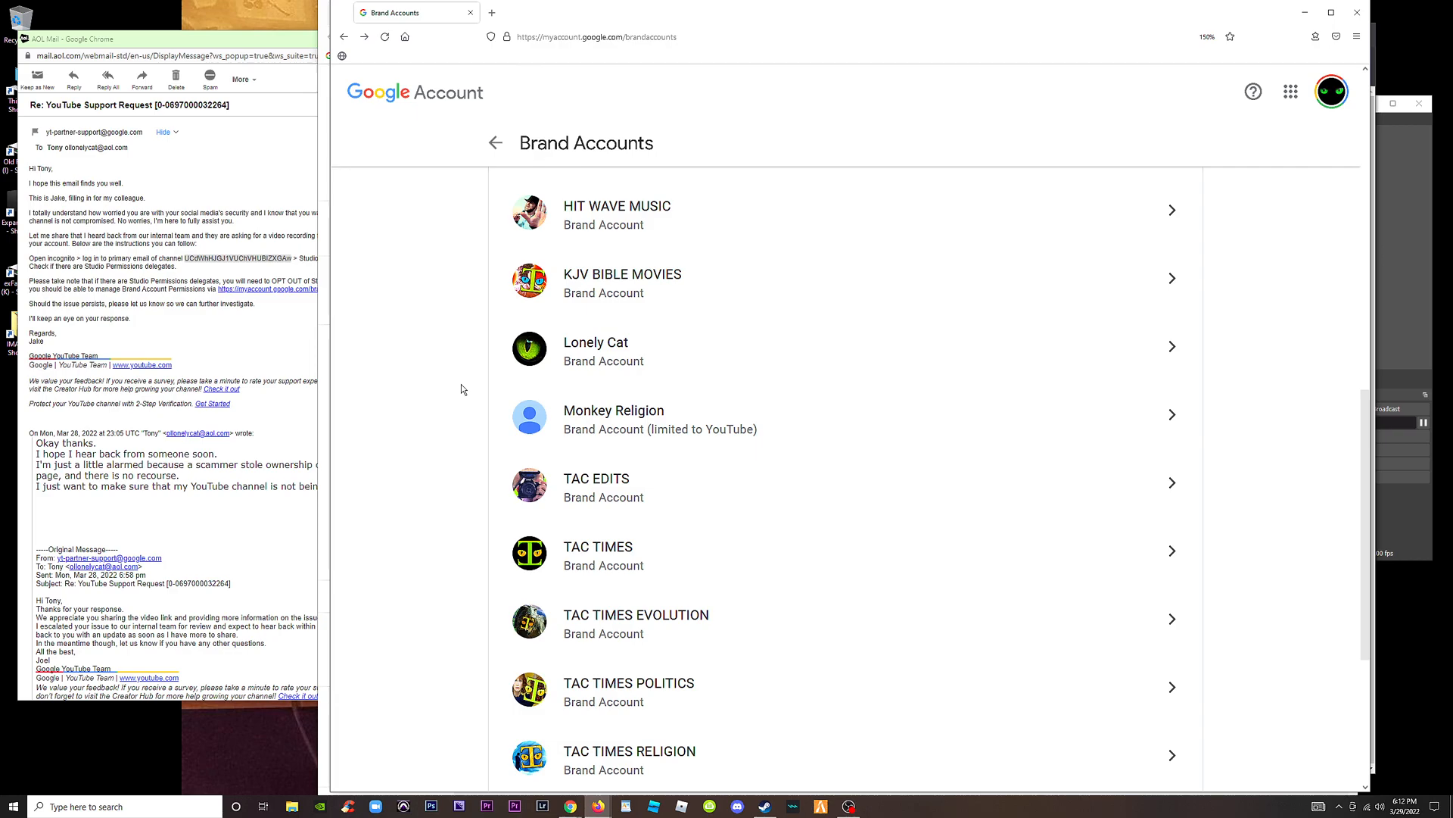
{"action": "mouse_move", "coordinate": [466, 384]}
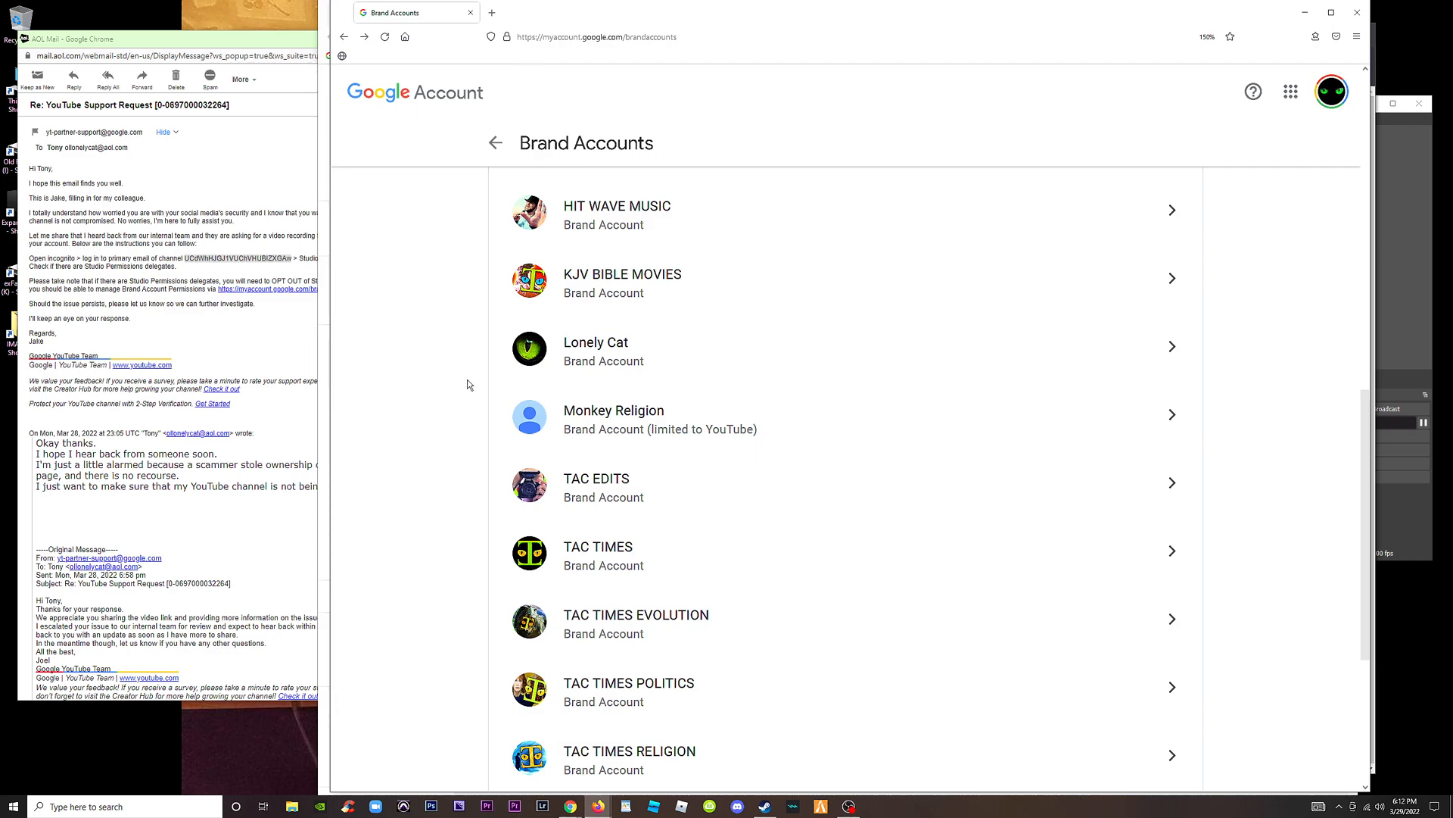
{"action": "mouse_move", "coordinate": [474, 370]}
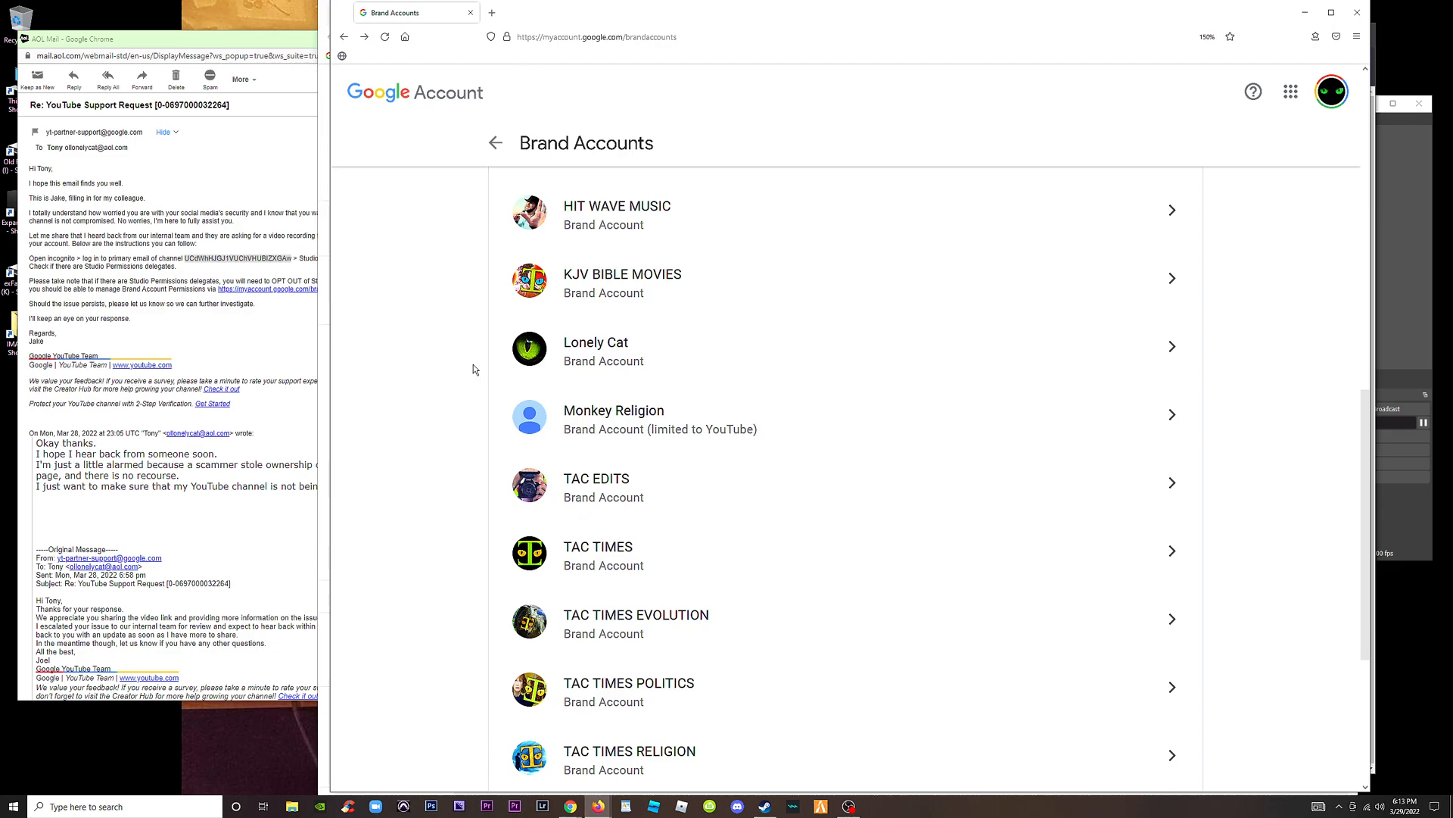
{"action": "mouse_move", "coordinate": [450, 360]}
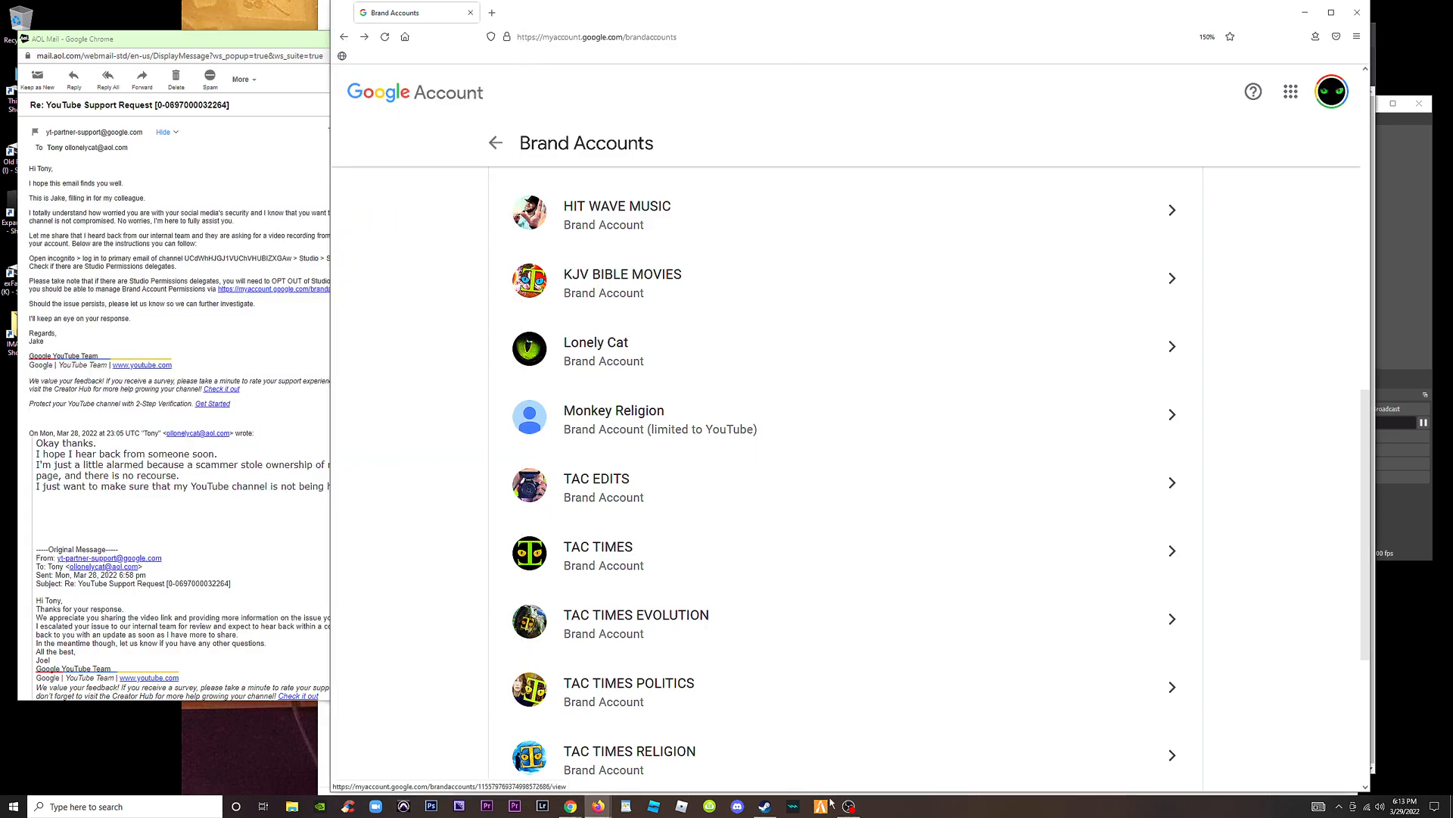
{"action": "mouse_move", "coordinate": [847, 805]}
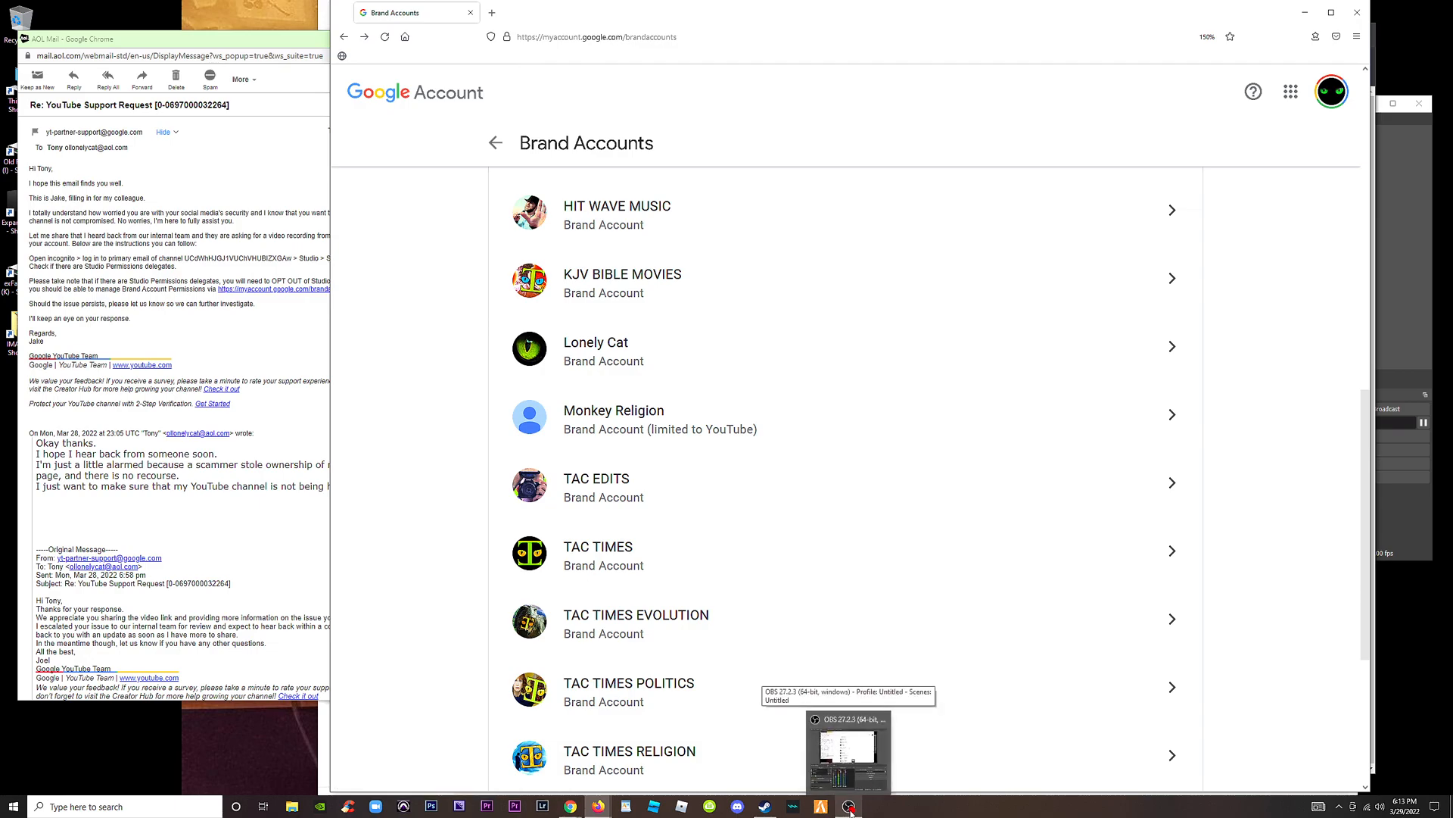